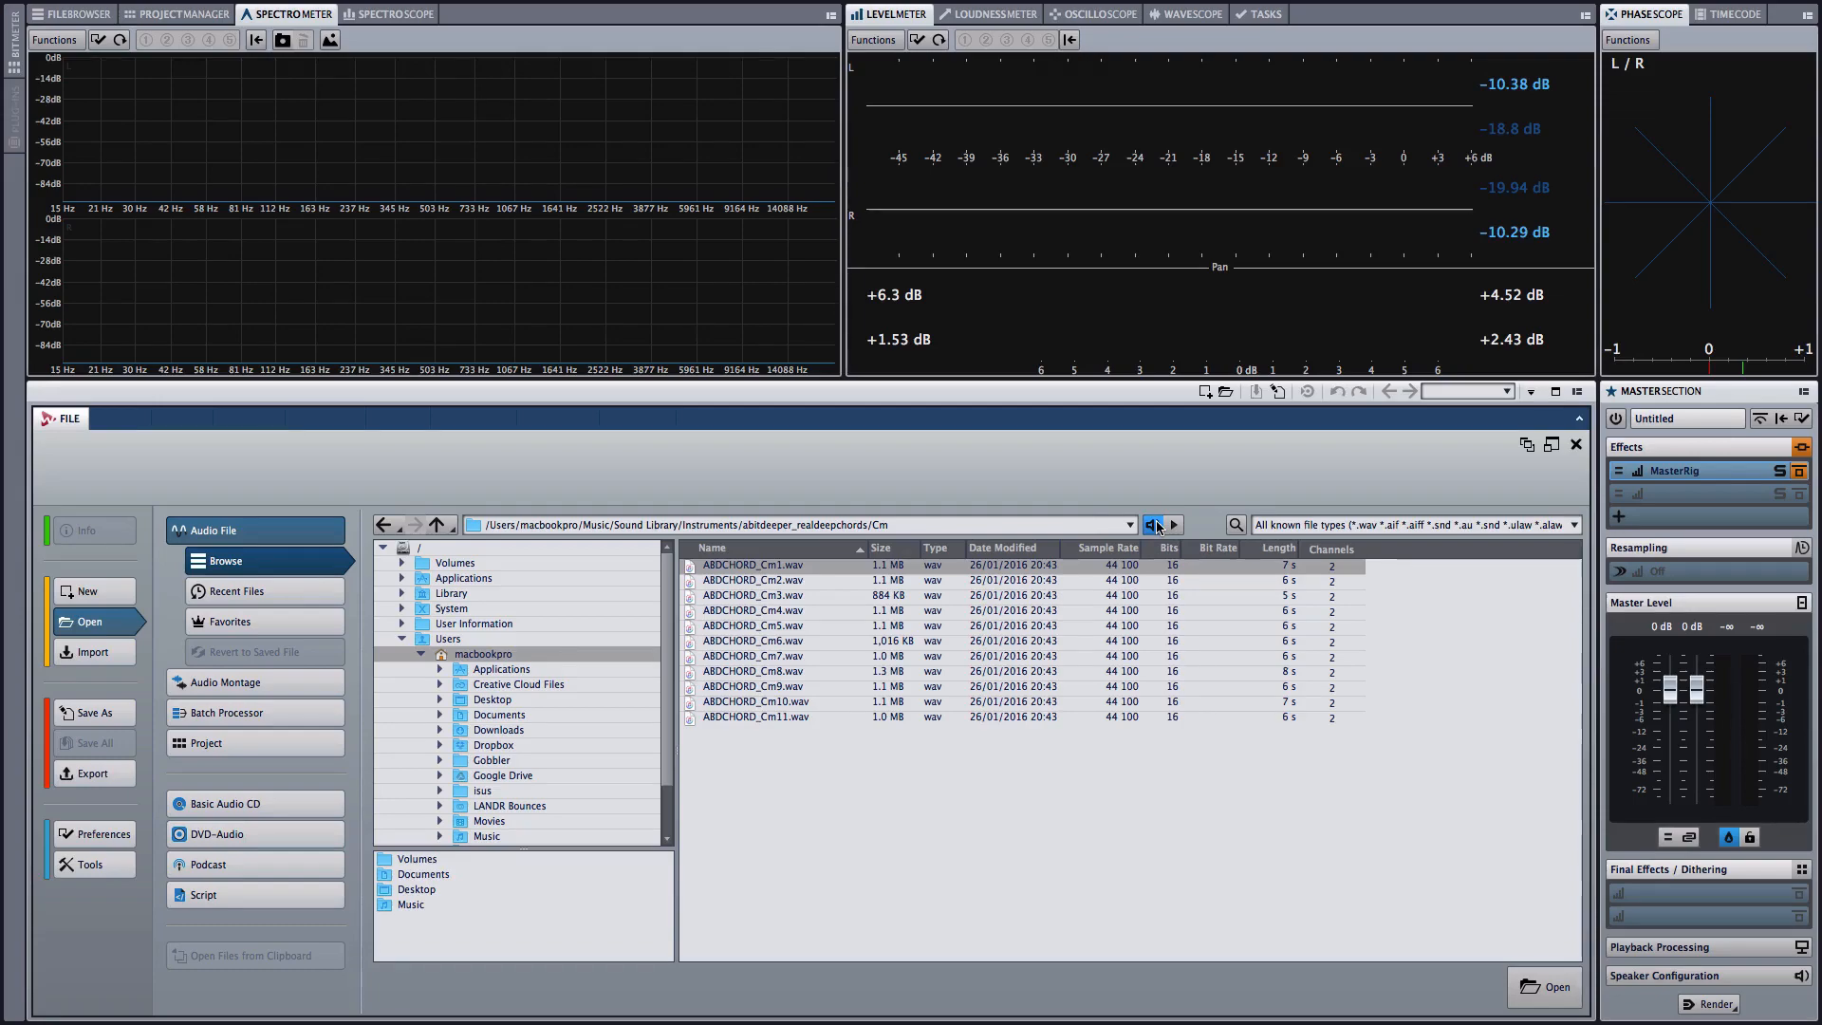
Audition the original Cm chord samples in the file browser, through Cm11
{"action": "left_click", "coordinate": [753, 581]}
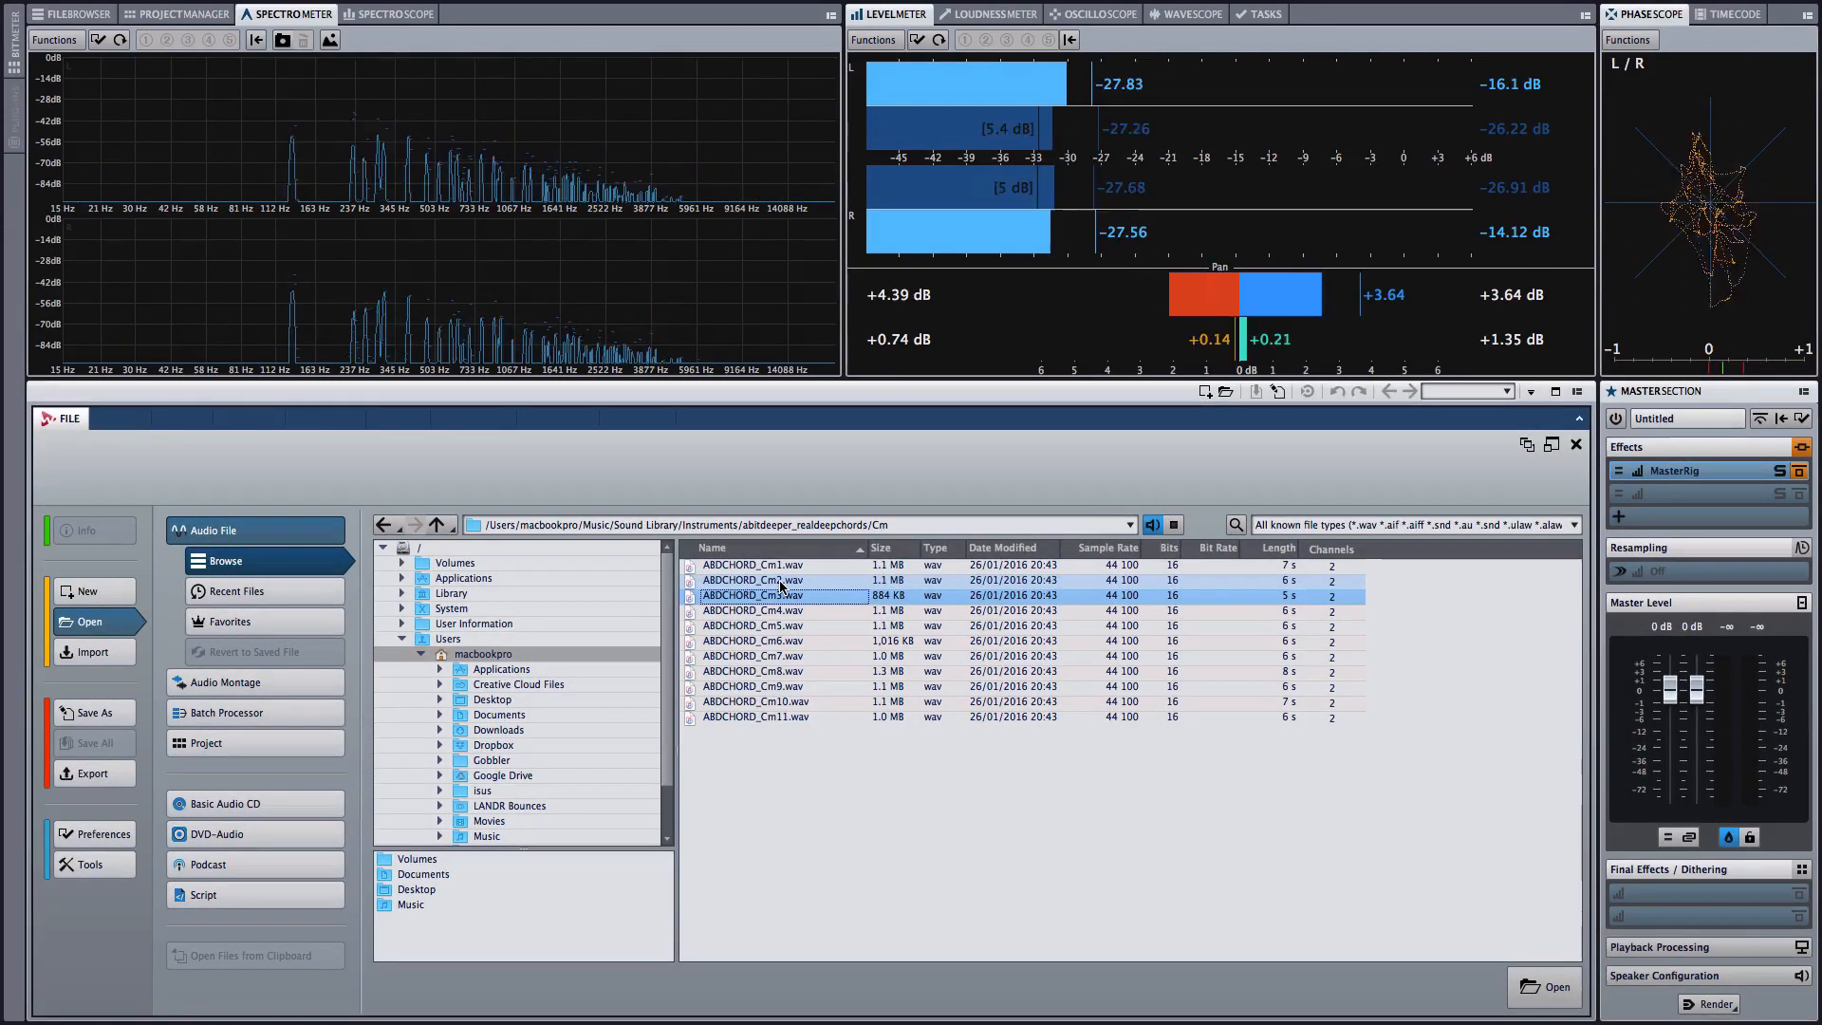
{"action": "left_click", "coordinate": [752, 609]}
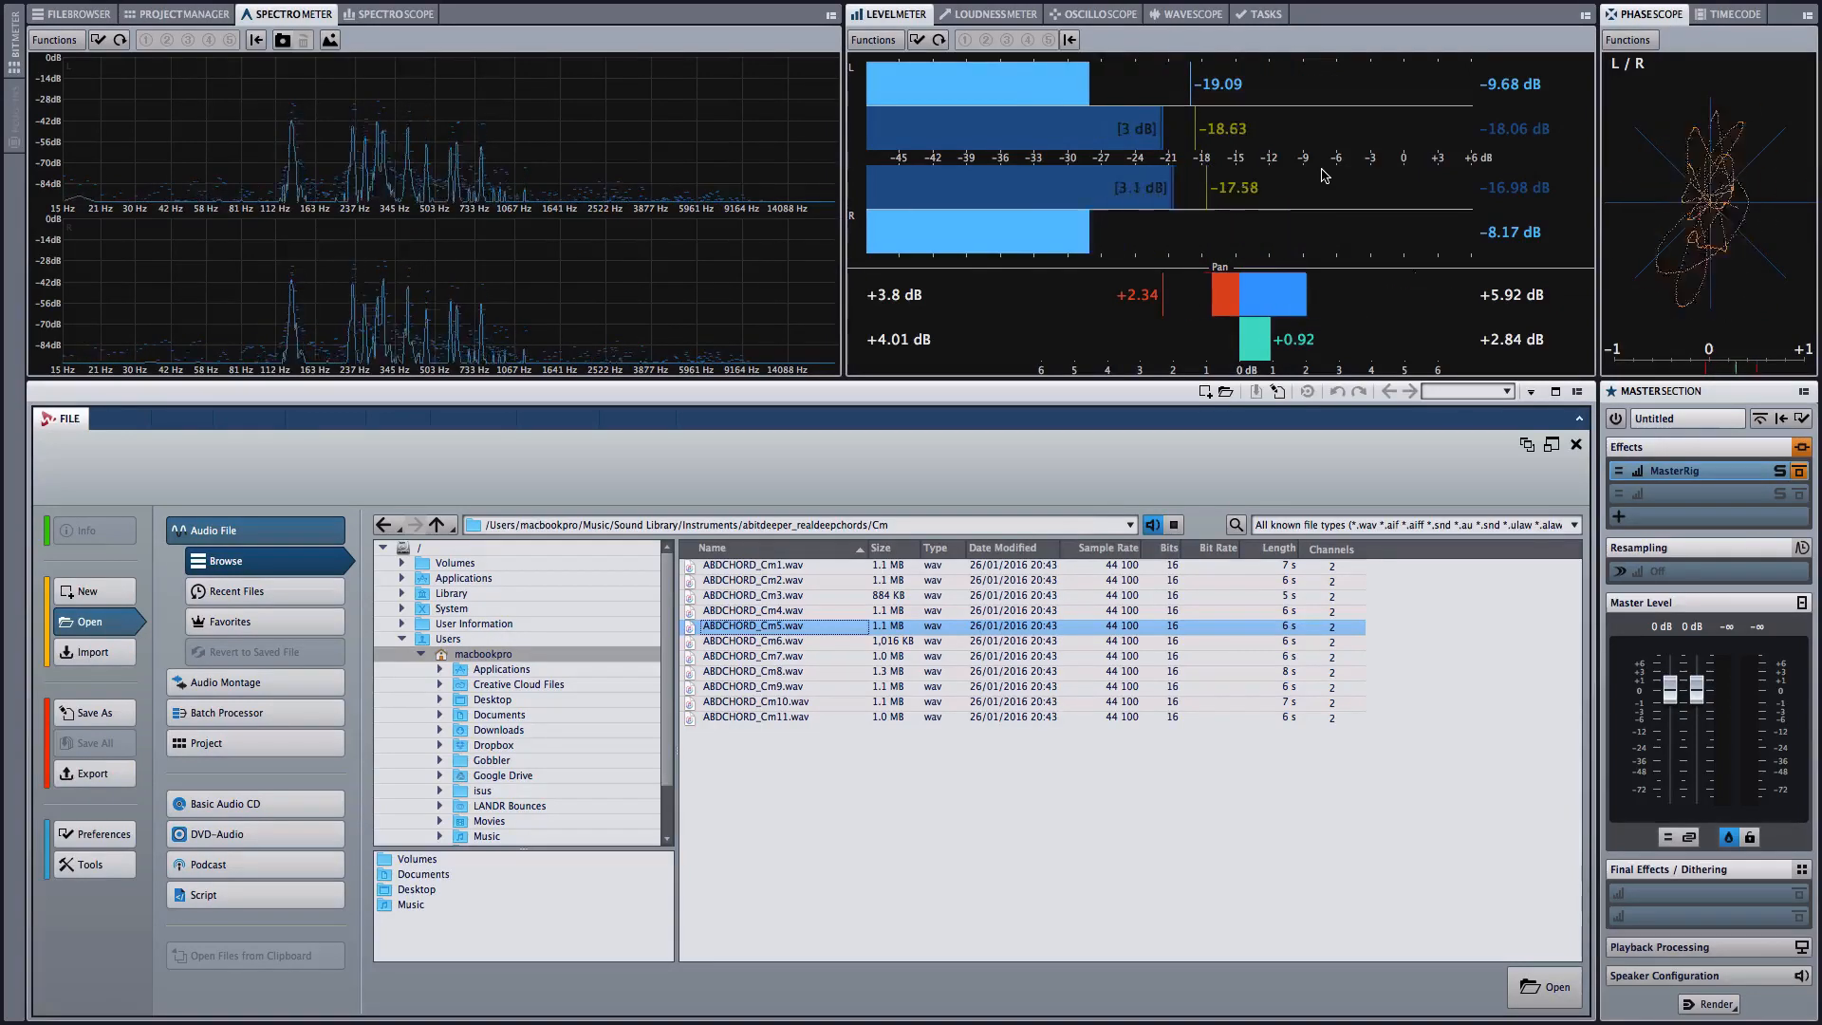
{"action": "left_click", "coordinate": [754, 639]}
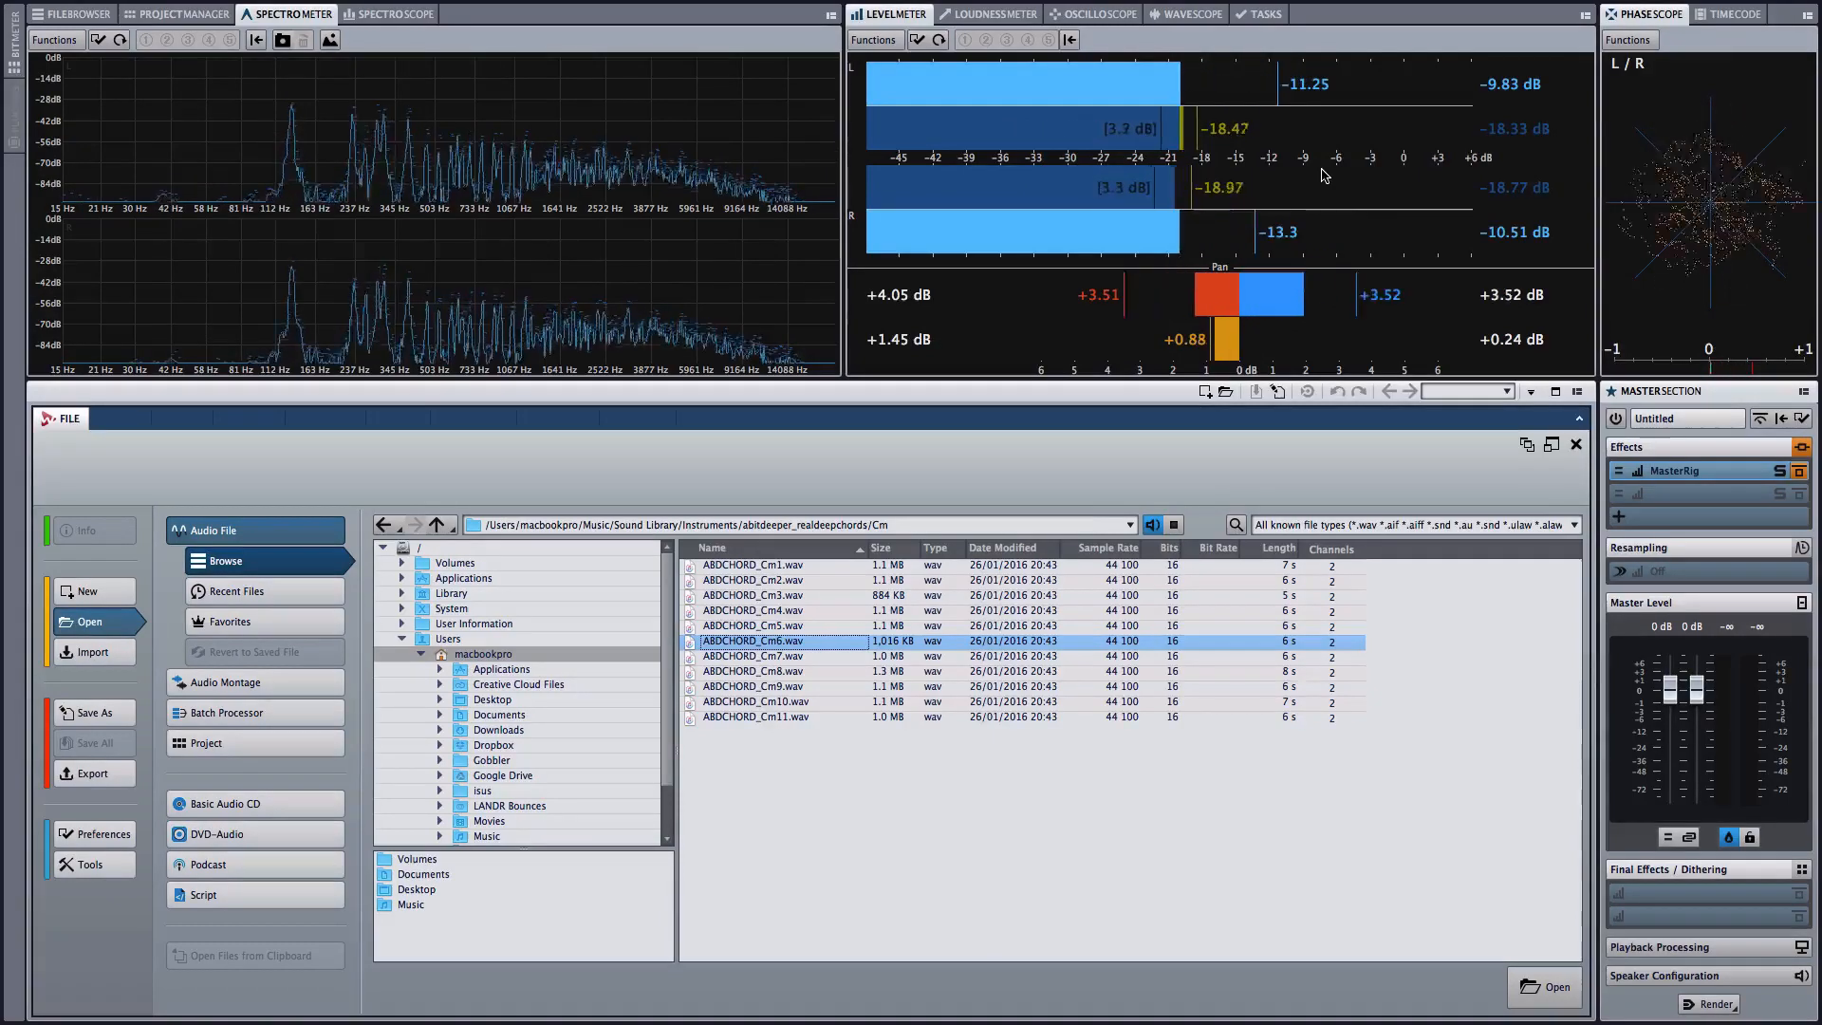
{"action": "left_click", "coordinate": [754, 655]}
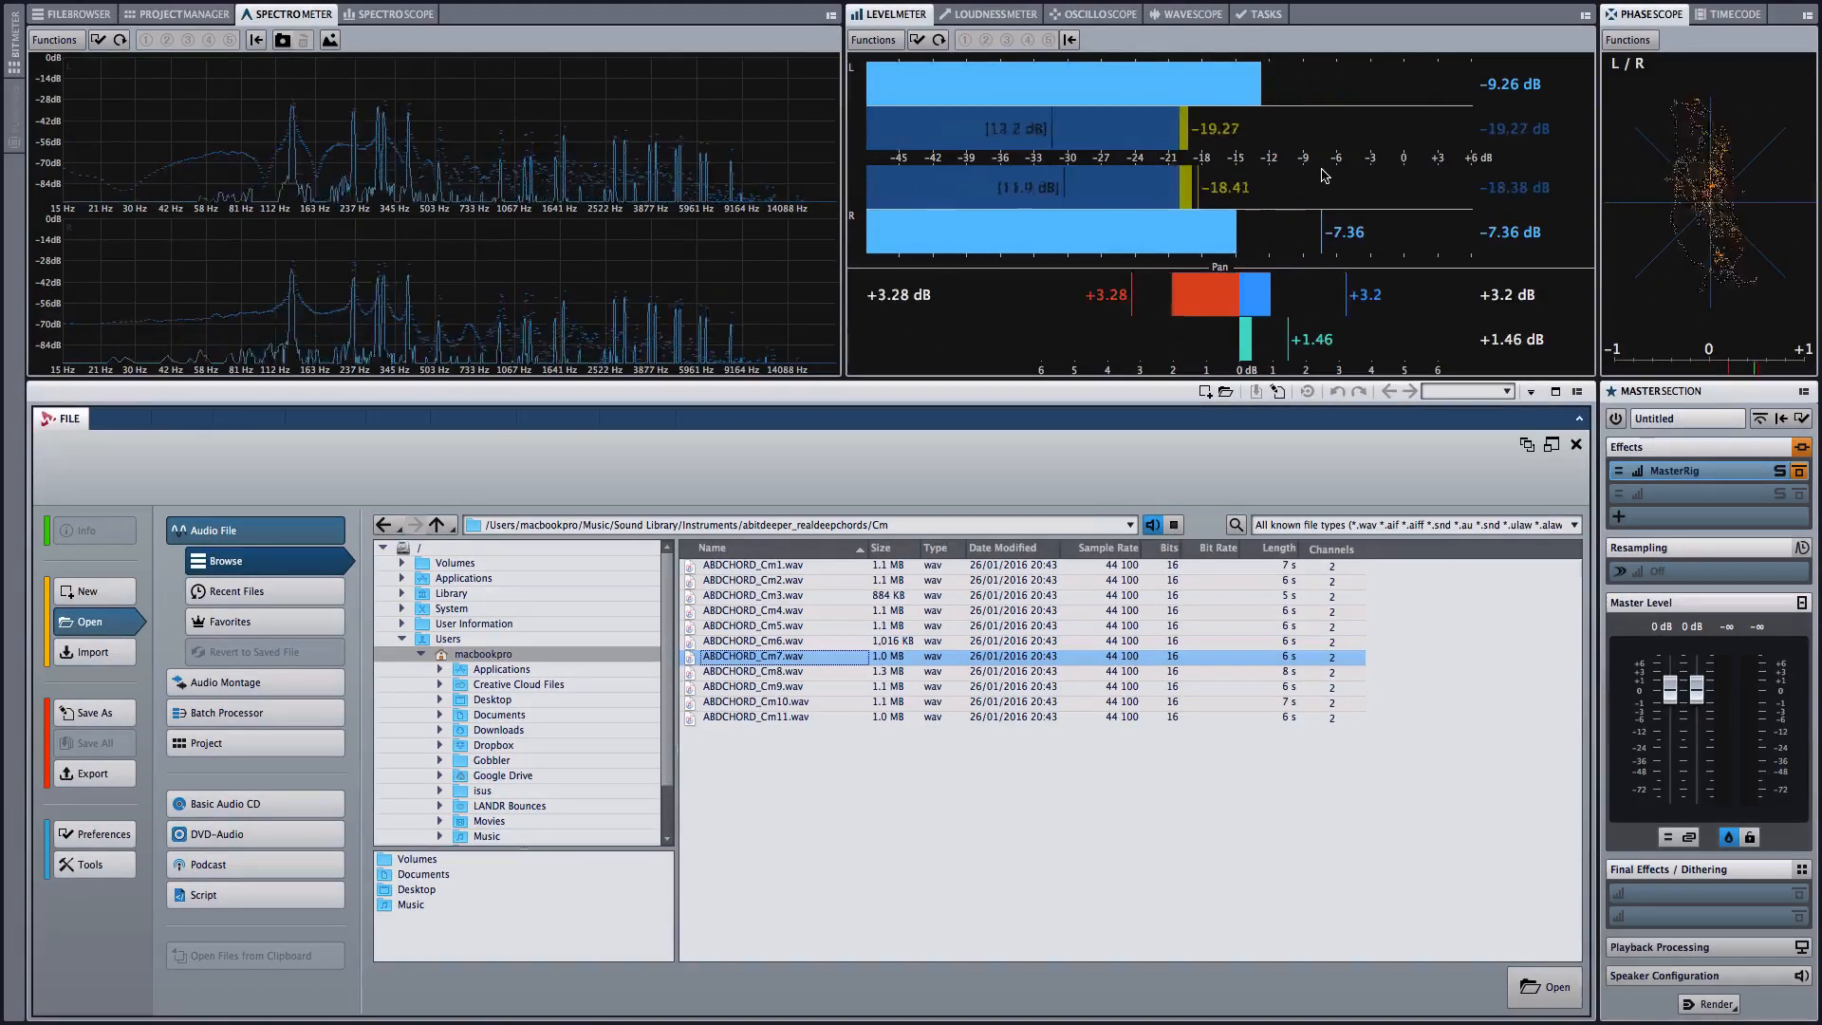
{"action": "left_click", "coordinate": [752, 670]}
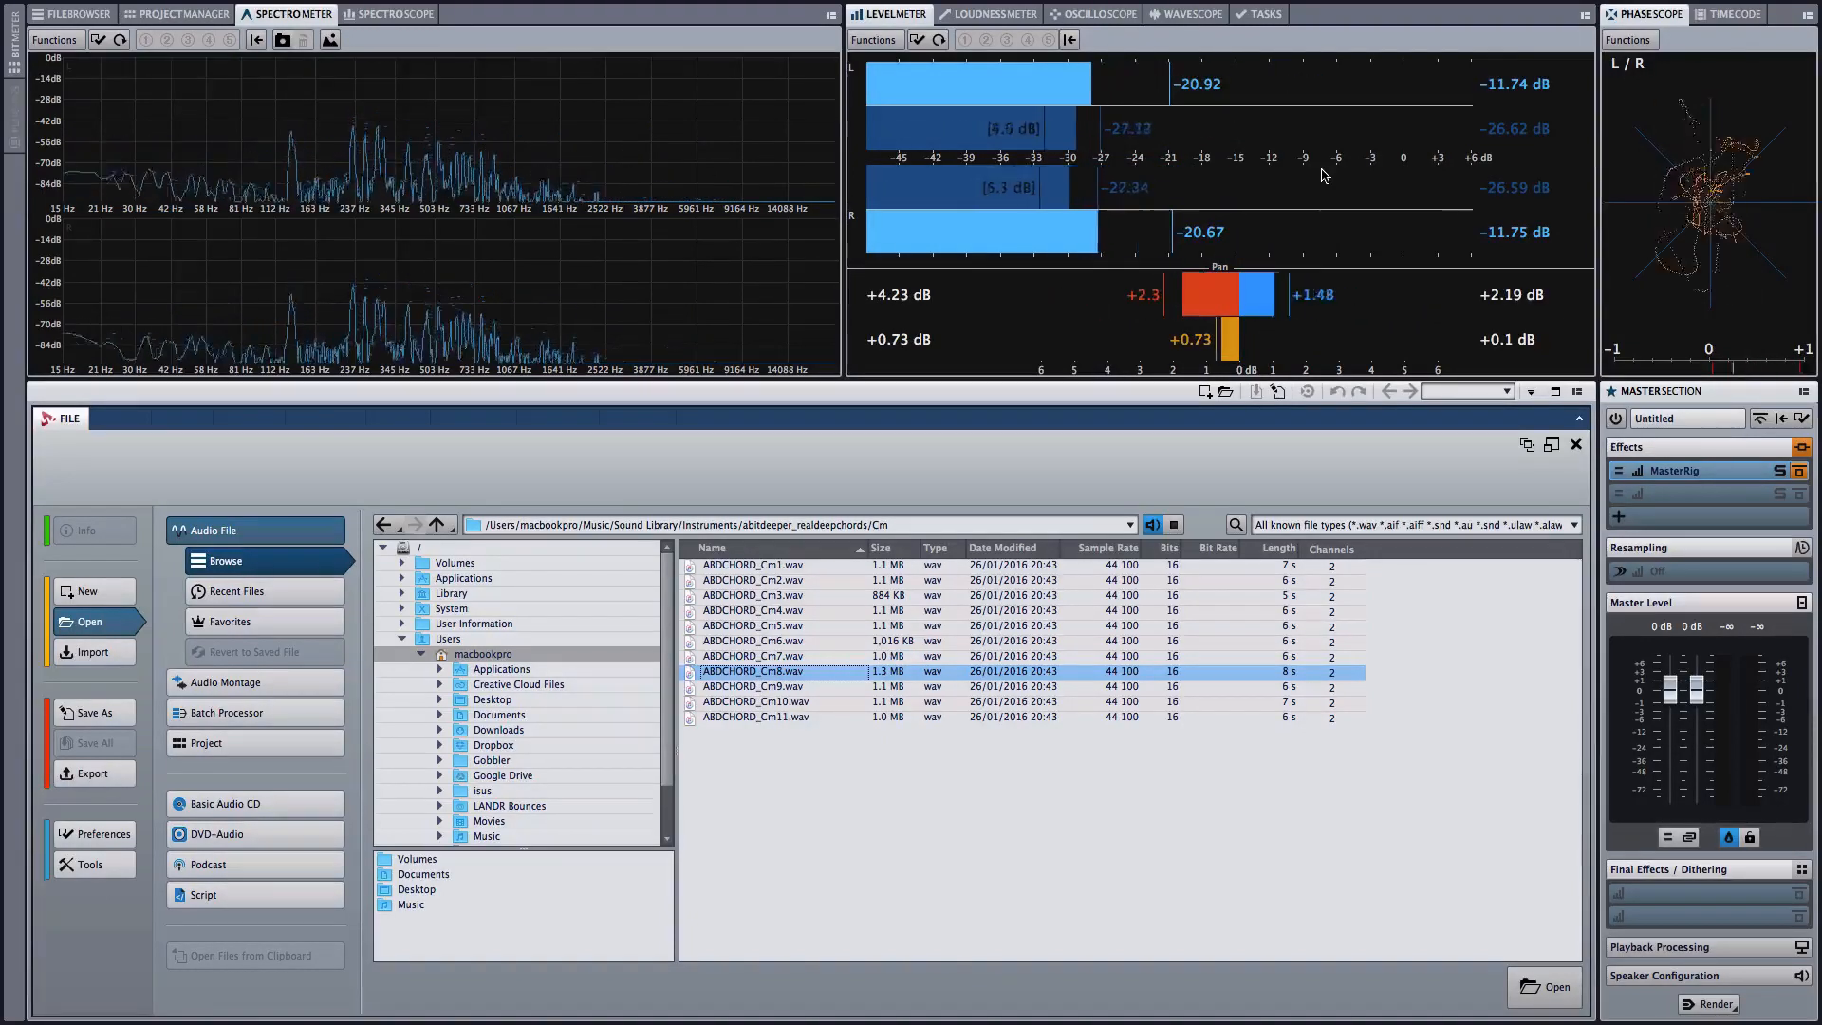
{"action": "left_click", "coordinate": [751, 687]}
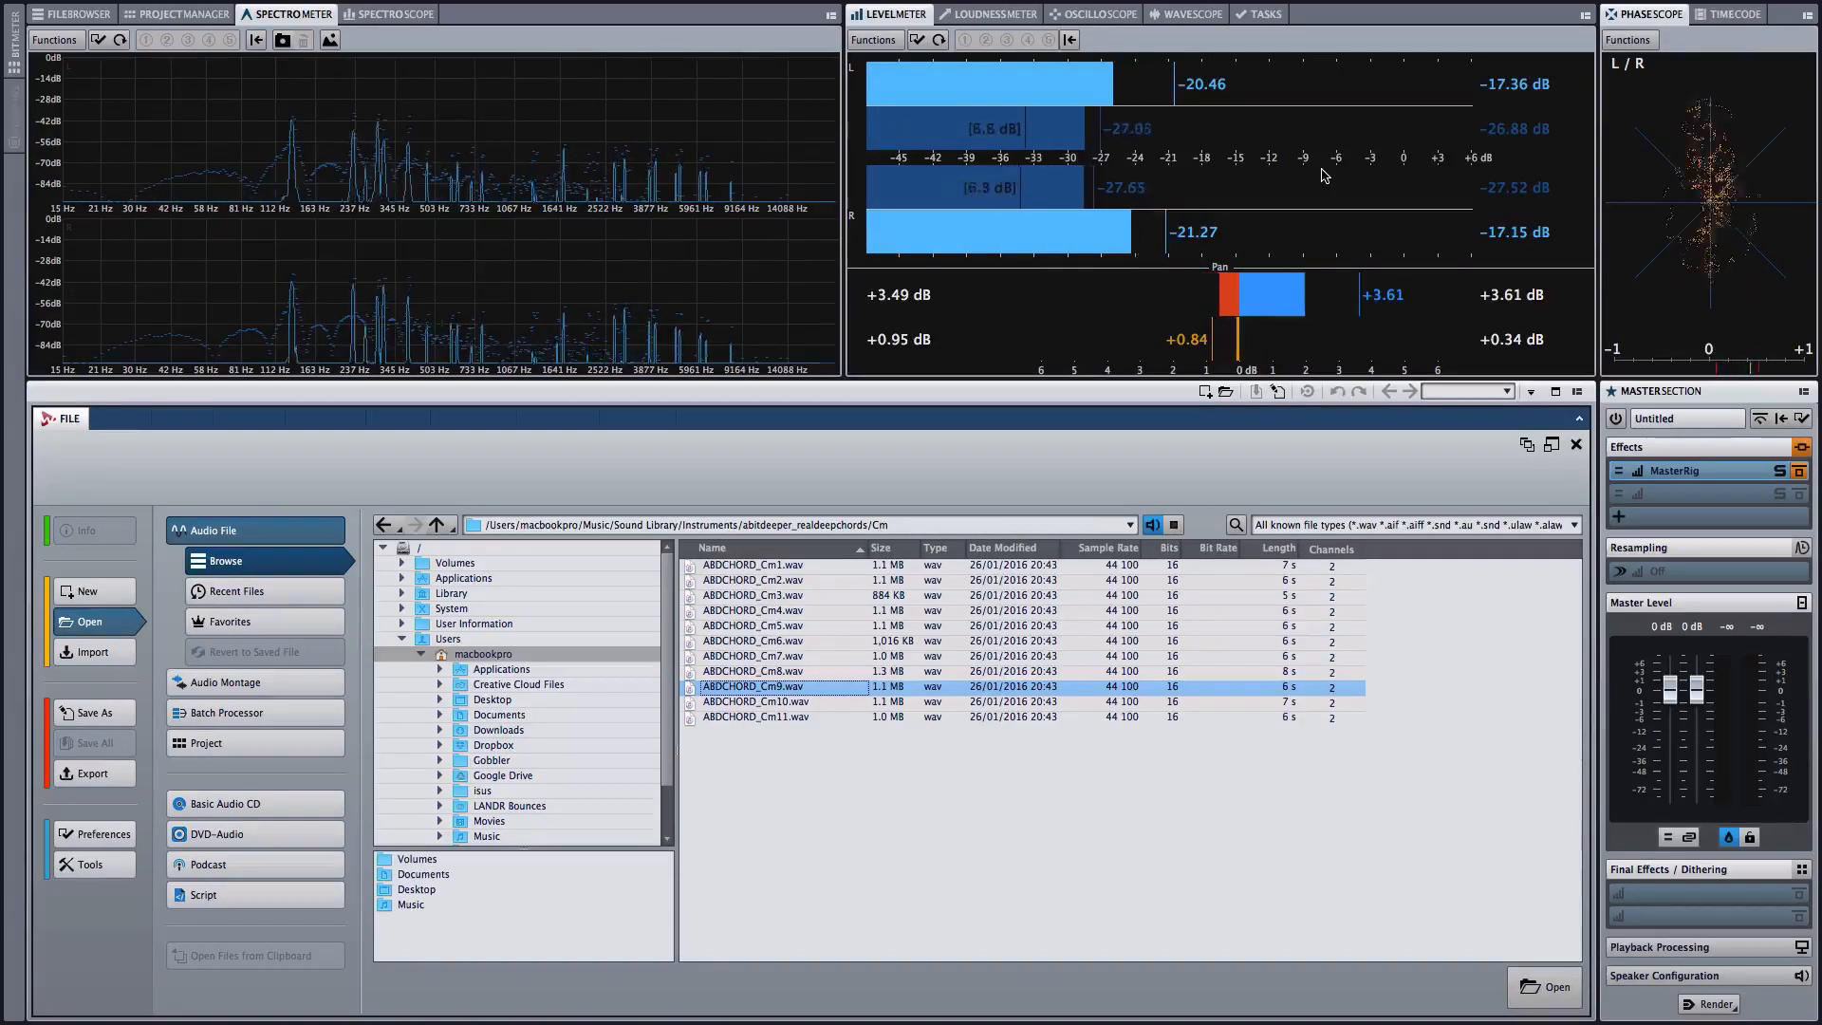
{"action": "left_click", "coordinate": [753, 701]}
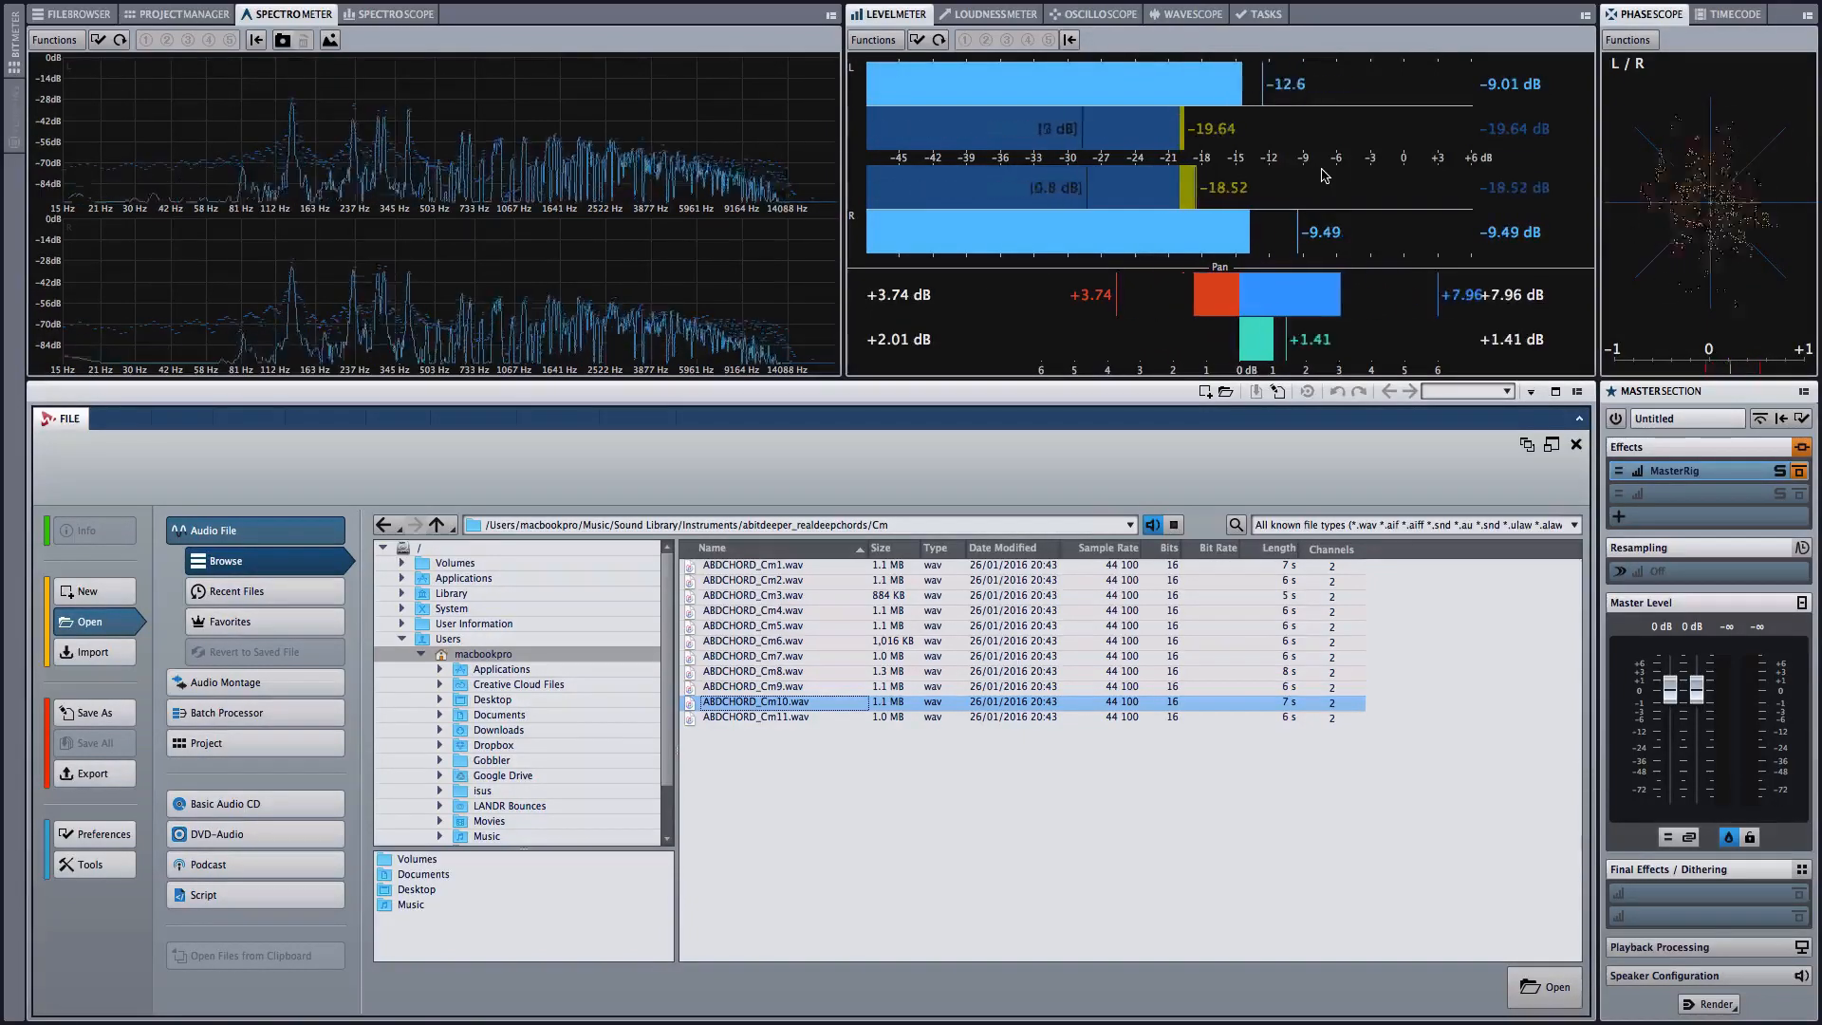
{"action": "left_click", "coordinate": [755, 718]}
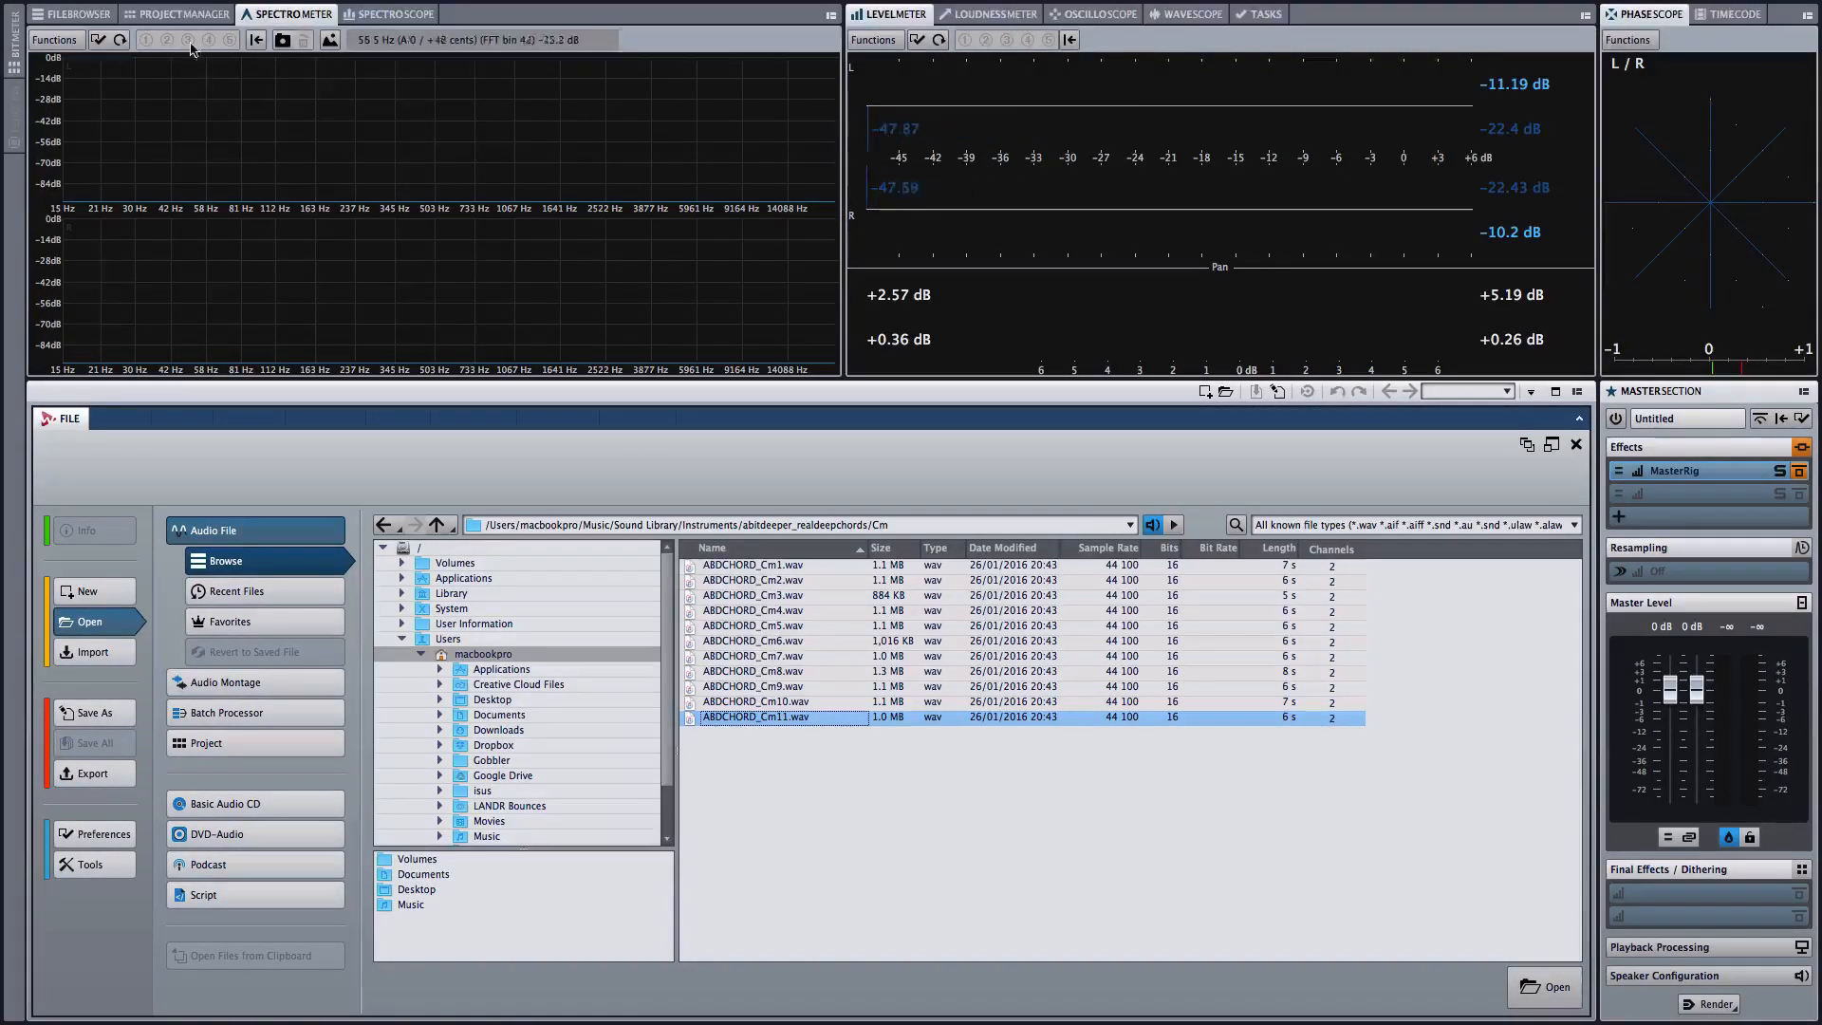
Create a new Batch Processor job, keeping the Custom Plug-in Chain type
{"action": "left_click", "coordinate": [150, 9]}
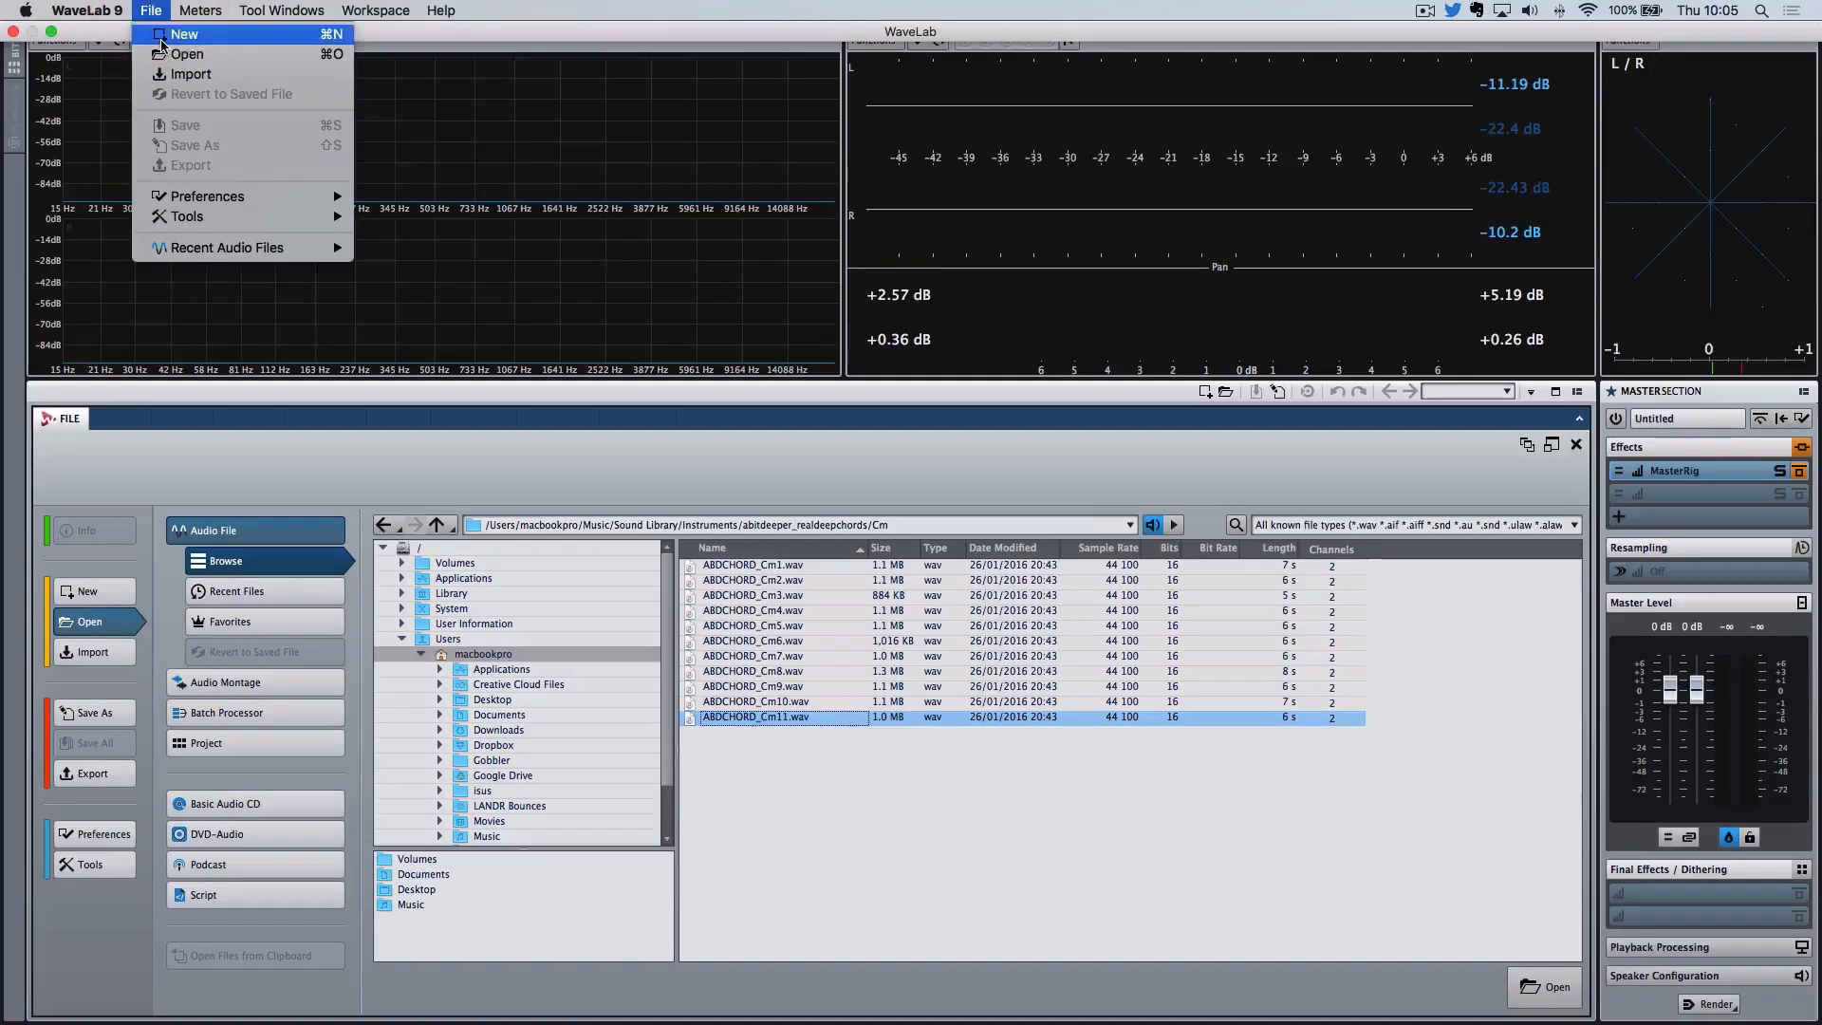
{"action": "left_click", "coordinate": [184, 32]}
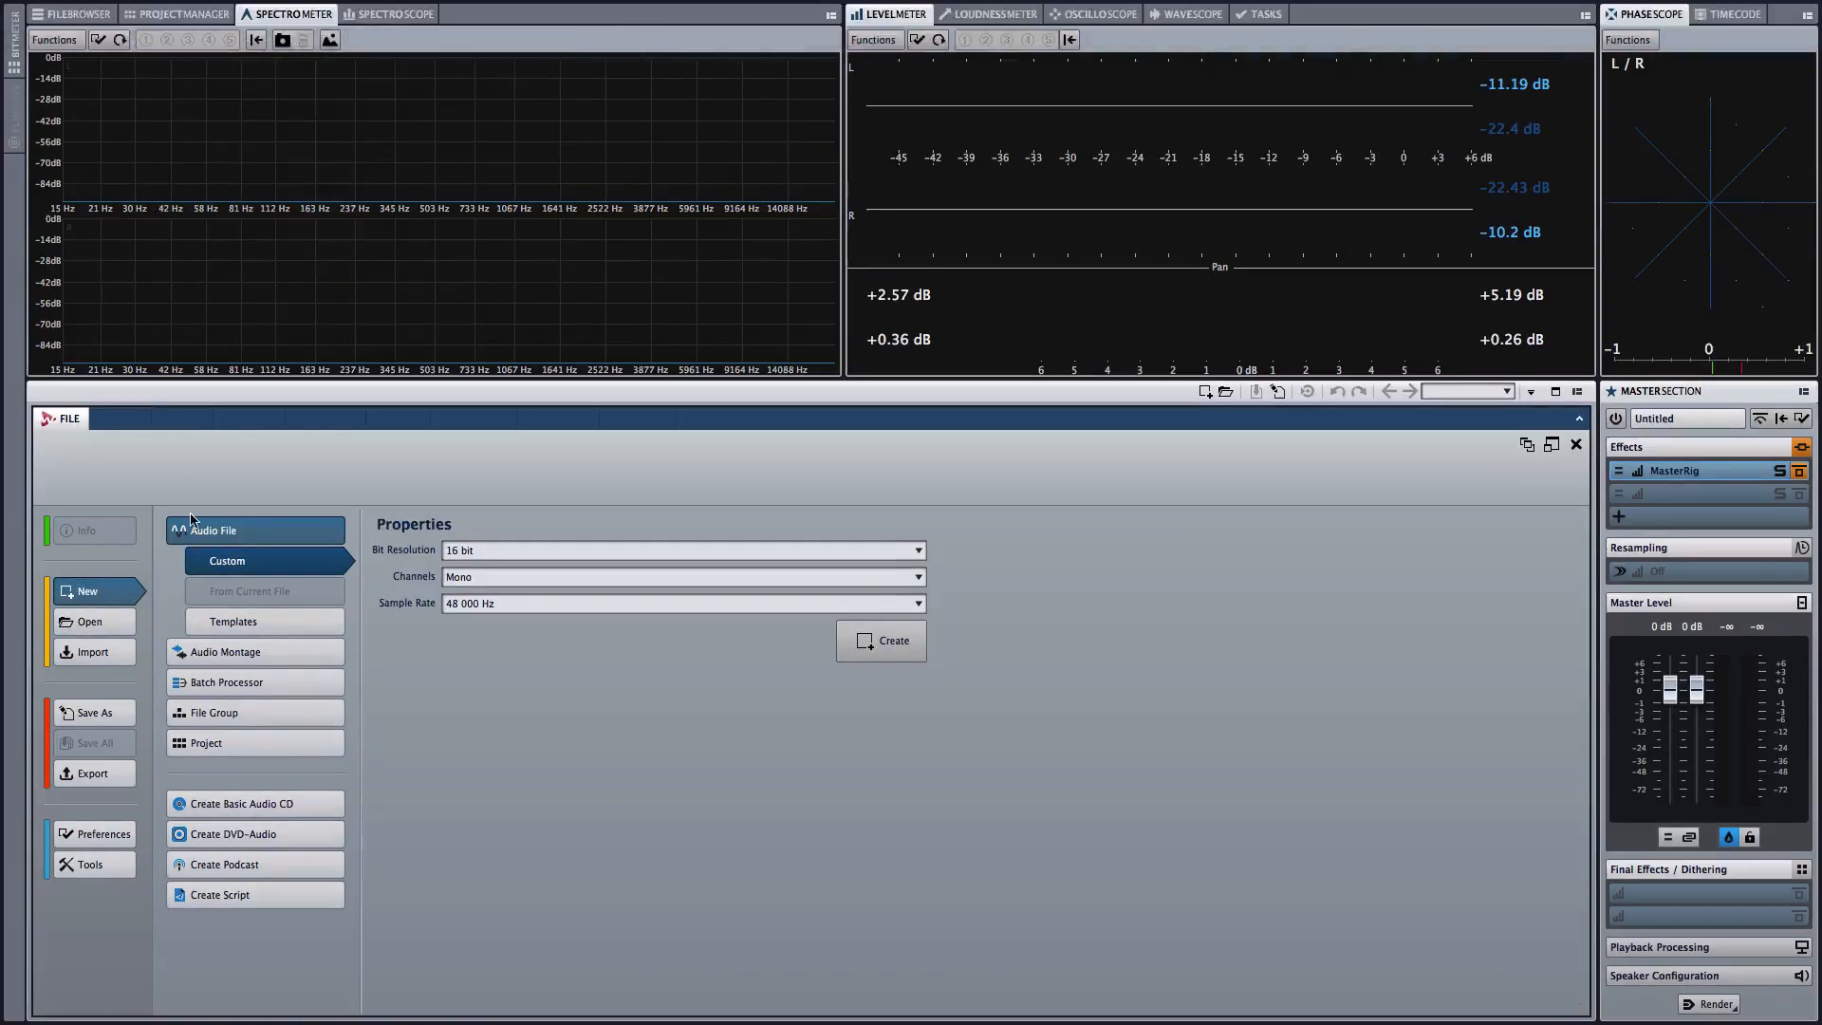
{"action": "mouse_move", "coordinate": [281, 681]}
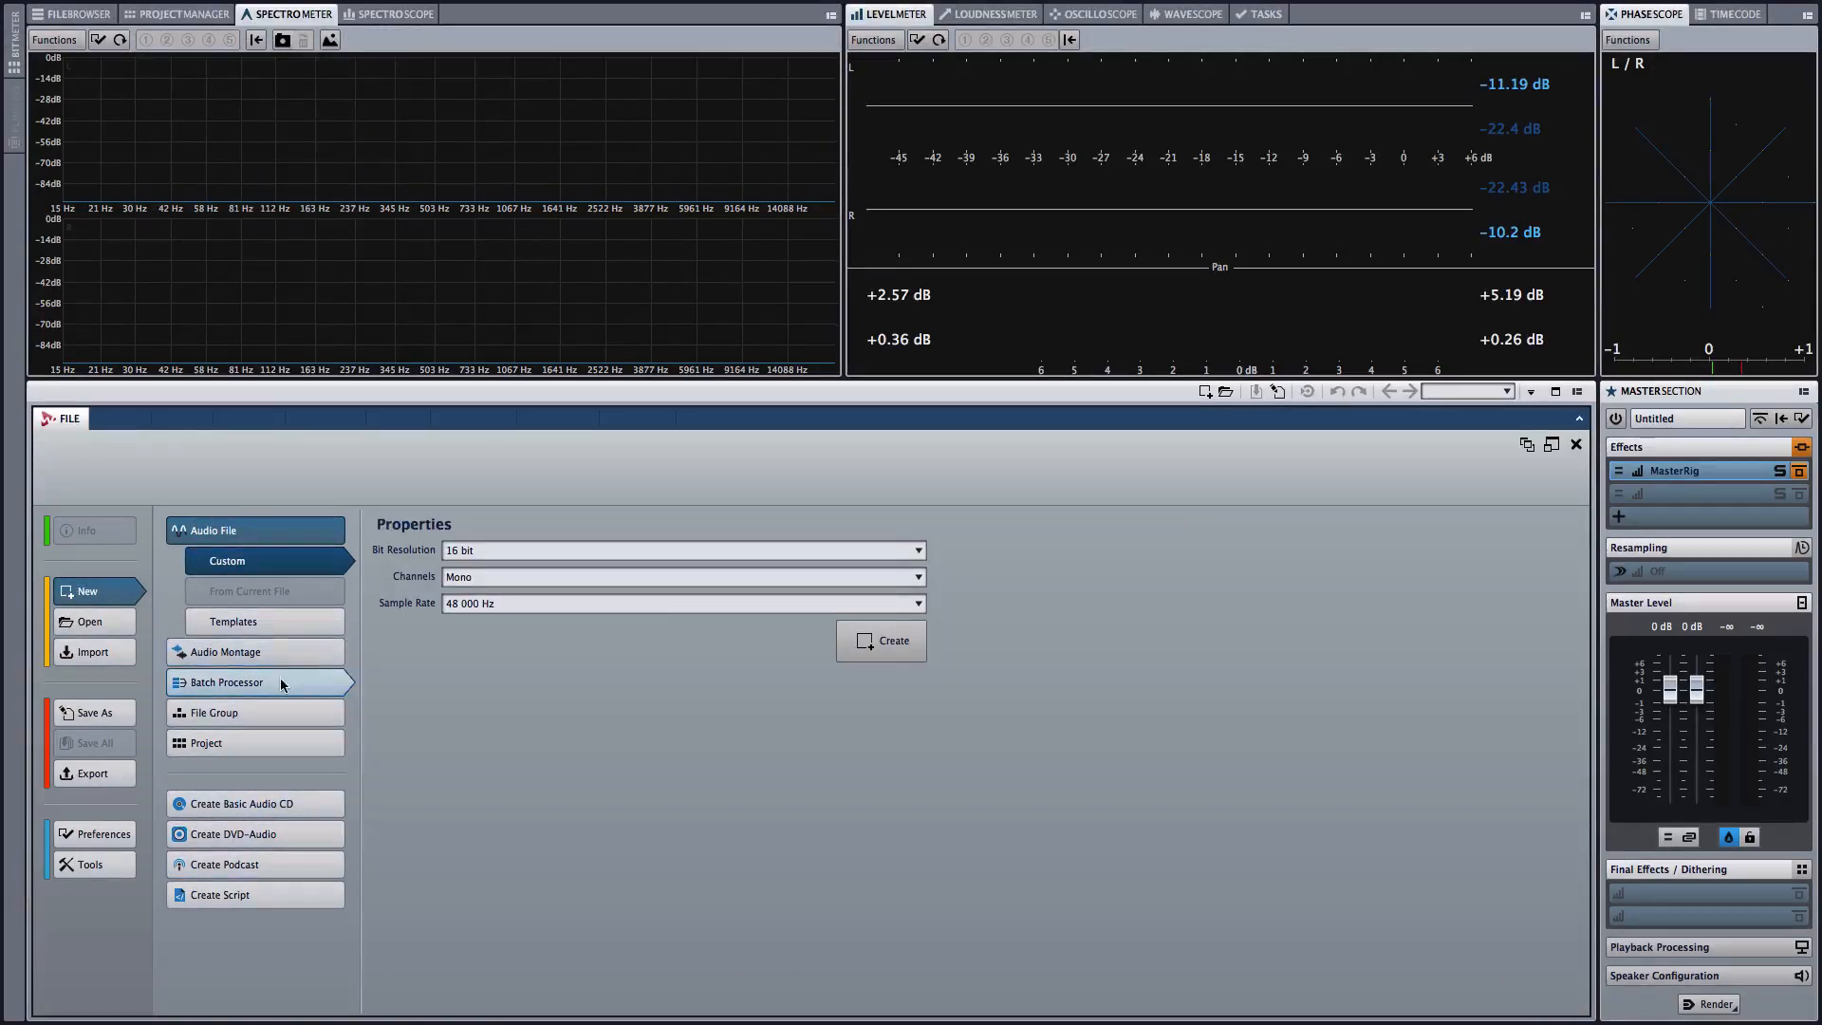
{"action": "left_click", "coordinate": [224, 681]}
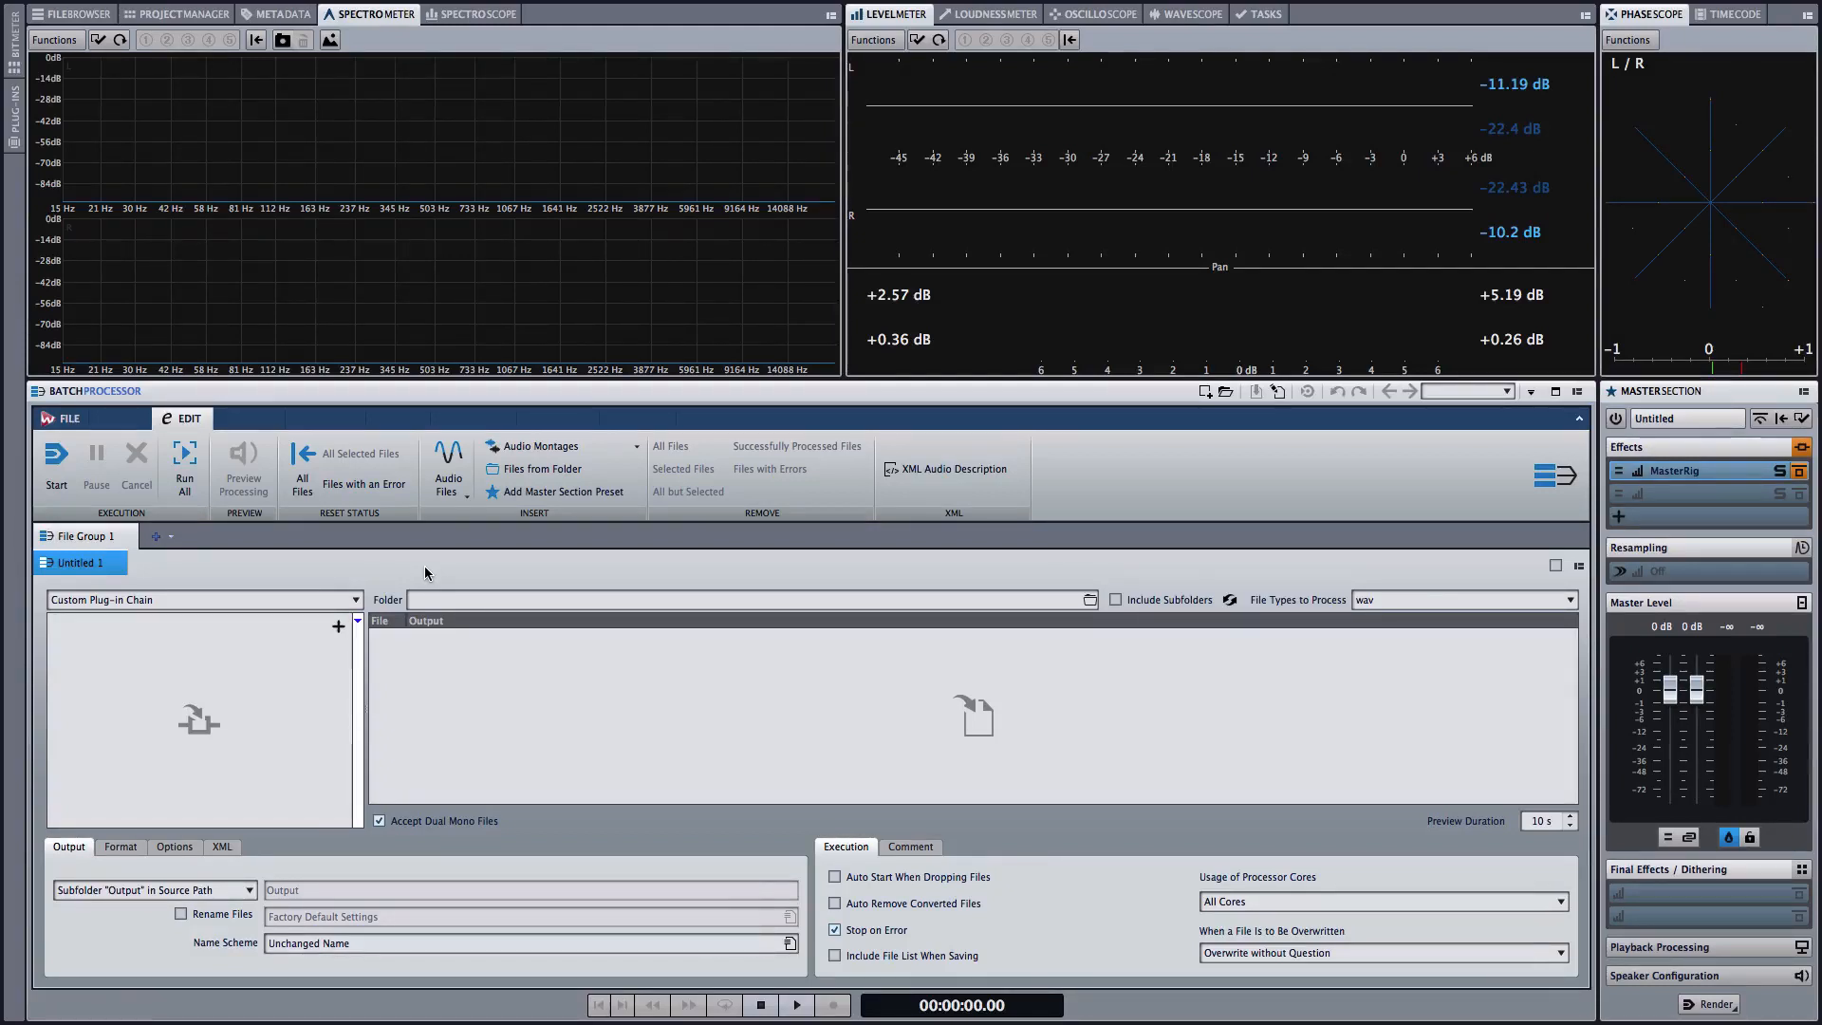
{"action": "mouse_move", "coordinate": [400, 588]}
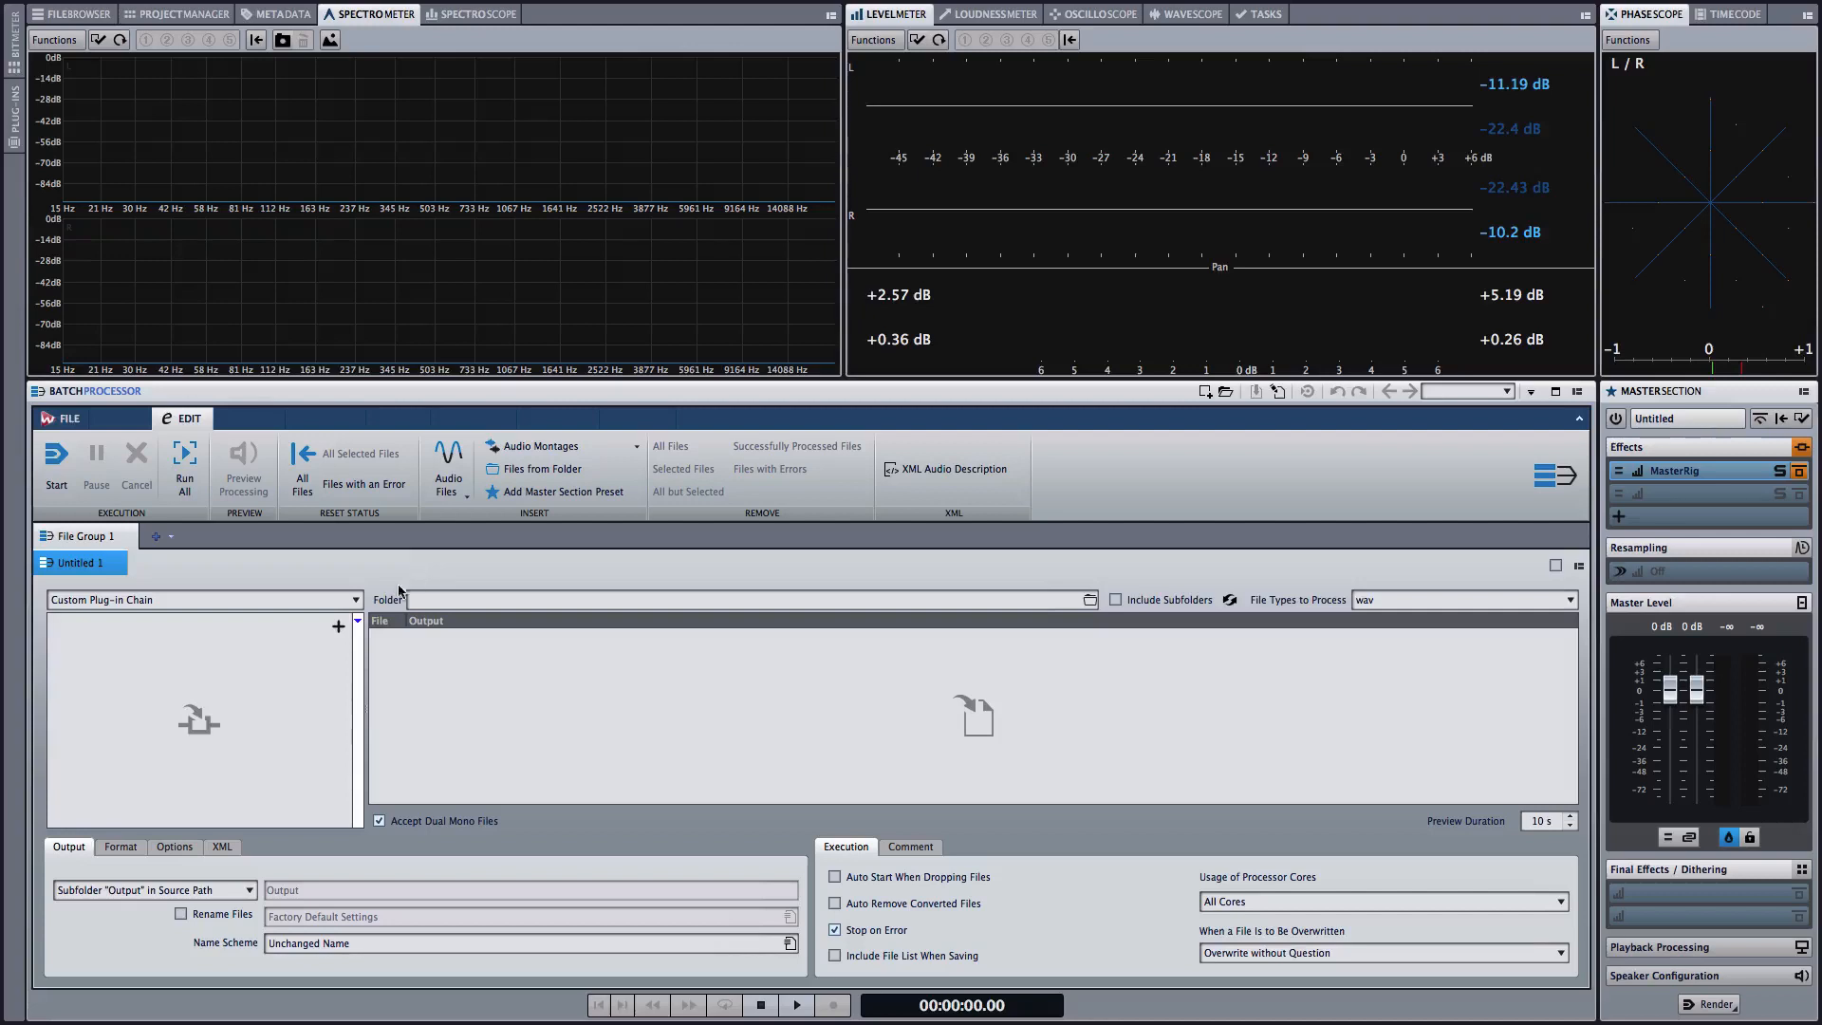
{"action": "left_click", "coordinate": [203, 600]}
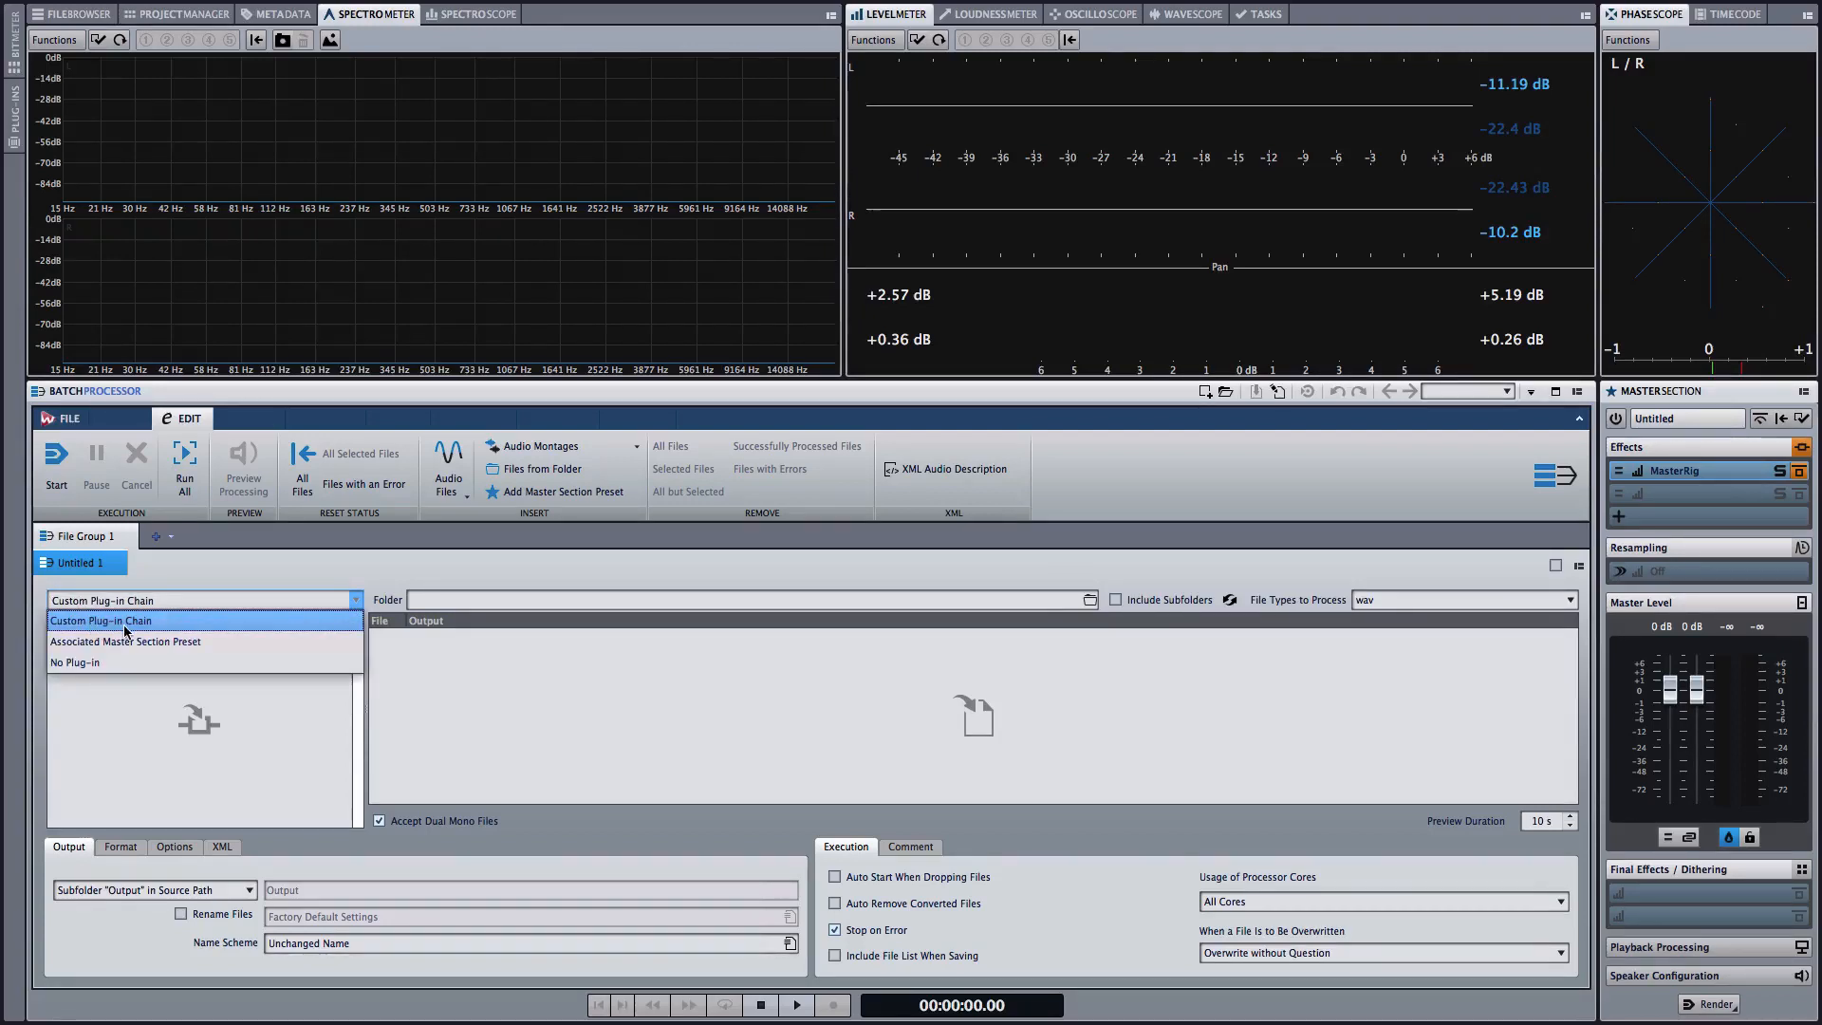
{"action": "left_click", "coordinate": [101, 621]}
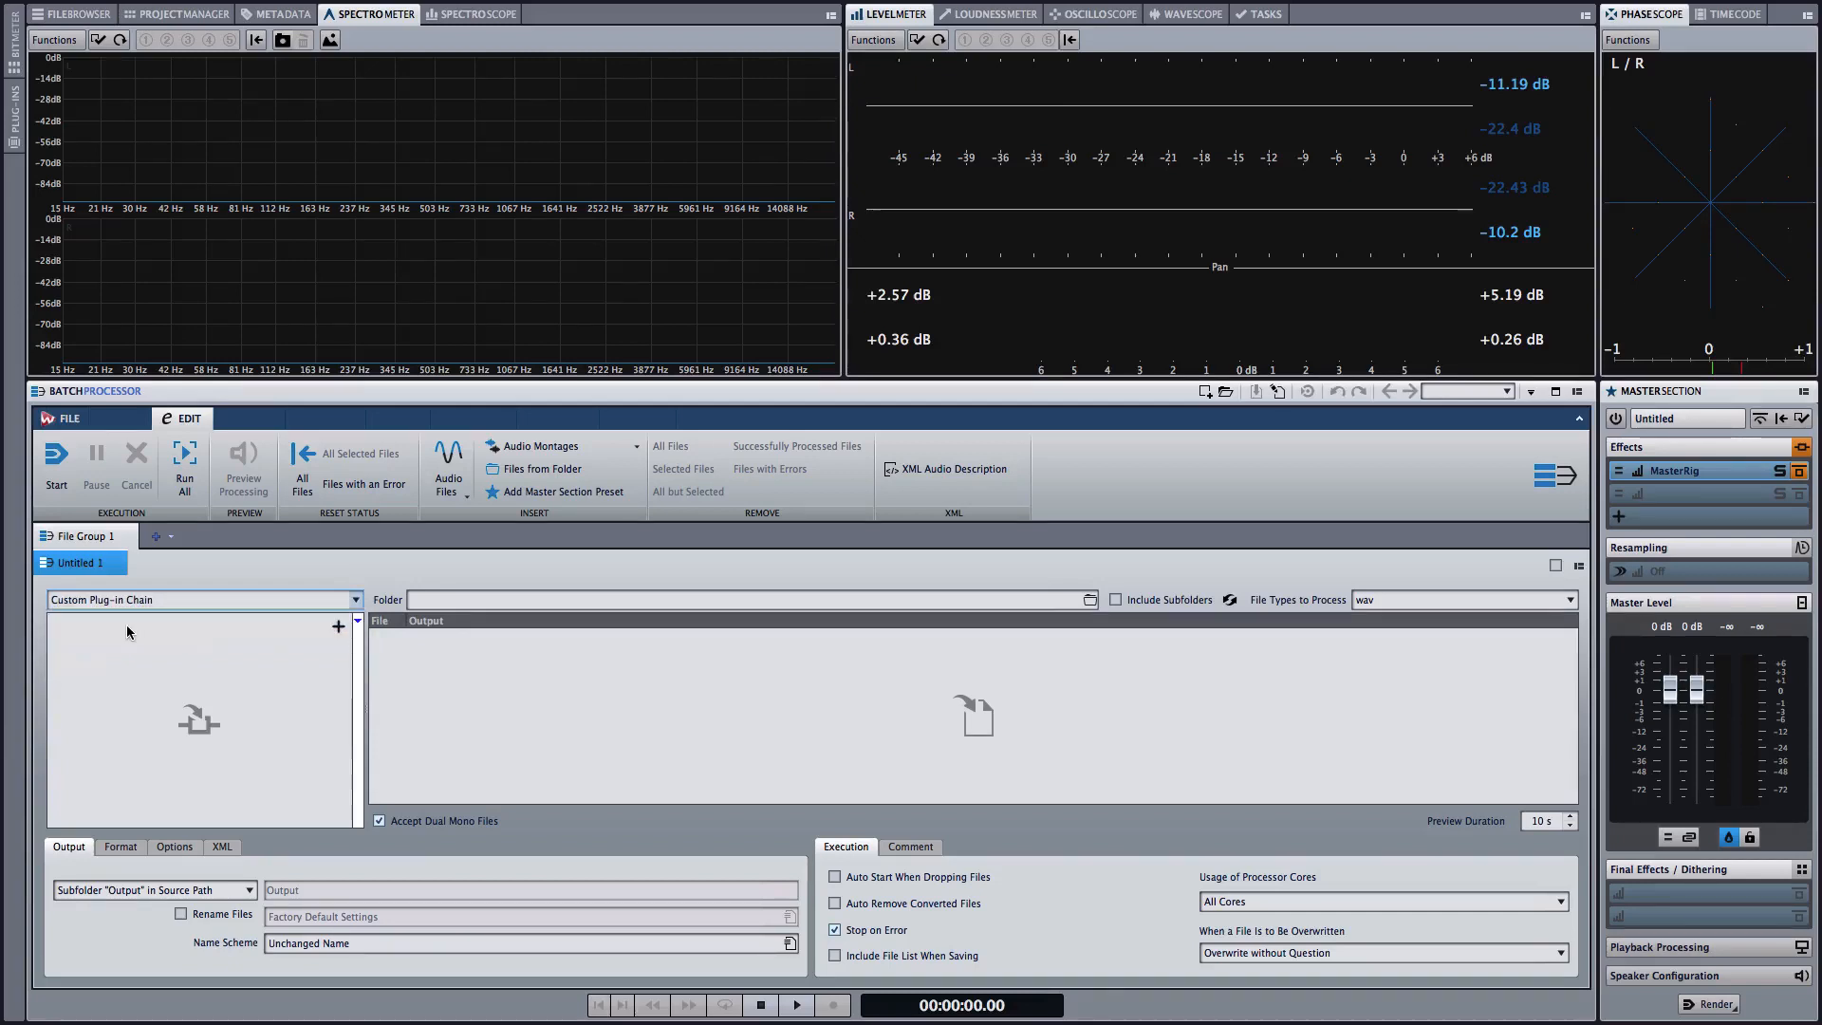
Add the Level Normalizer from Multipass Plug-ins to the batch chain
{"action": "left_click", "coordinate": [338, 625]}
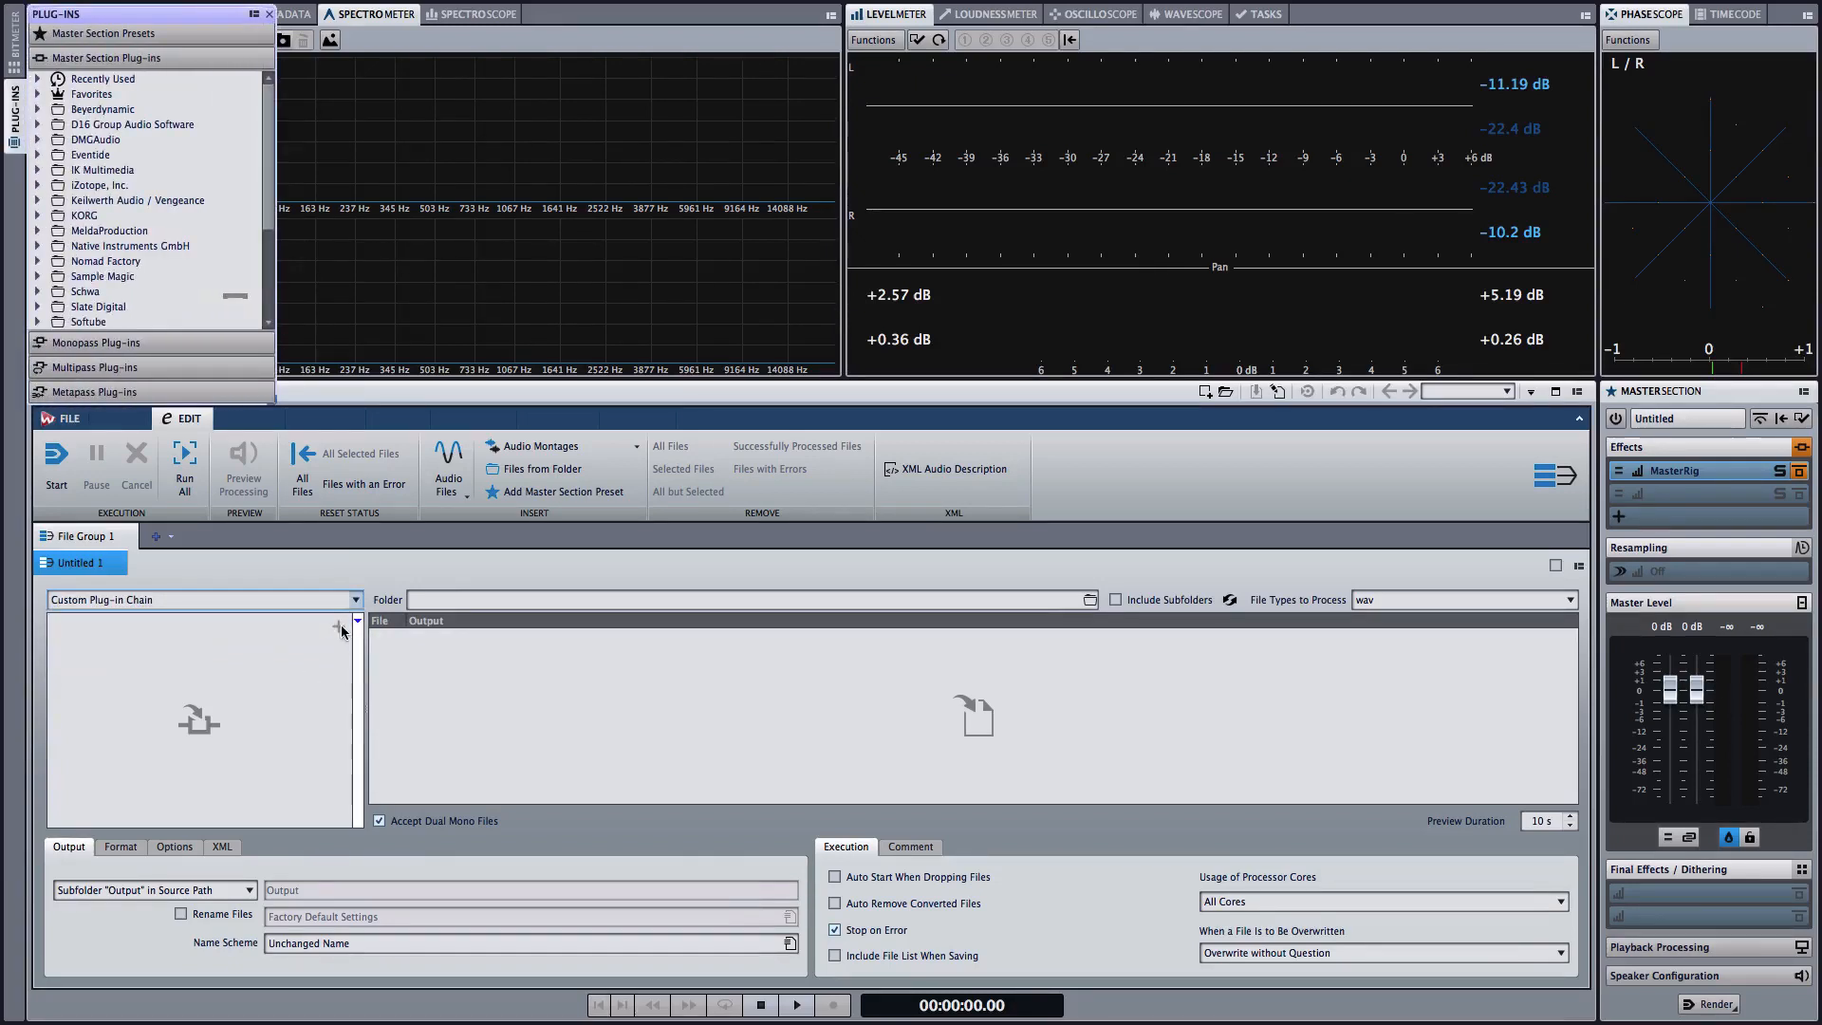
{"action": "mouse_move", "coordinate": [151, 370]}
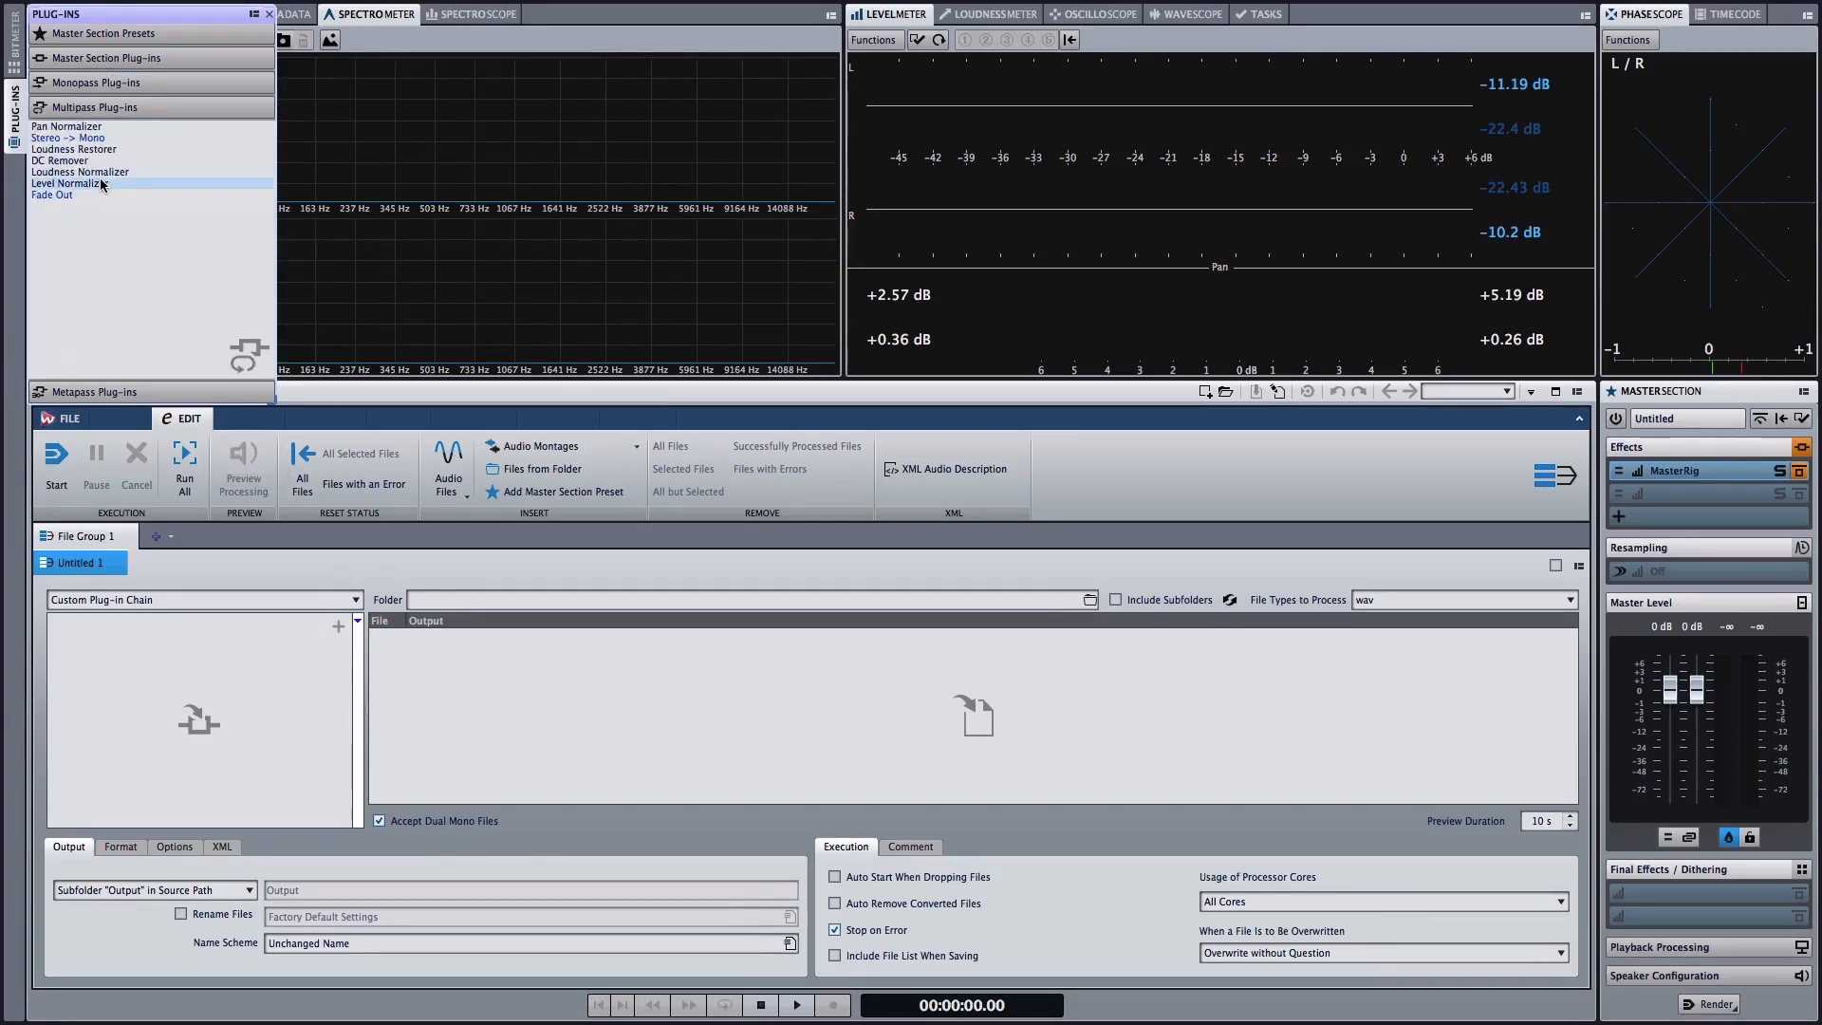
{"action": "double_click", "coordinate": [70, 182]}
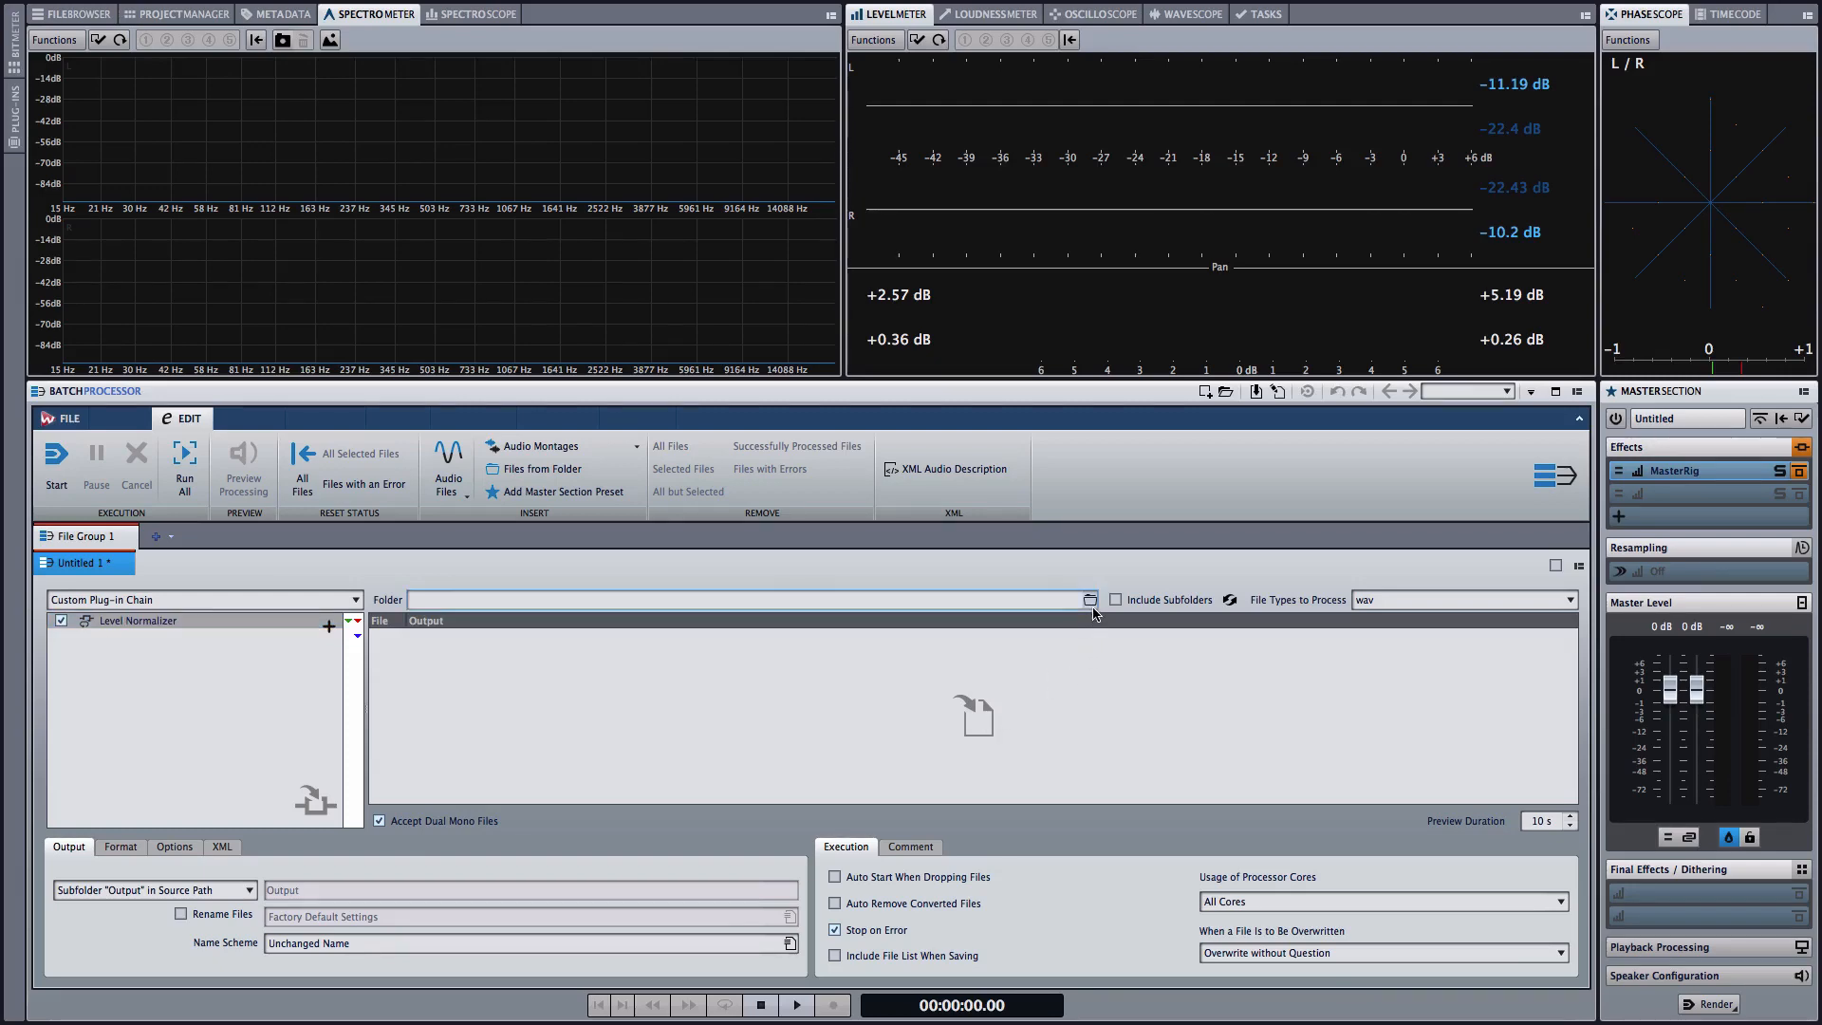
Choose the Cm chord samples folder as the batch source folder
{"action": "left_click", "coordinate": [1089, 600]}
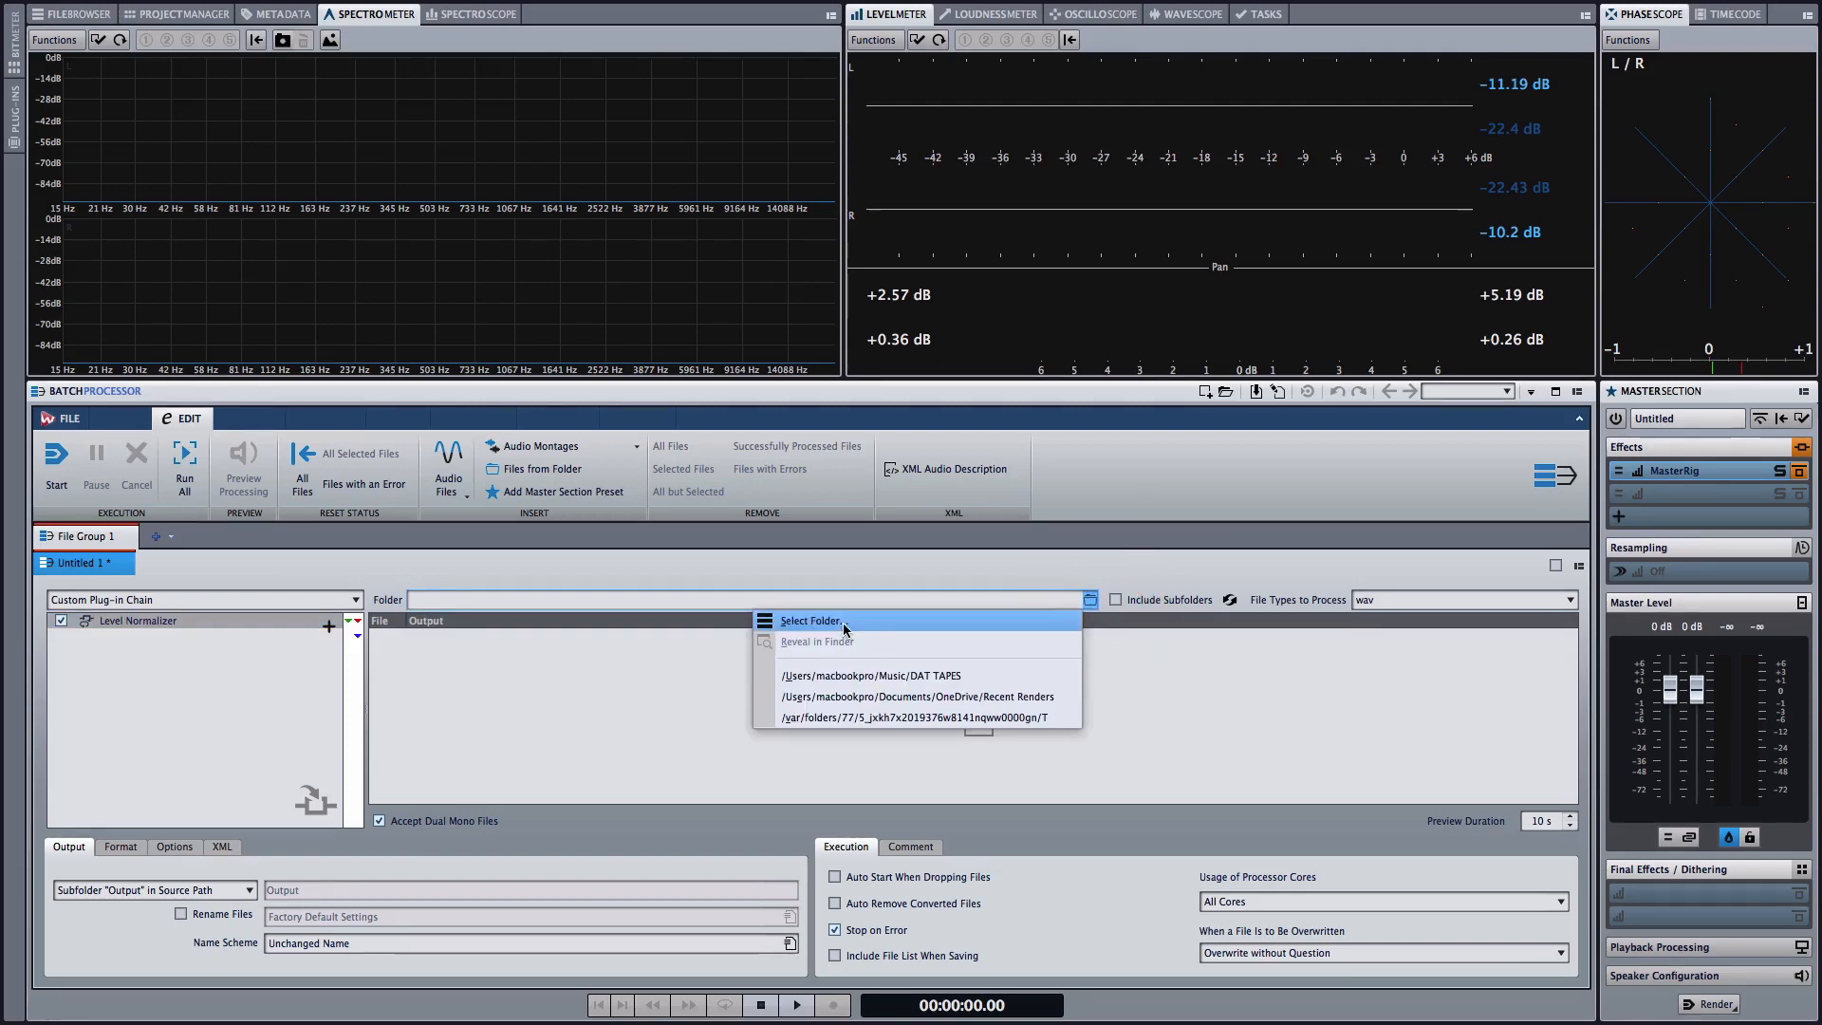
{"action": "left_click", "coordinate": [810, 621]}
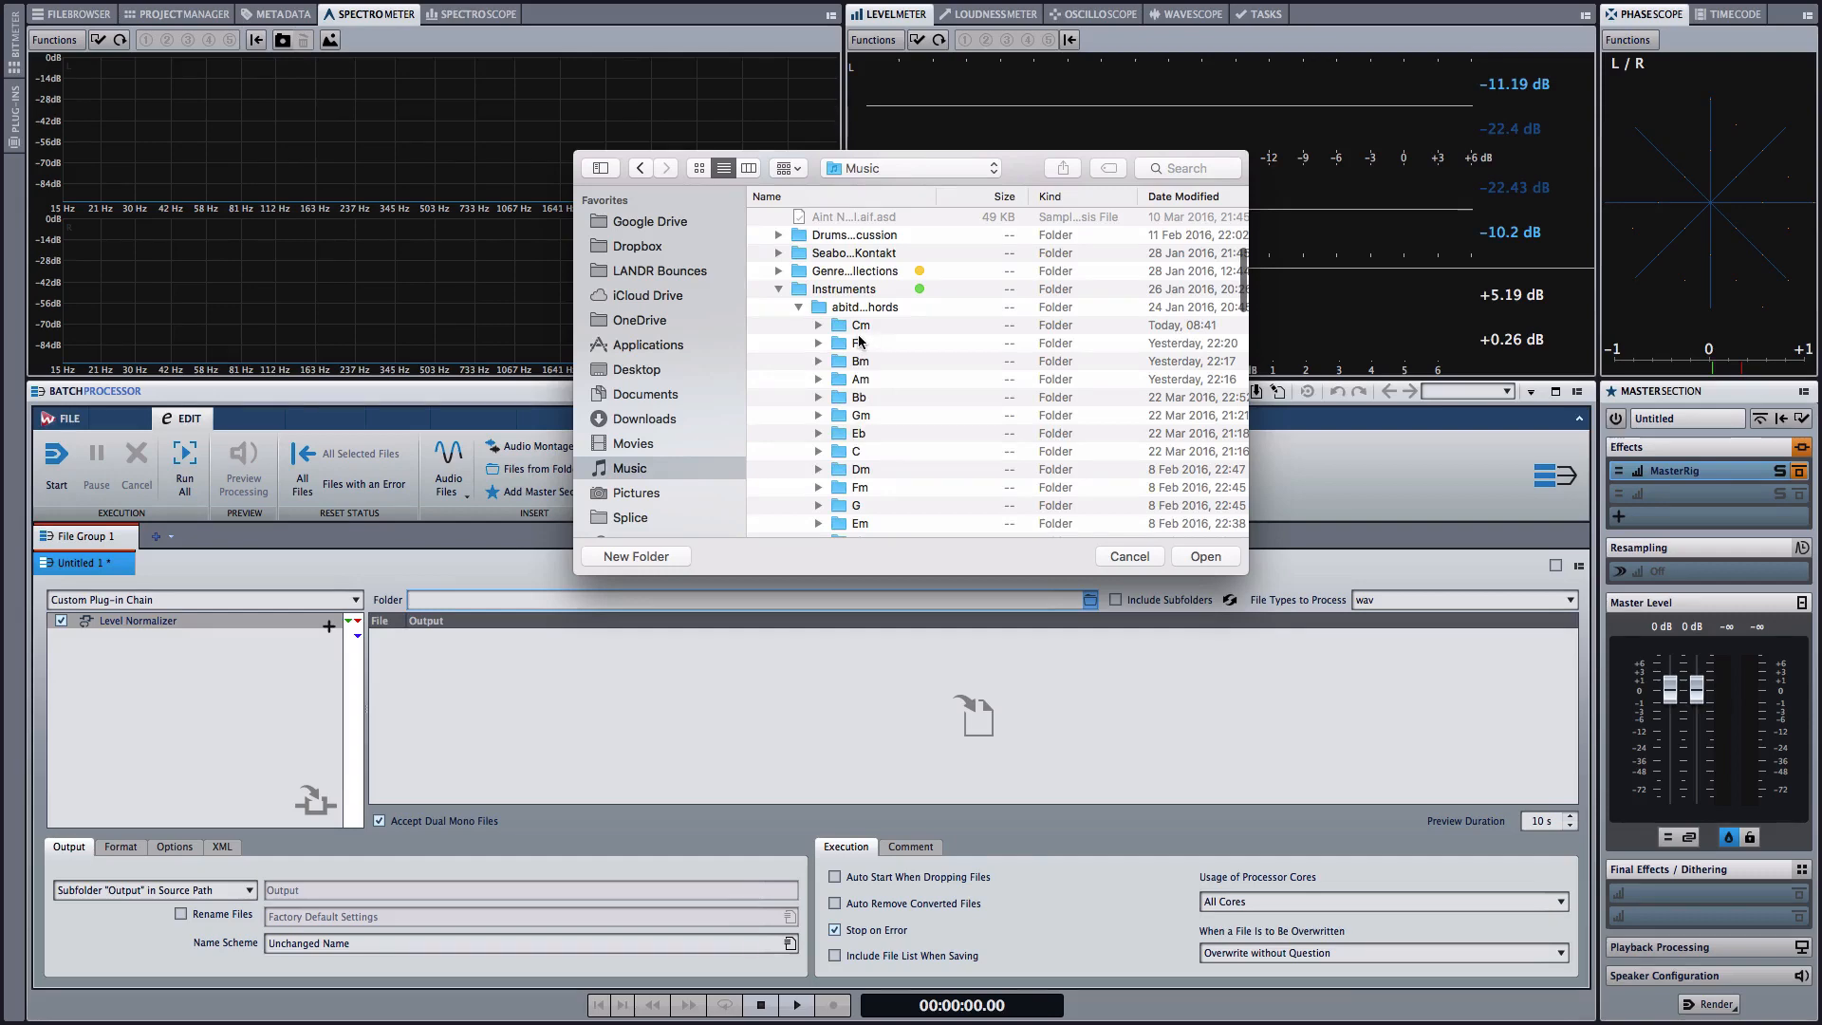
{"action": "double_click", "coordinate": [862, 325]}
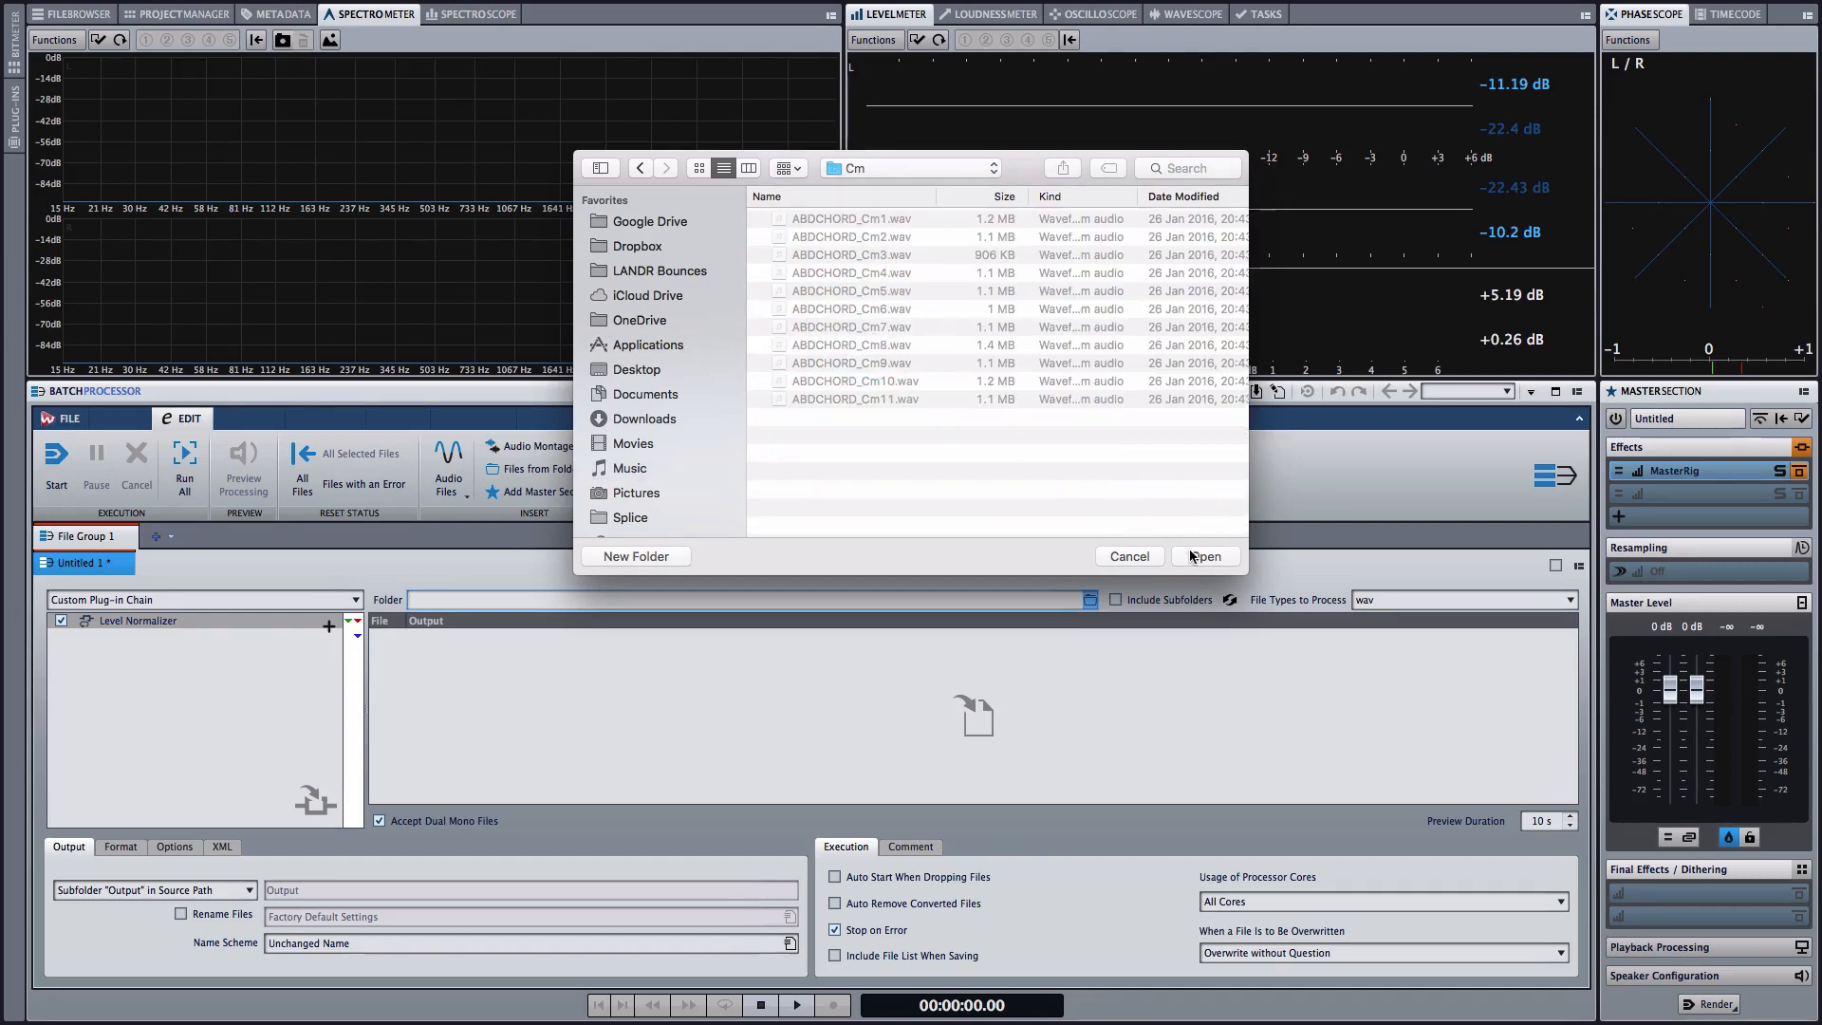
{"action": "left_click", "coordinate": [1205, 556]}
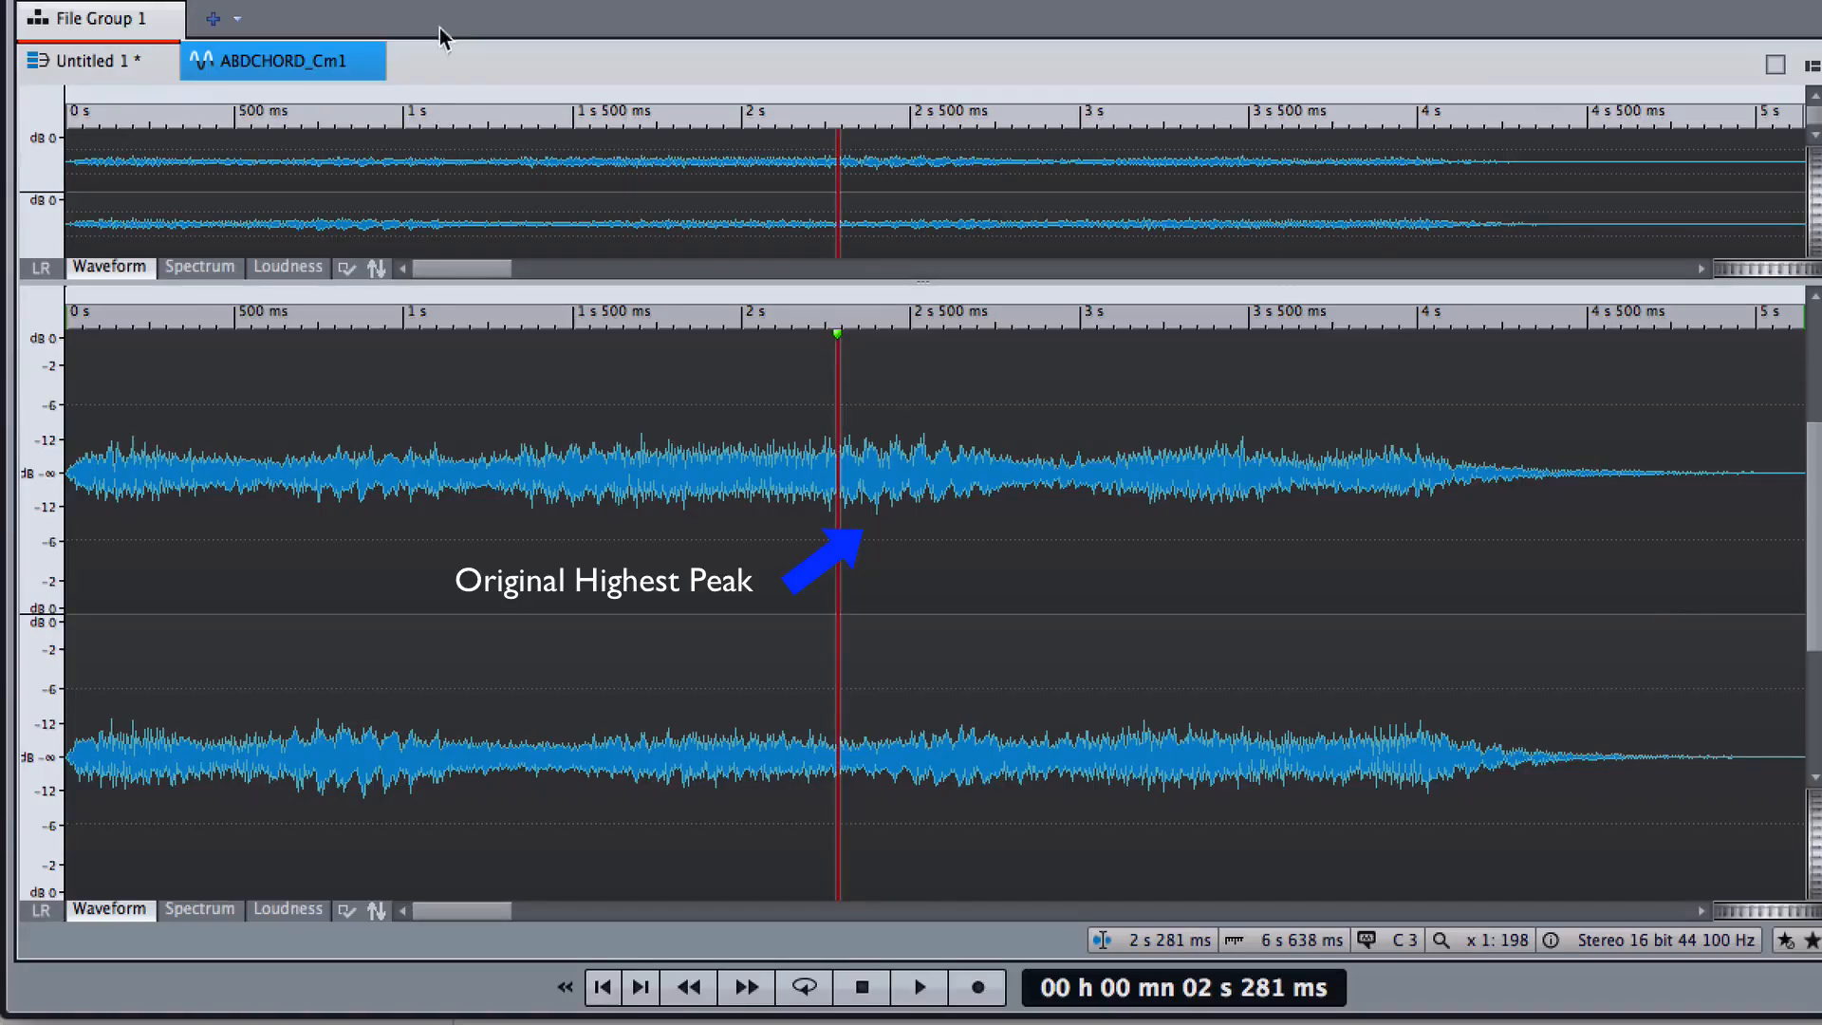
{"action": "left_click", "coordinate": [1572, 733]}
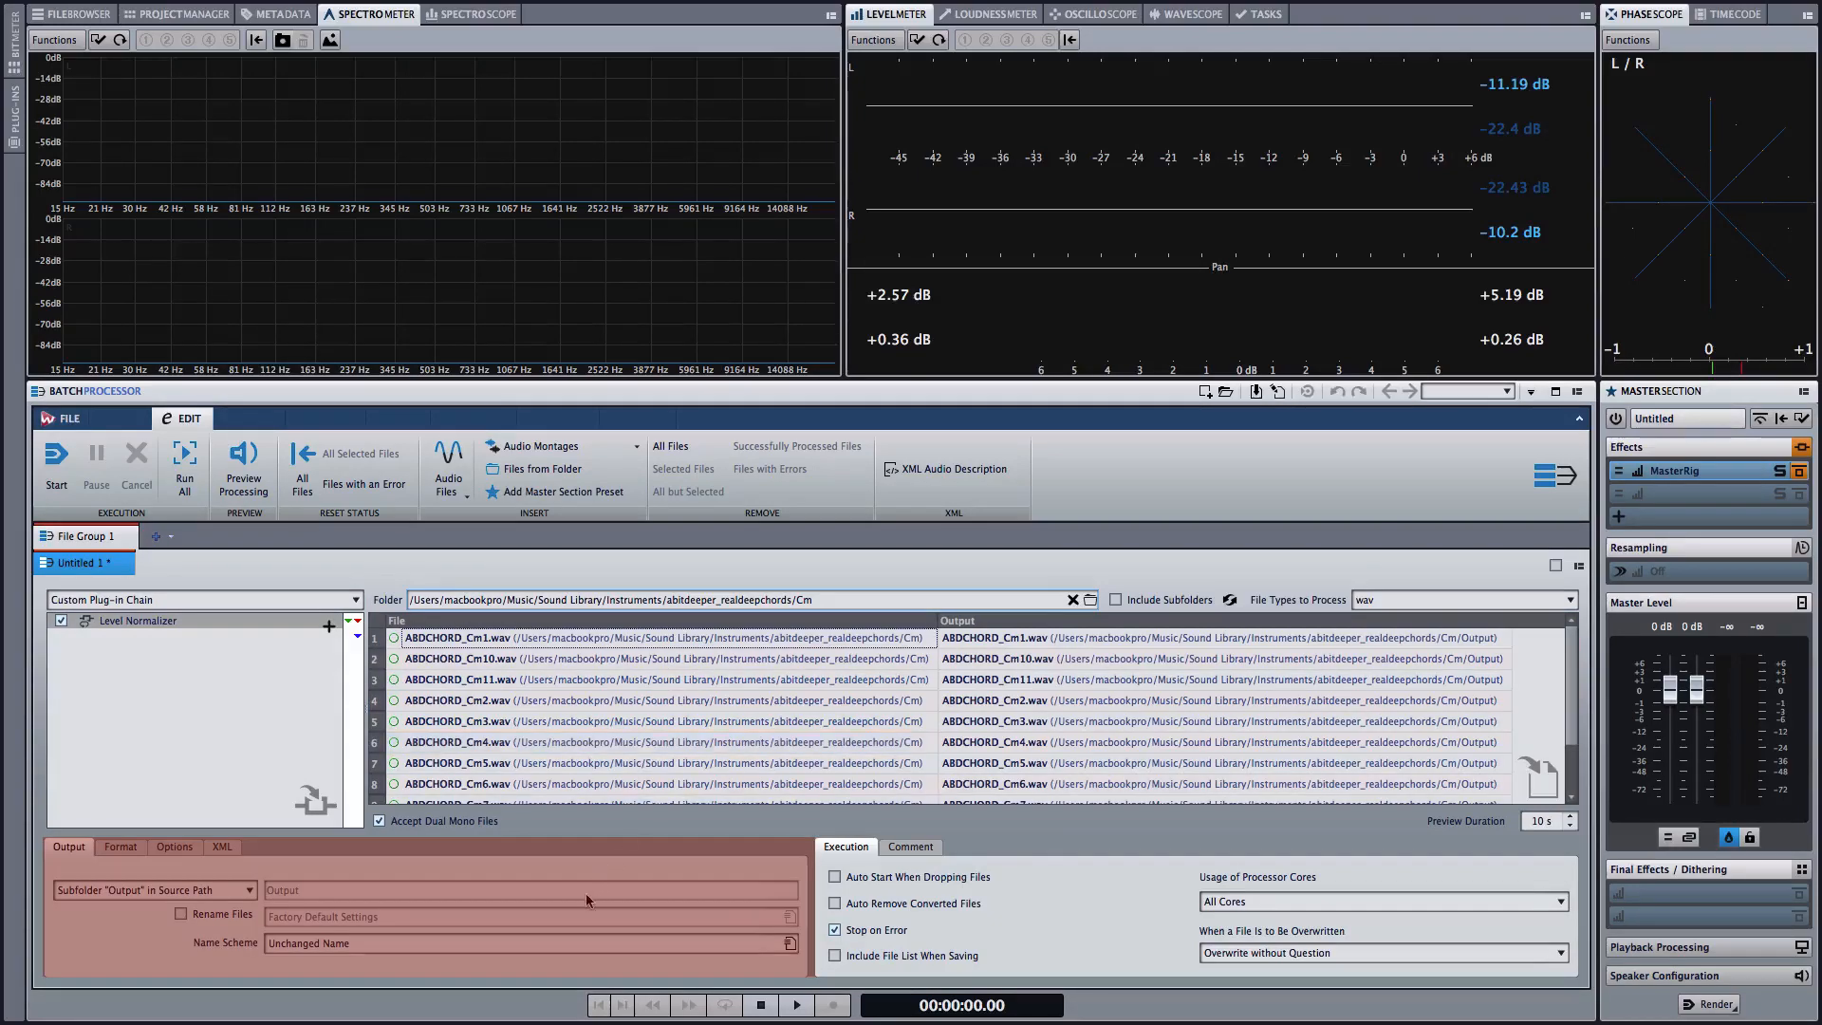
{"action": "mouse_move", "coordinate": [427, 899]}
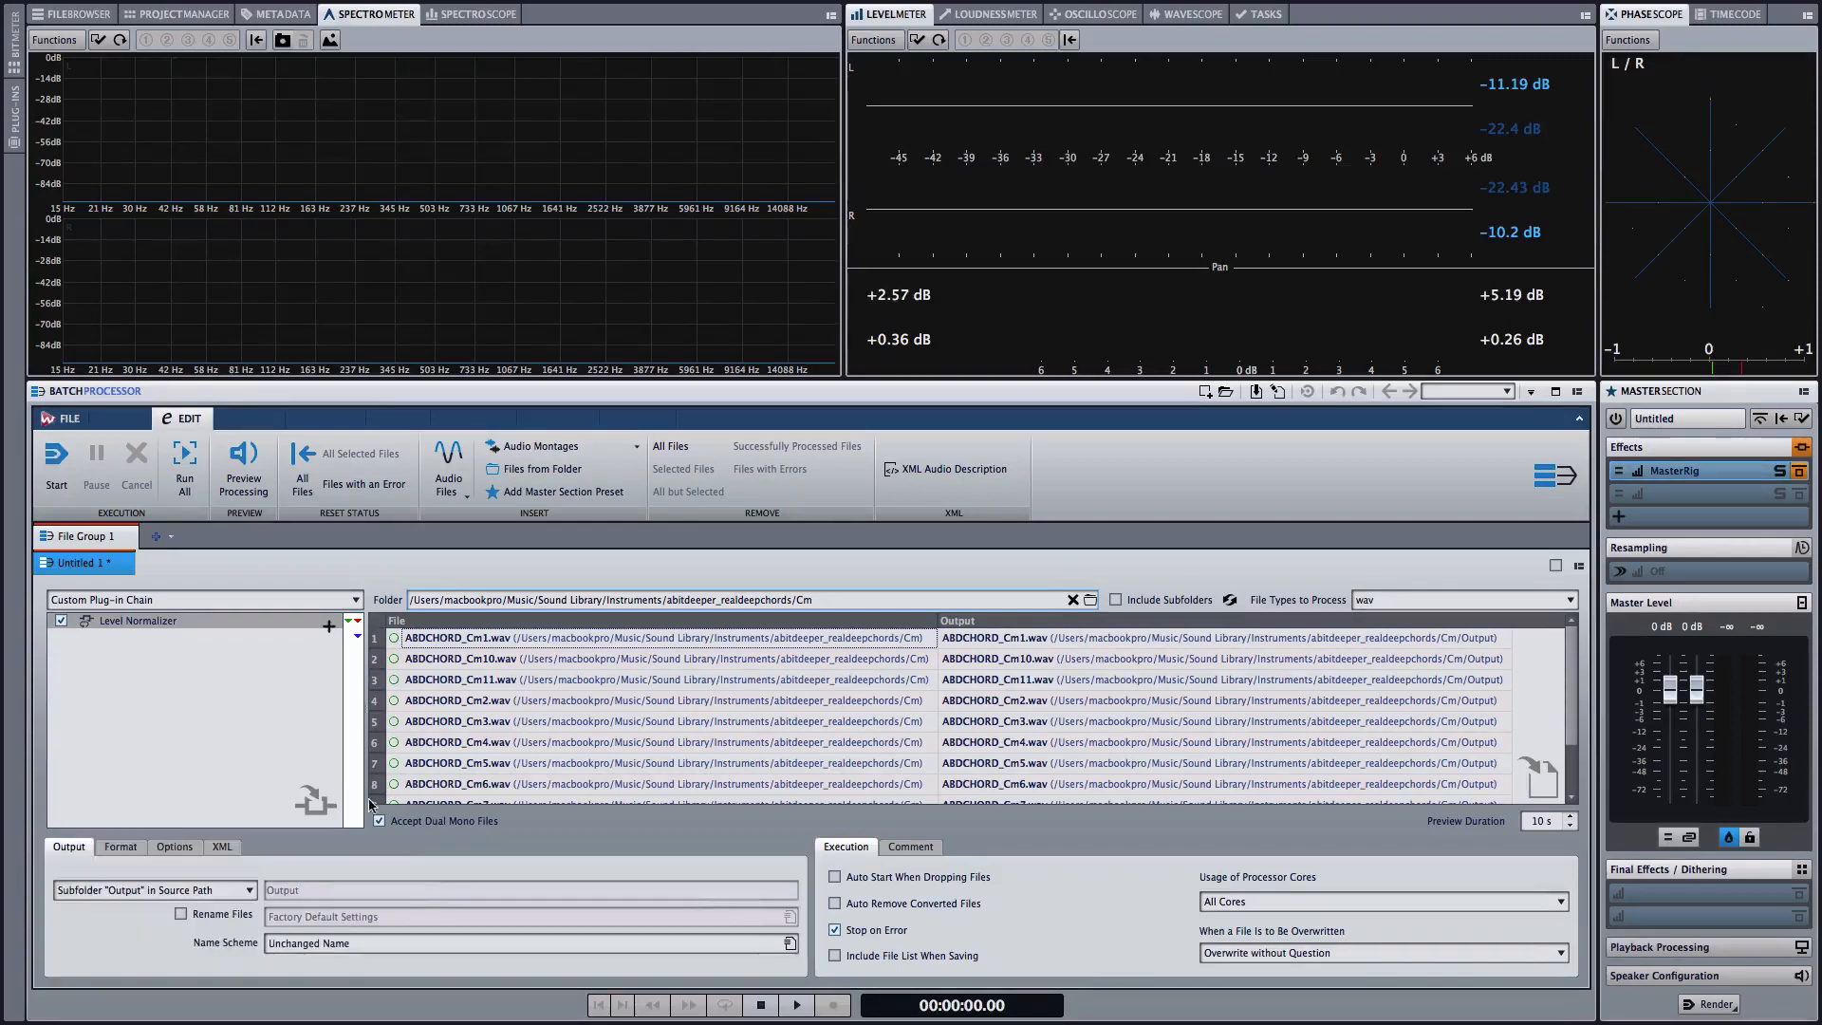
{"action": "mouse_move", "coordinate": [55, 465]}
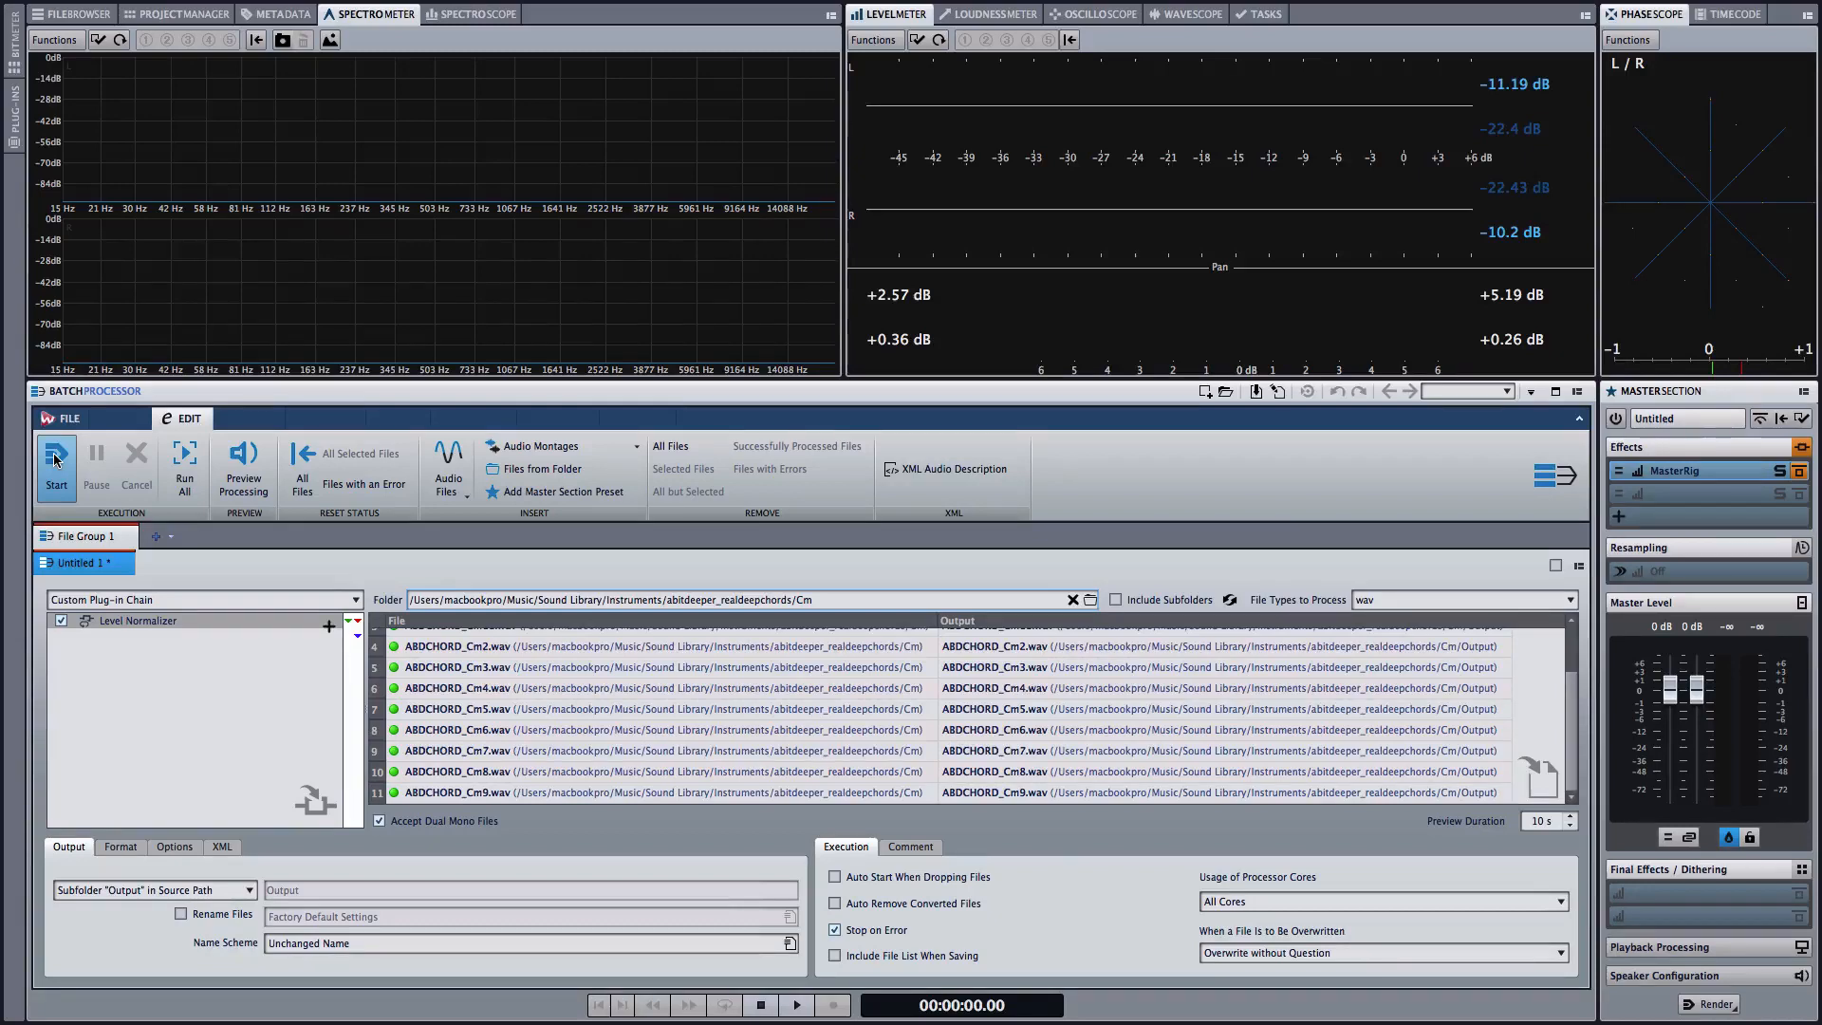
Run the Level Normalizer batch on all listed Cm chord files
{"action": "left_click", "coordinate": [55, 458]}
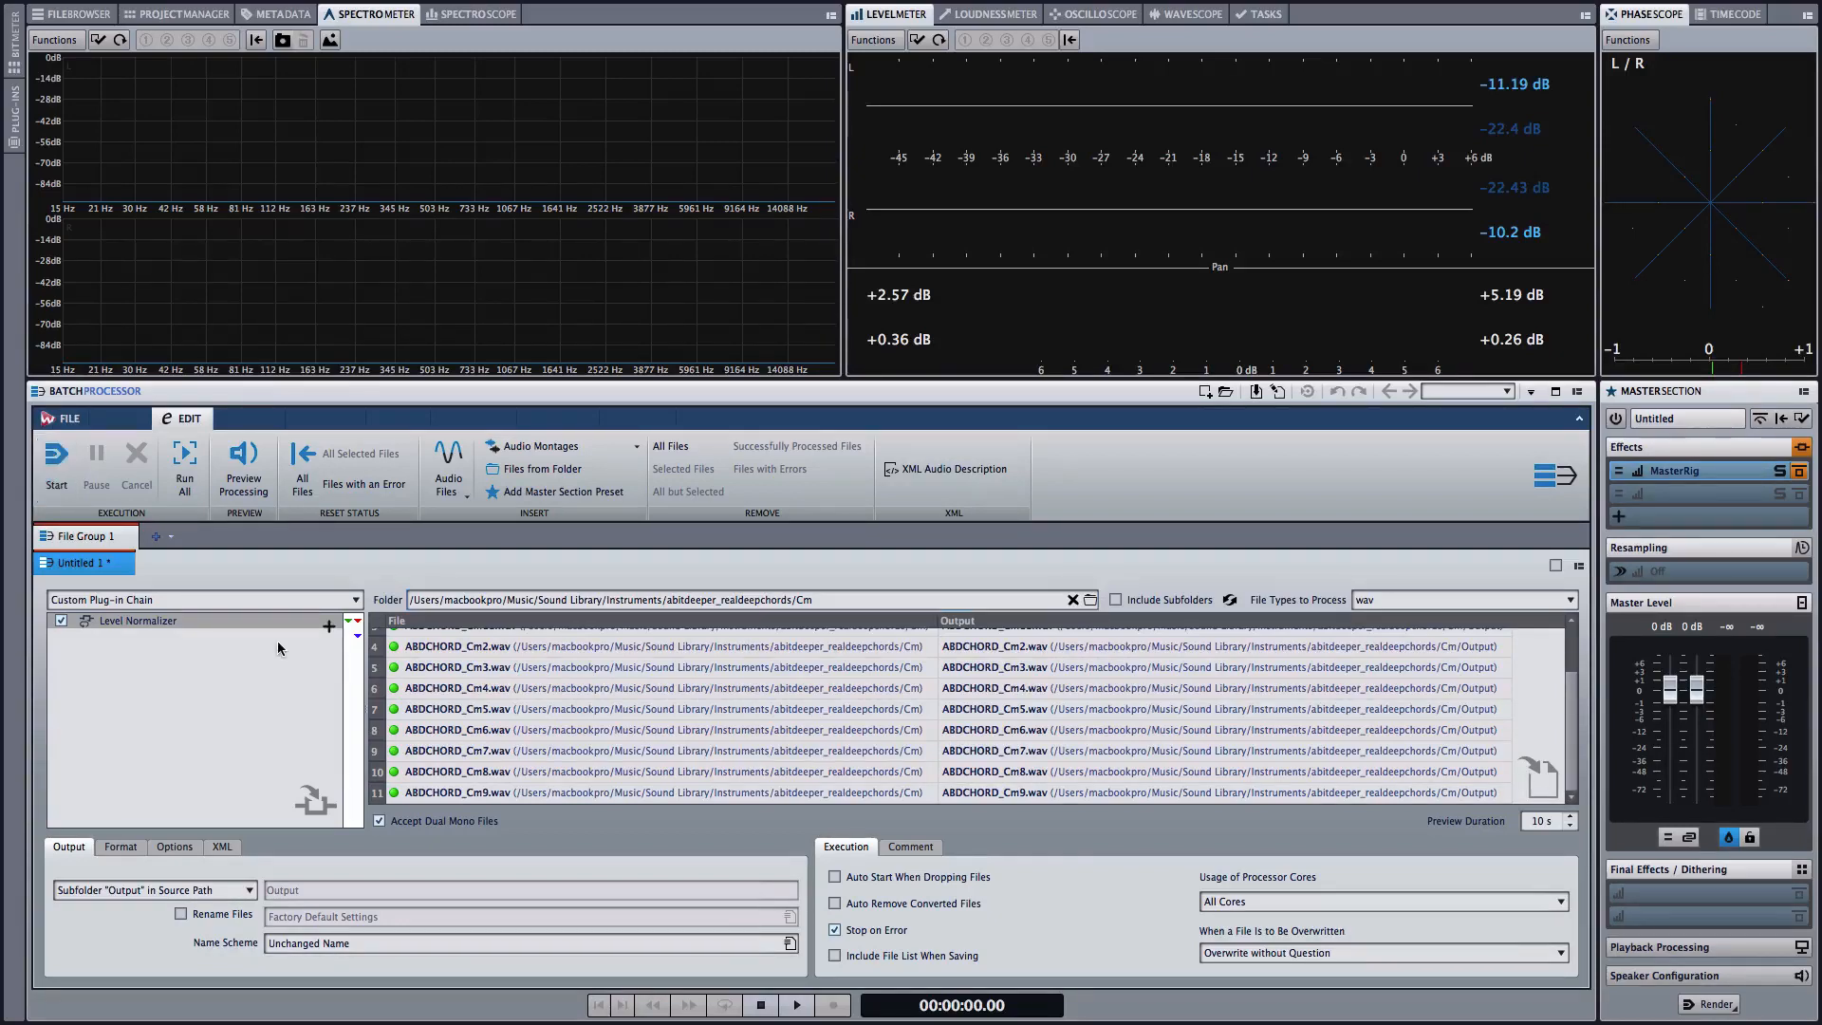
Browse audio files into the Cm folder's Output subfolder of normalized files
{"action": "left_click", "coordinate": [69, 418]}
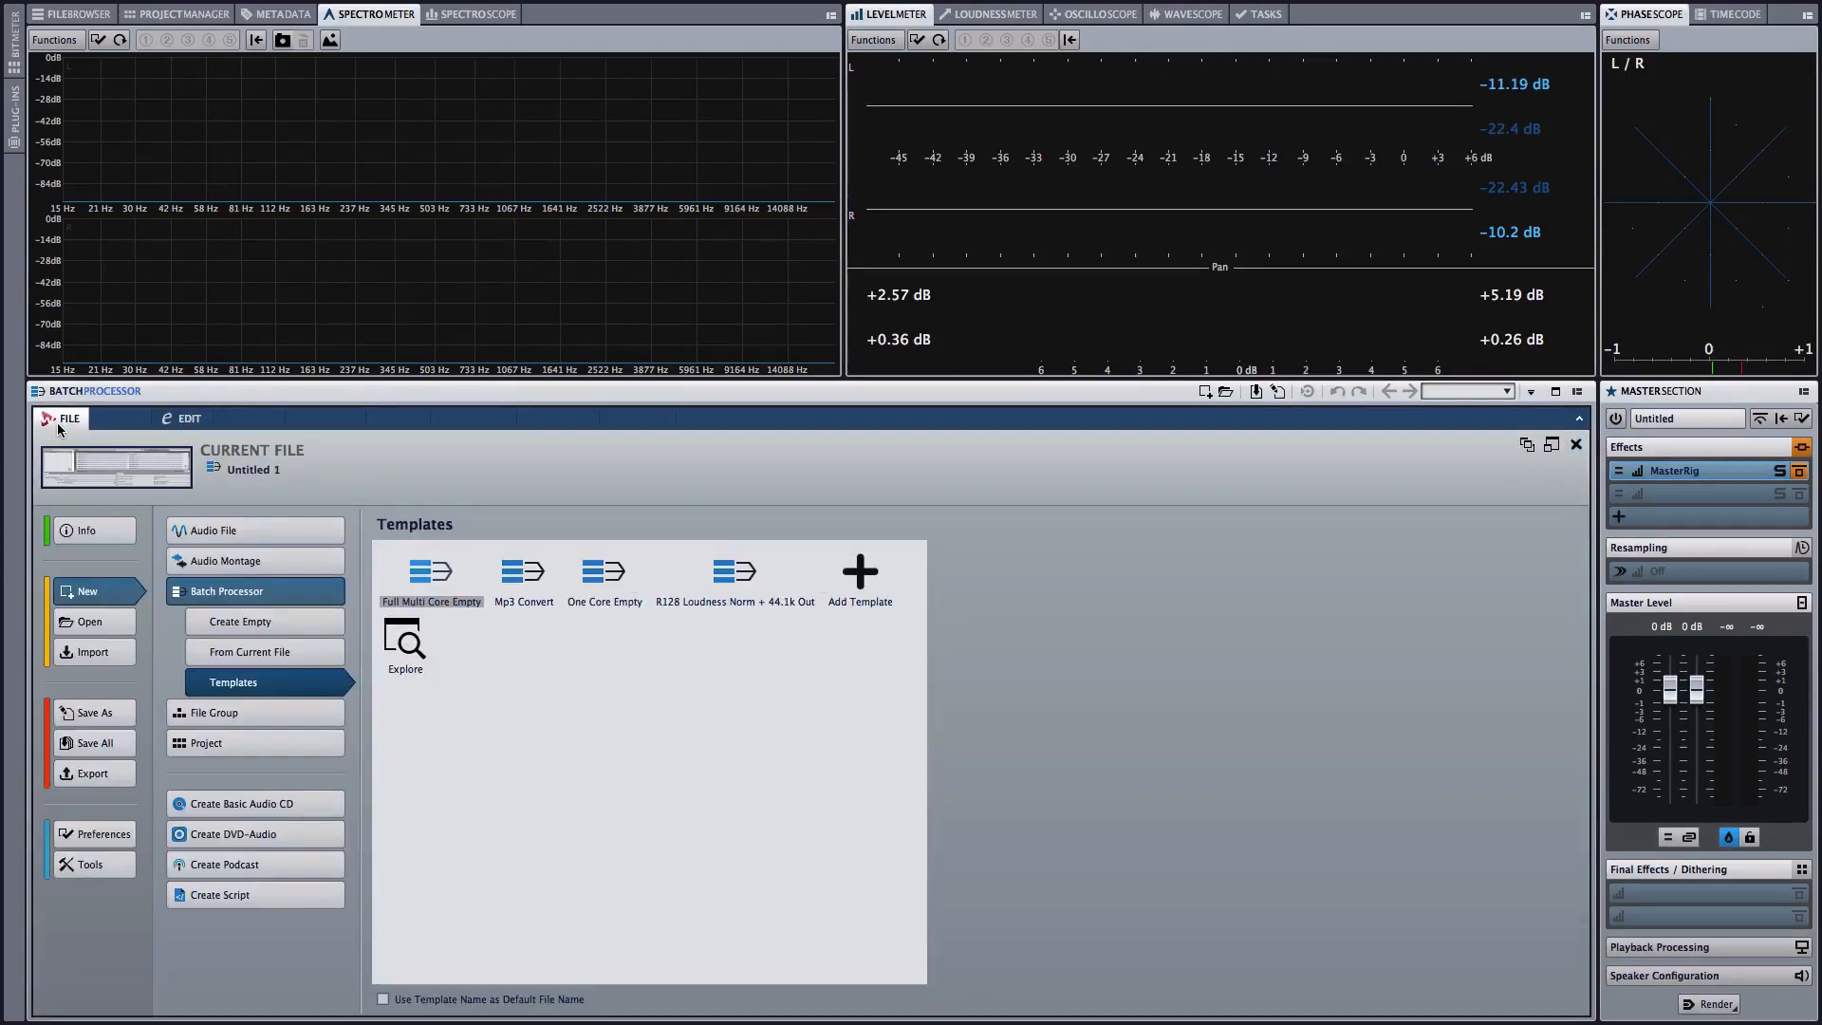
{"action": "left_click", "coordinate": [91, 622]}
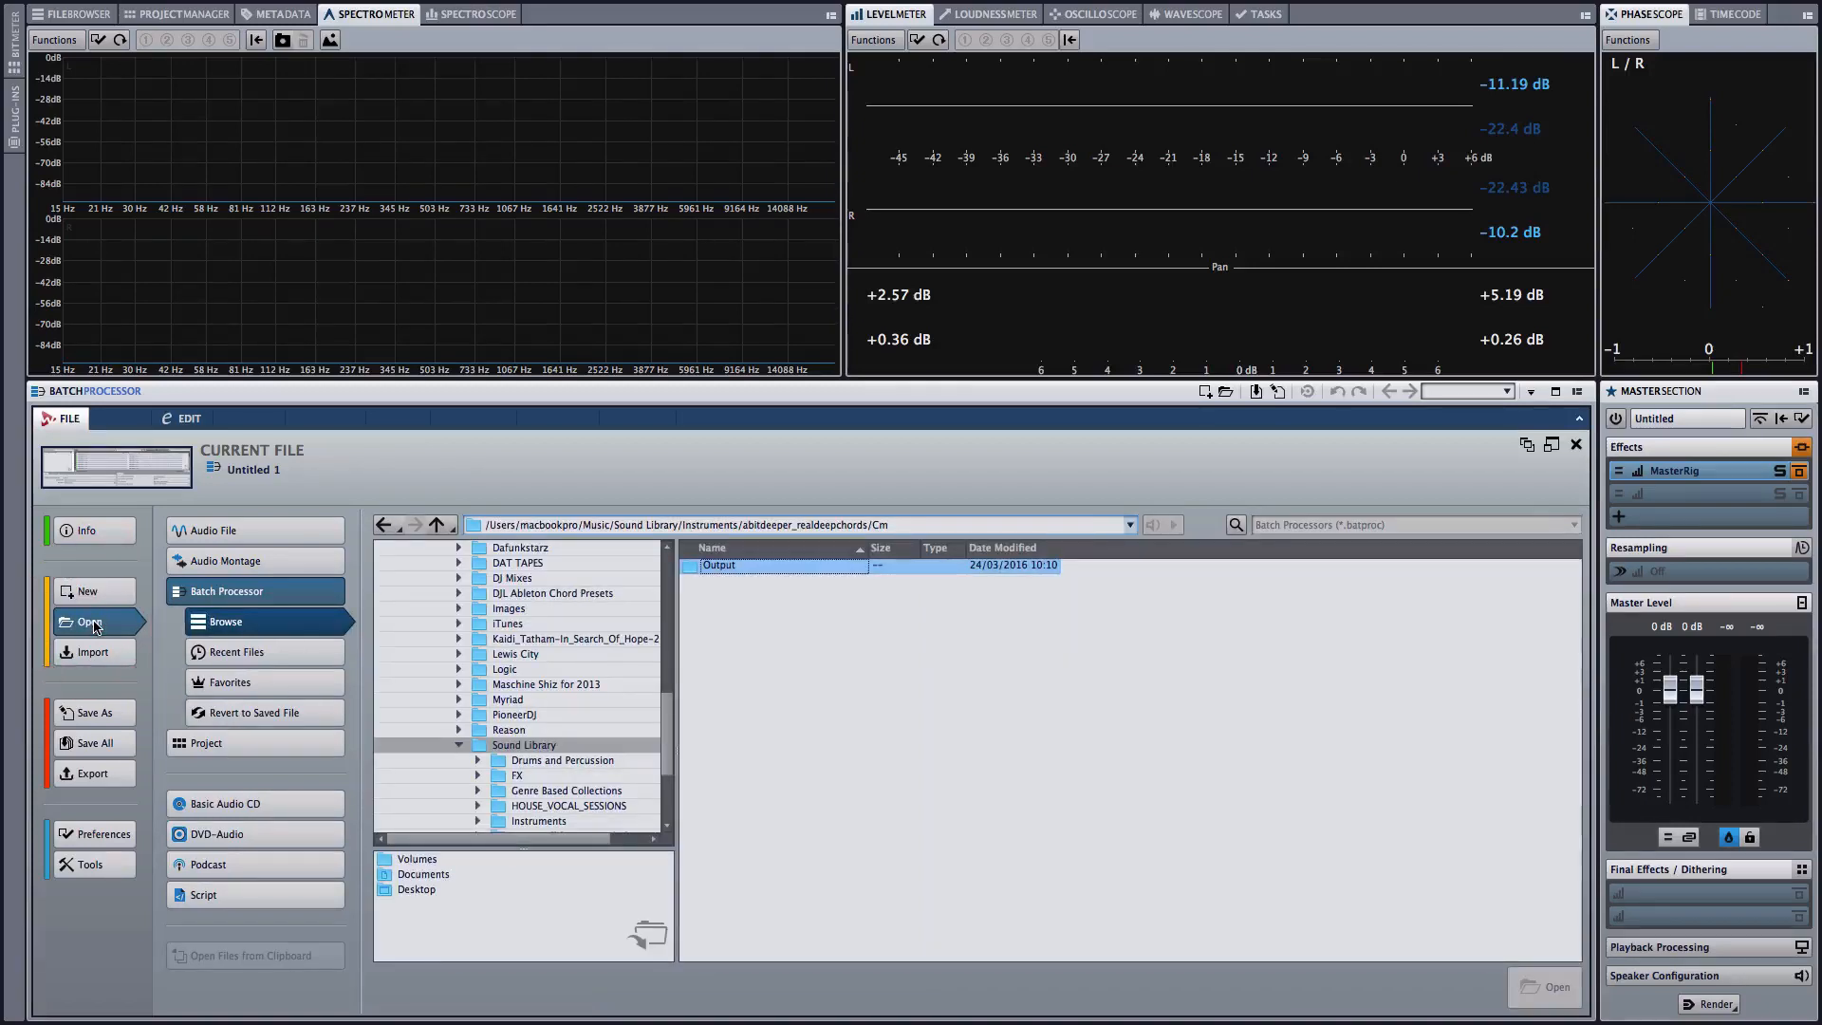
{"action": "left_click", "coordinate": [211, 530]}
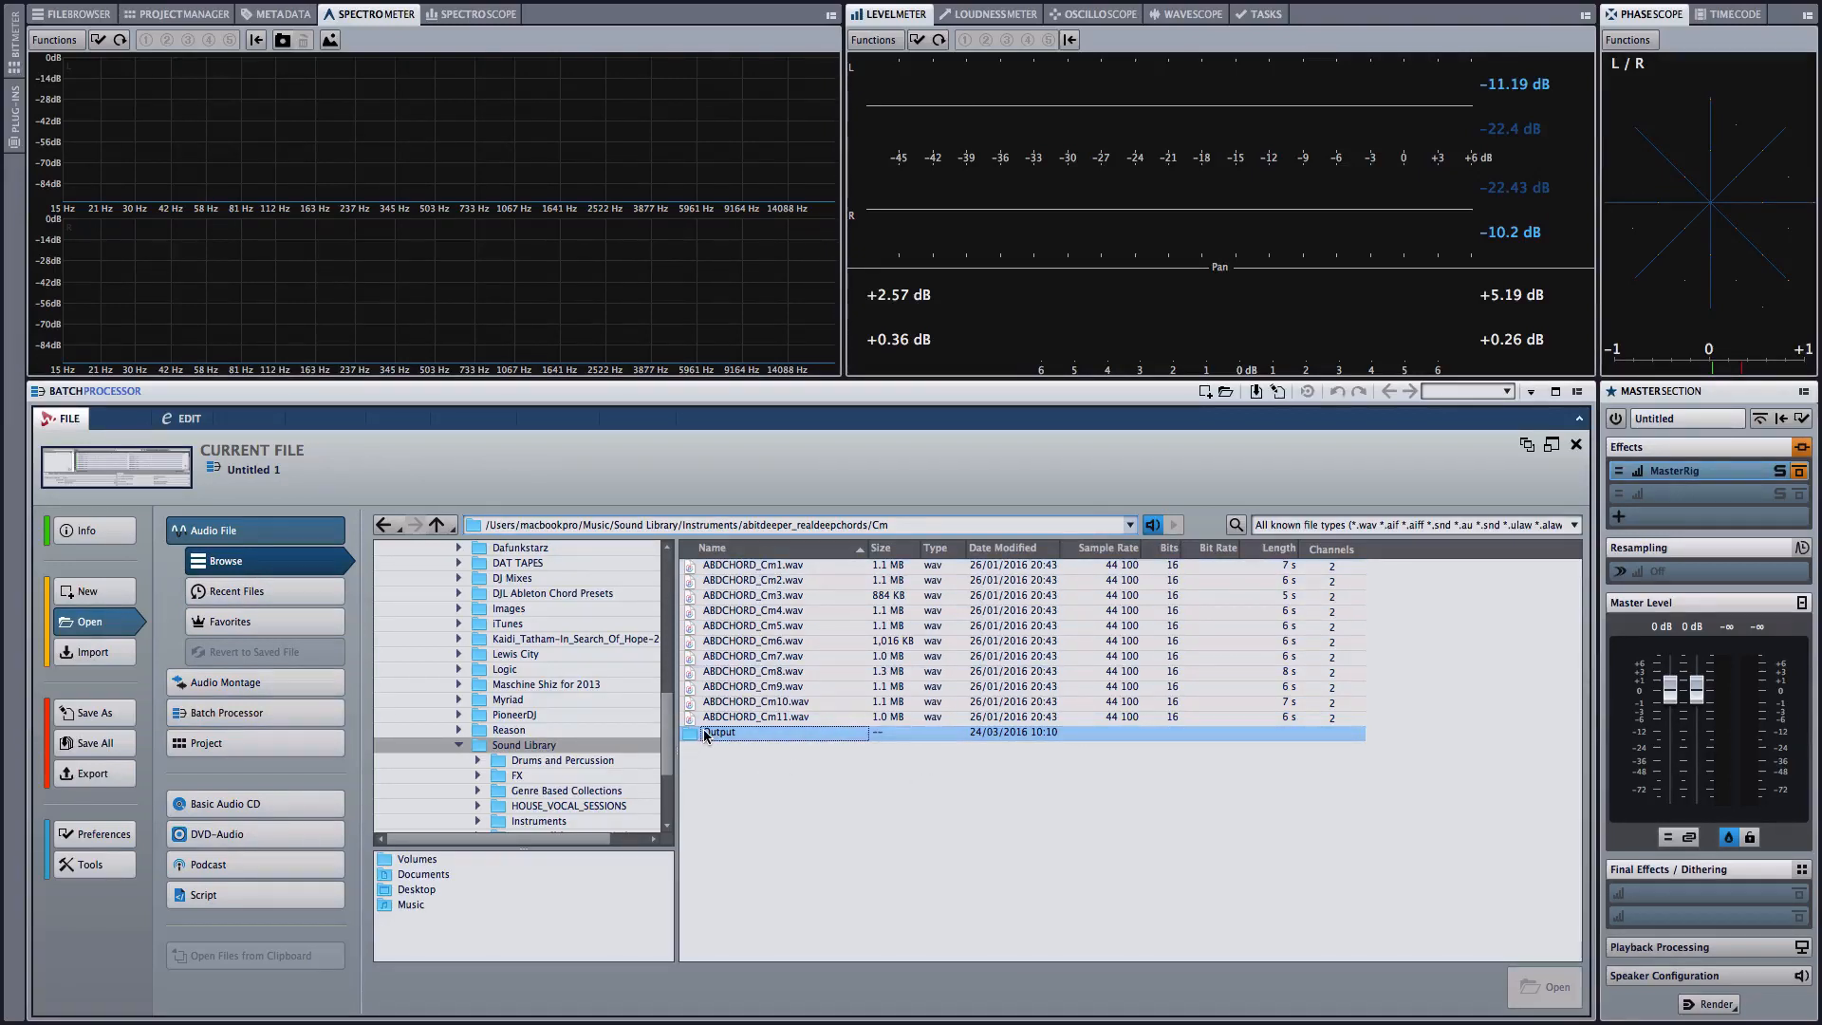
{"action": "double_click", "coordinate": [718, 733]}
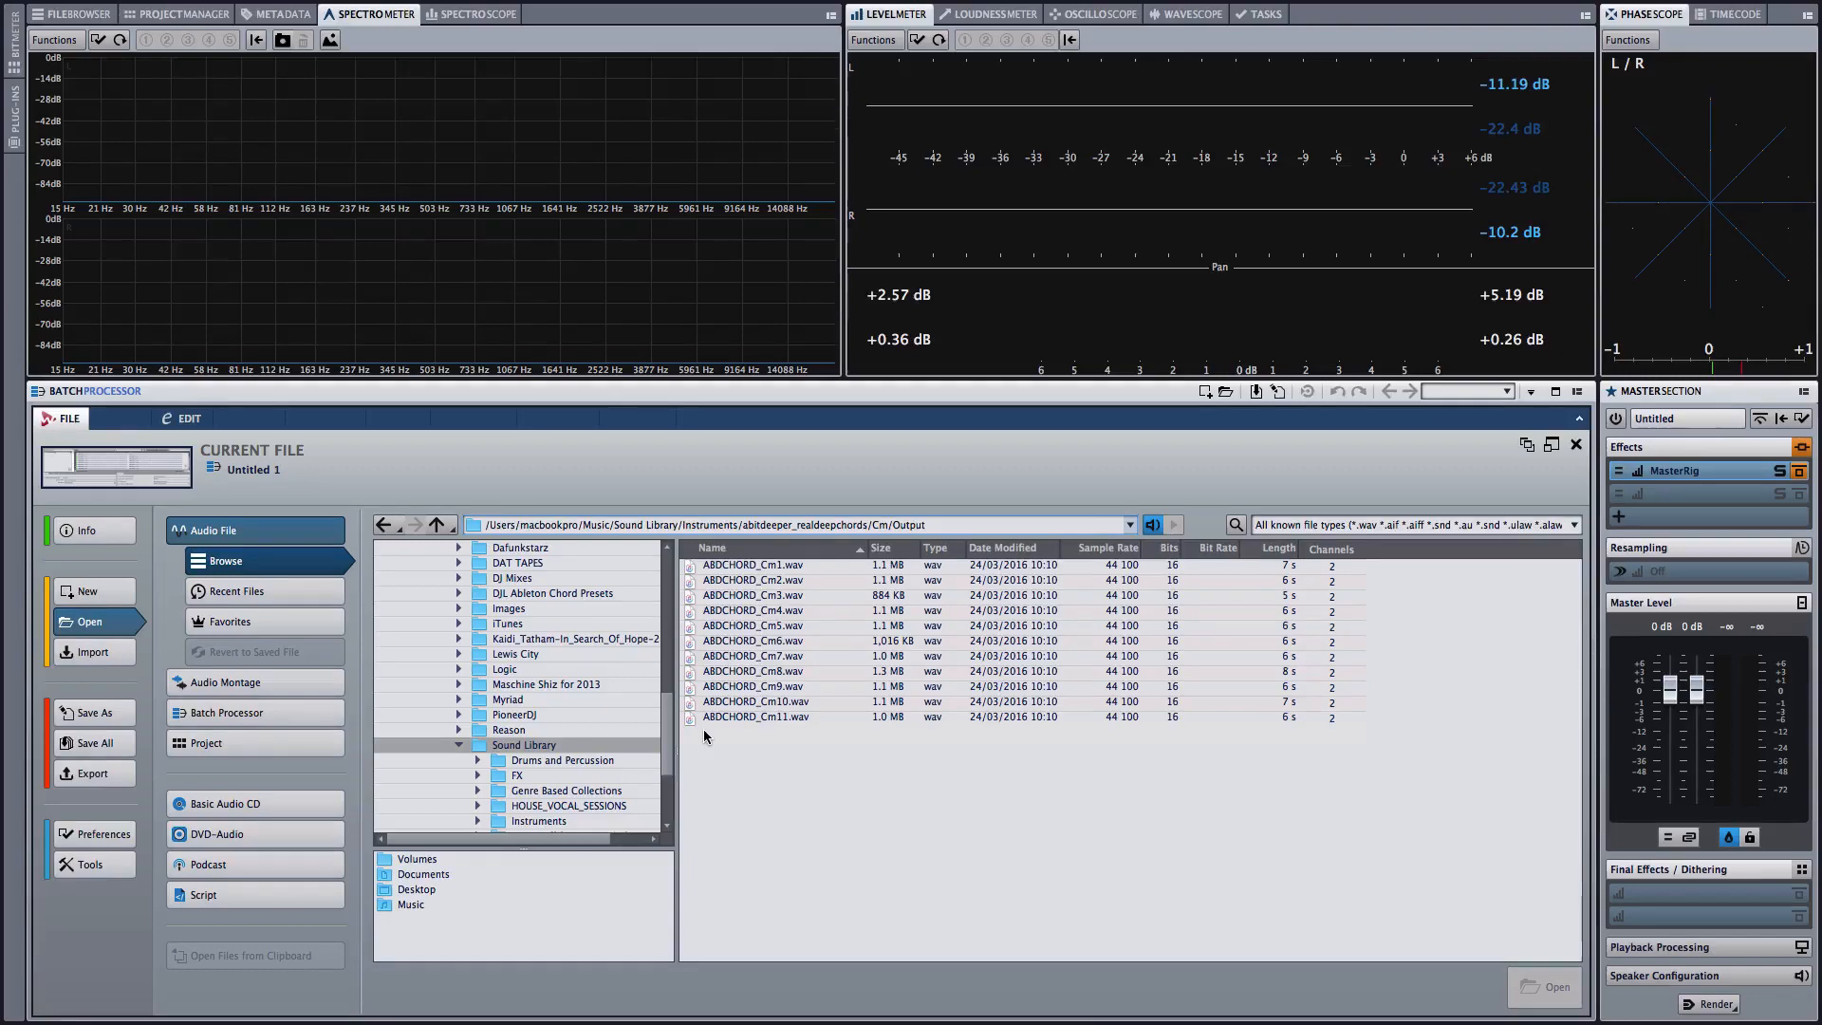
Audition the normalized files ABDCHORD_Cm1 through Cm11 one after another
{"action": "left_click", "coordinate": [754, 566]}
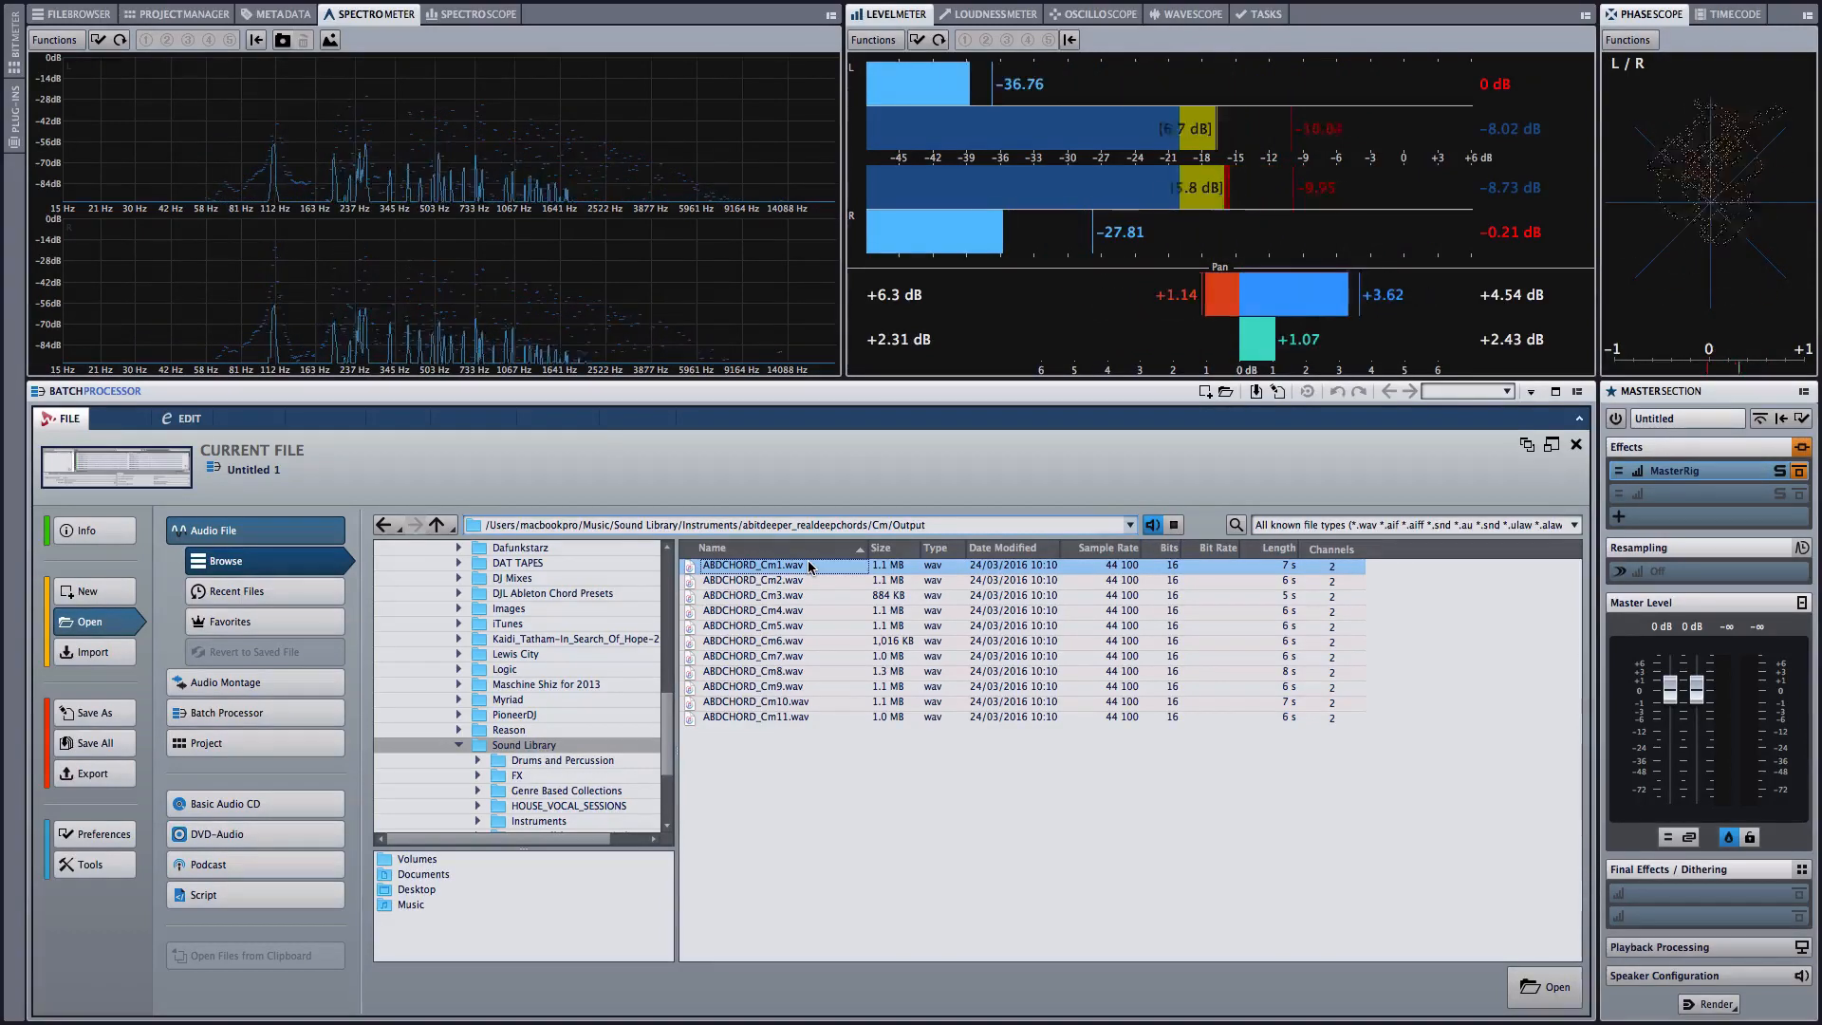
{"action": "left_click", "coordinate": [754, 581]}
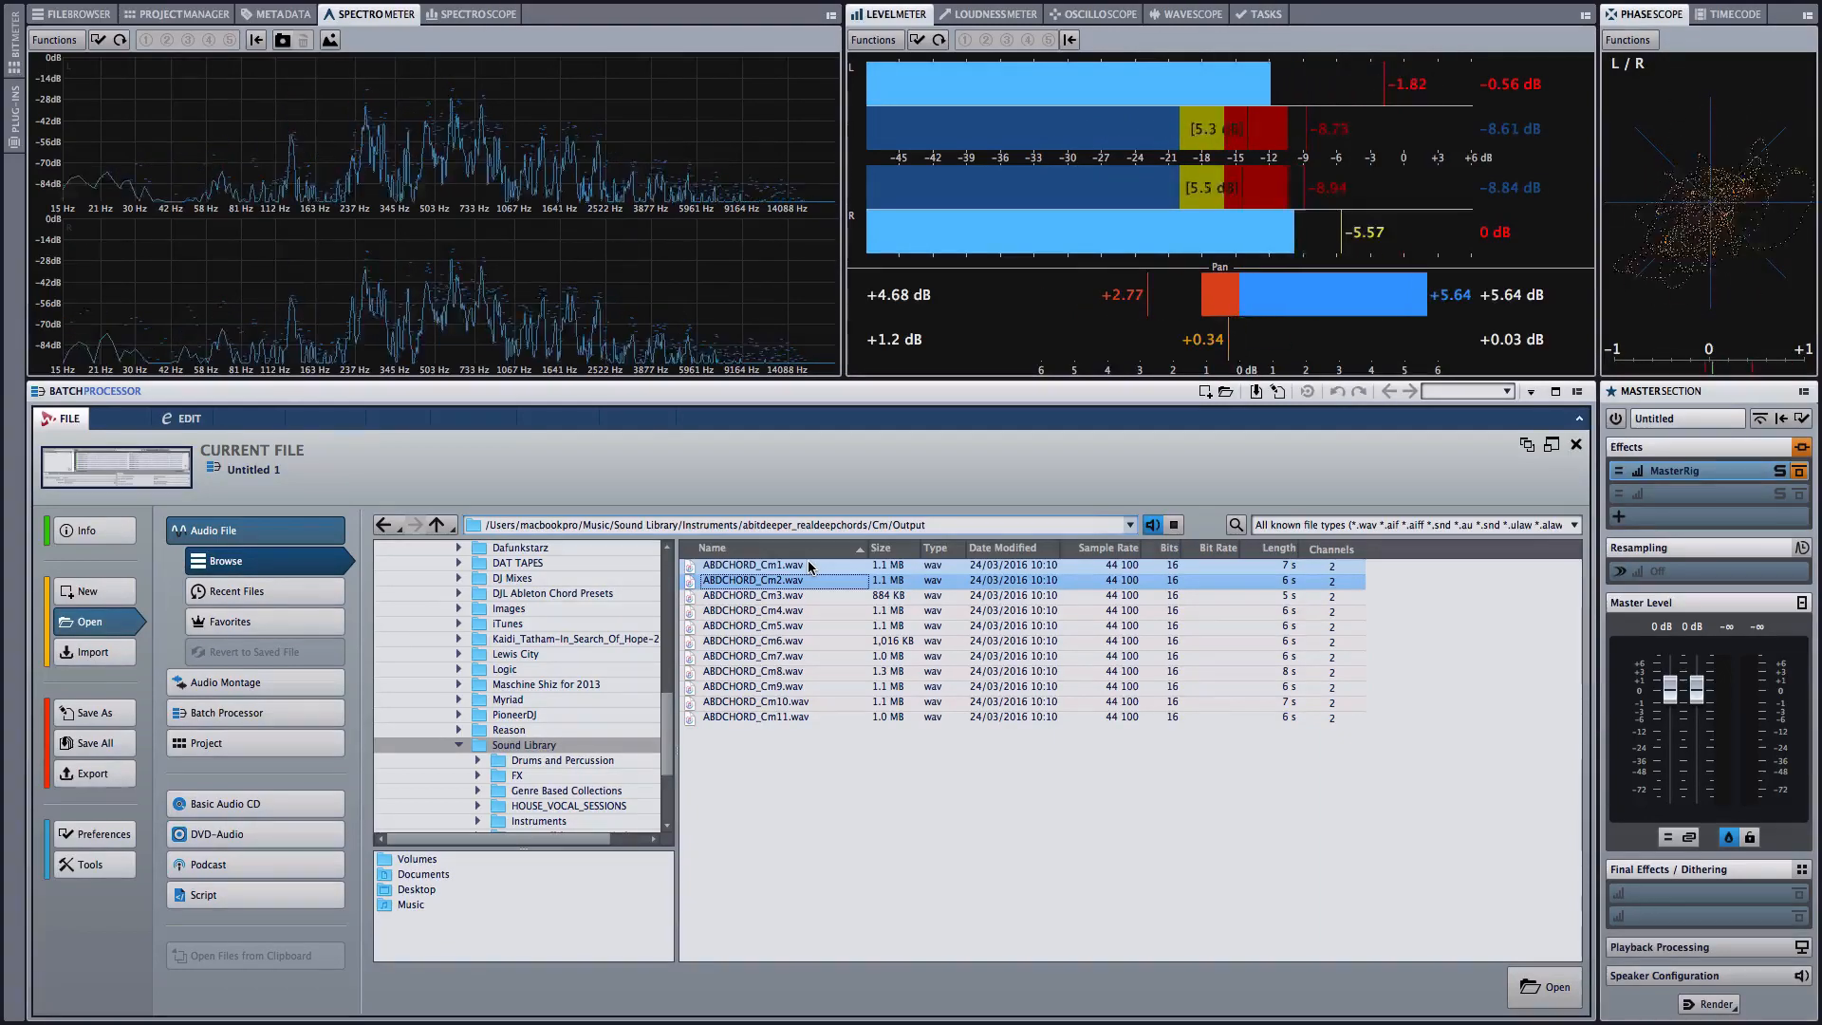
{"action": "left_click", "coordinate": [752, 594]}
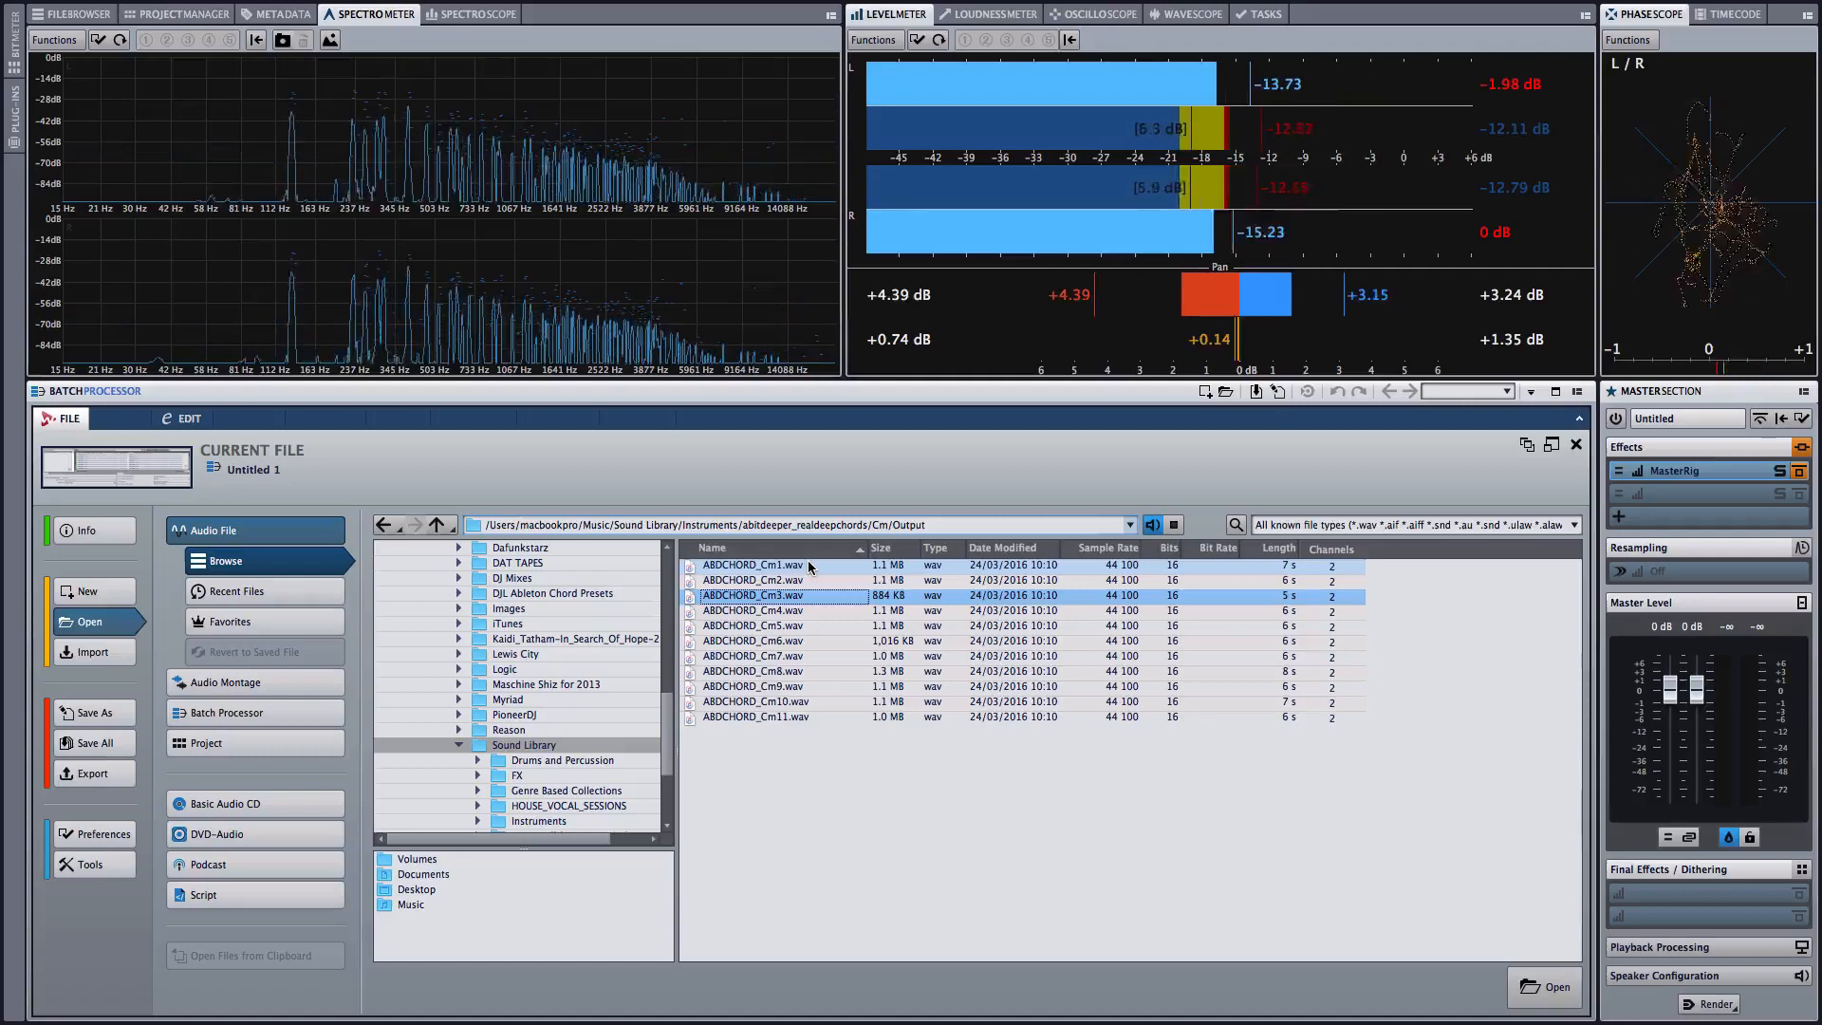
{"action": "left_click", "coordinate": [751, 609]}
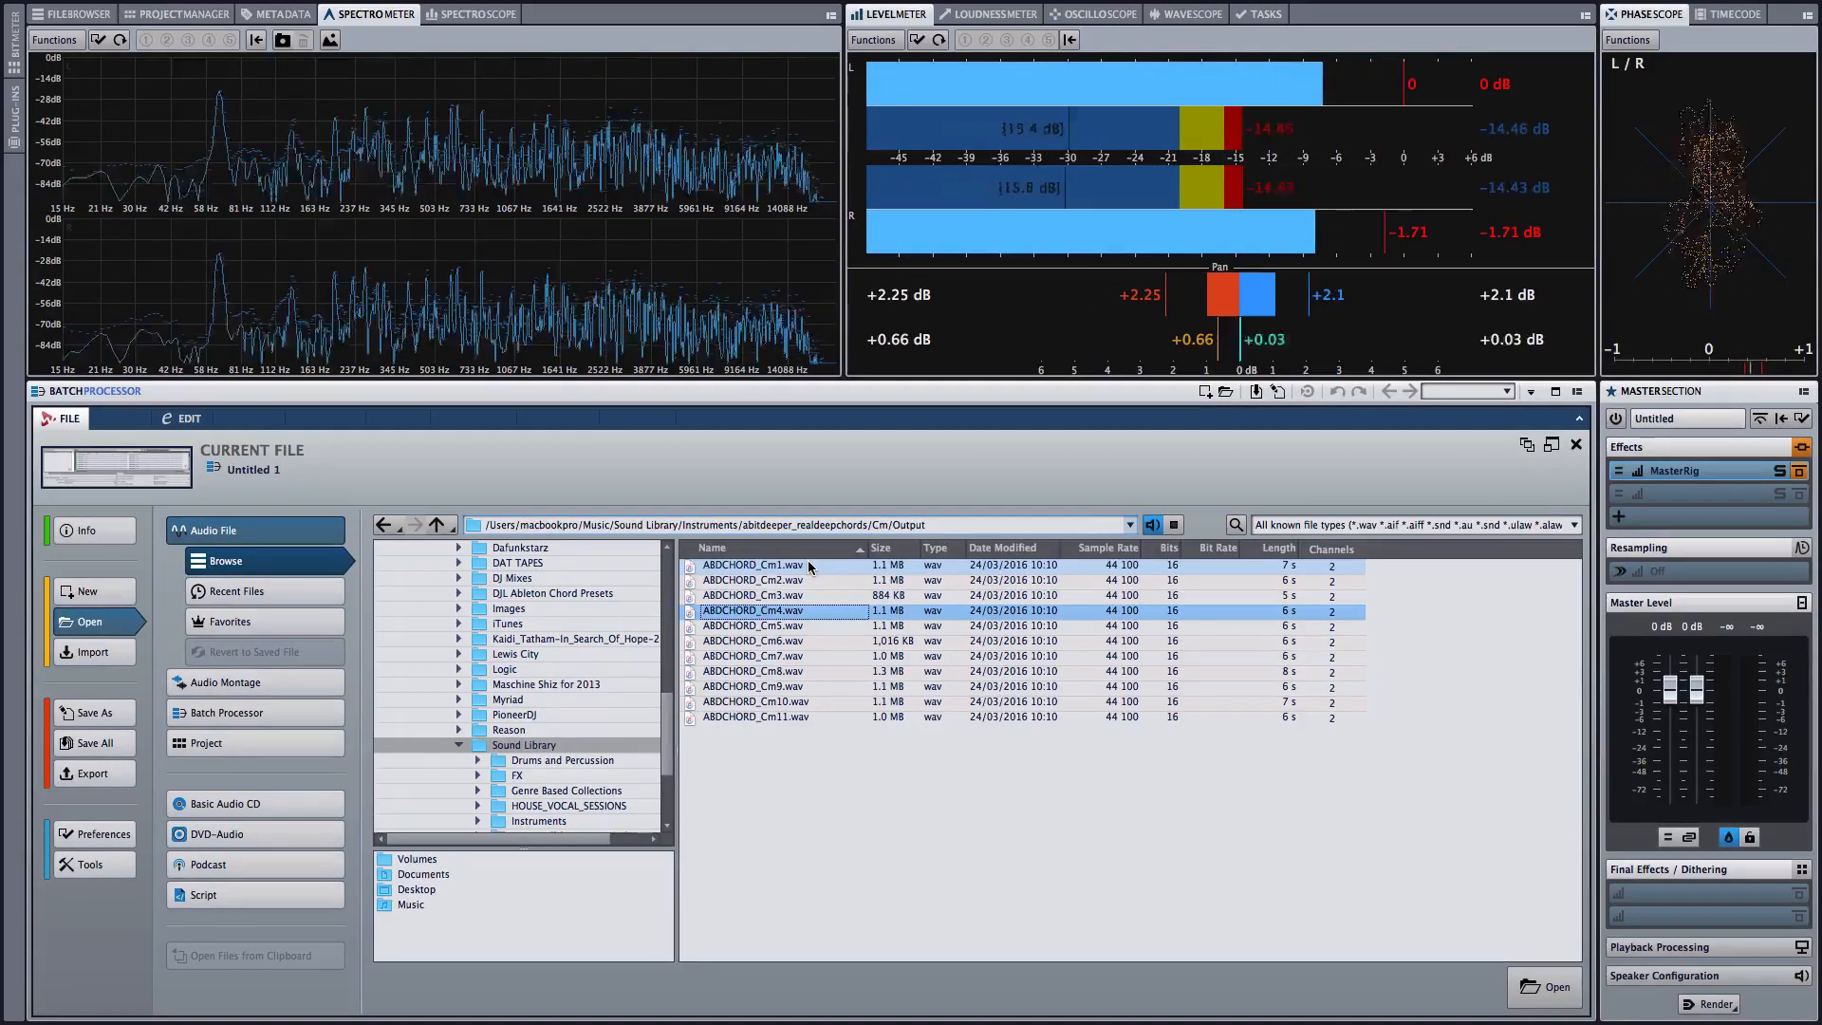
{"action": "left_click", "coordinate": [754, 624]}
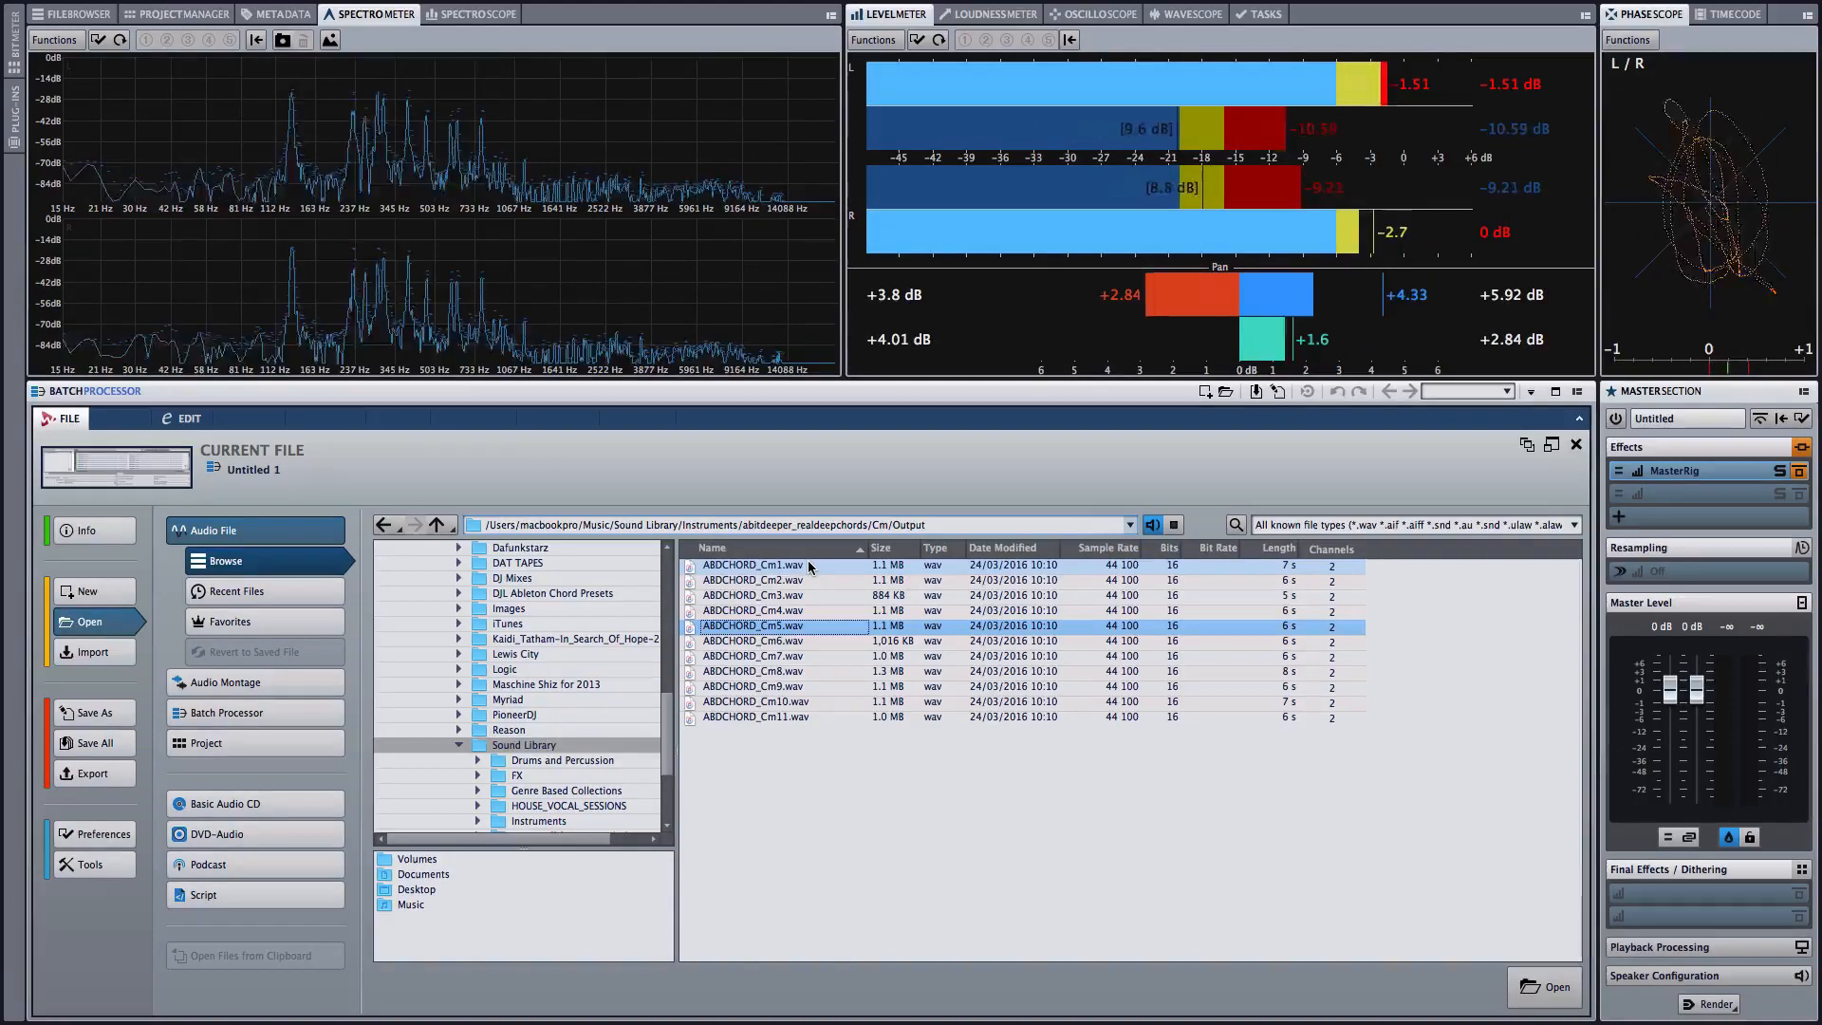
{"action": "left_click", "coordinate": [752, 640]}
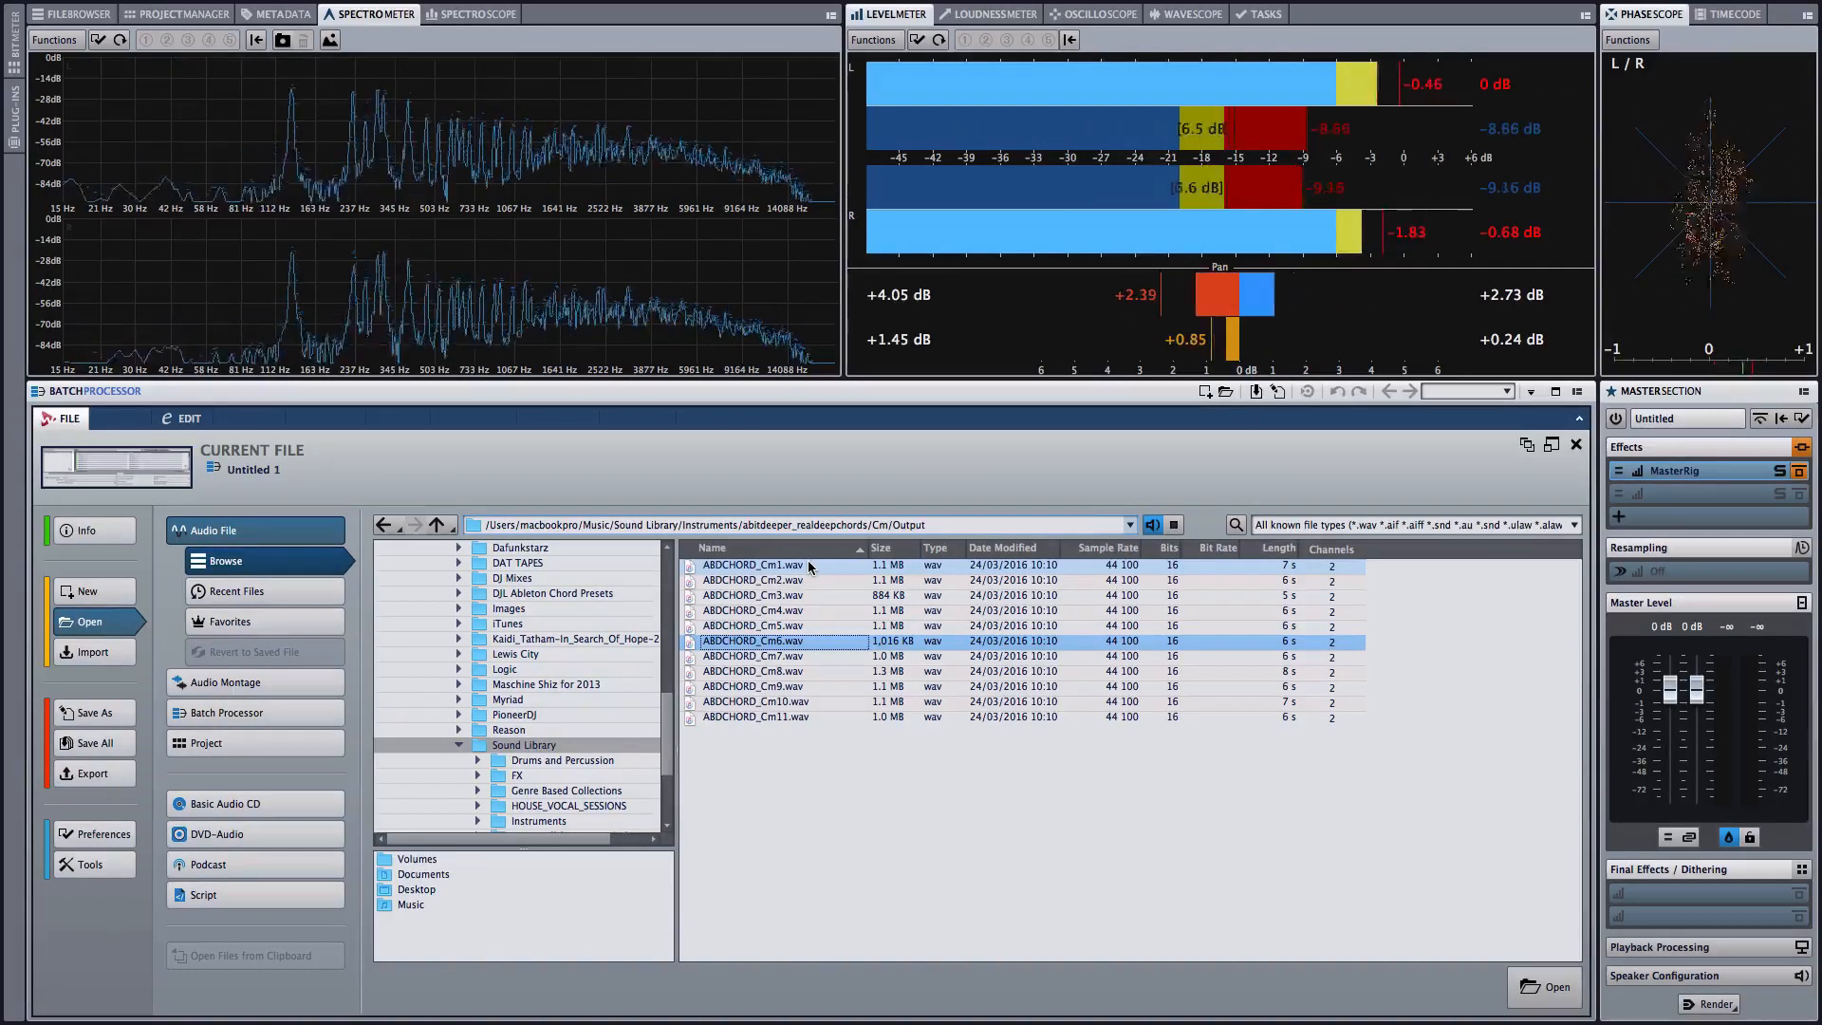
{"action": "left_click", "coordinate": [754, 655]}
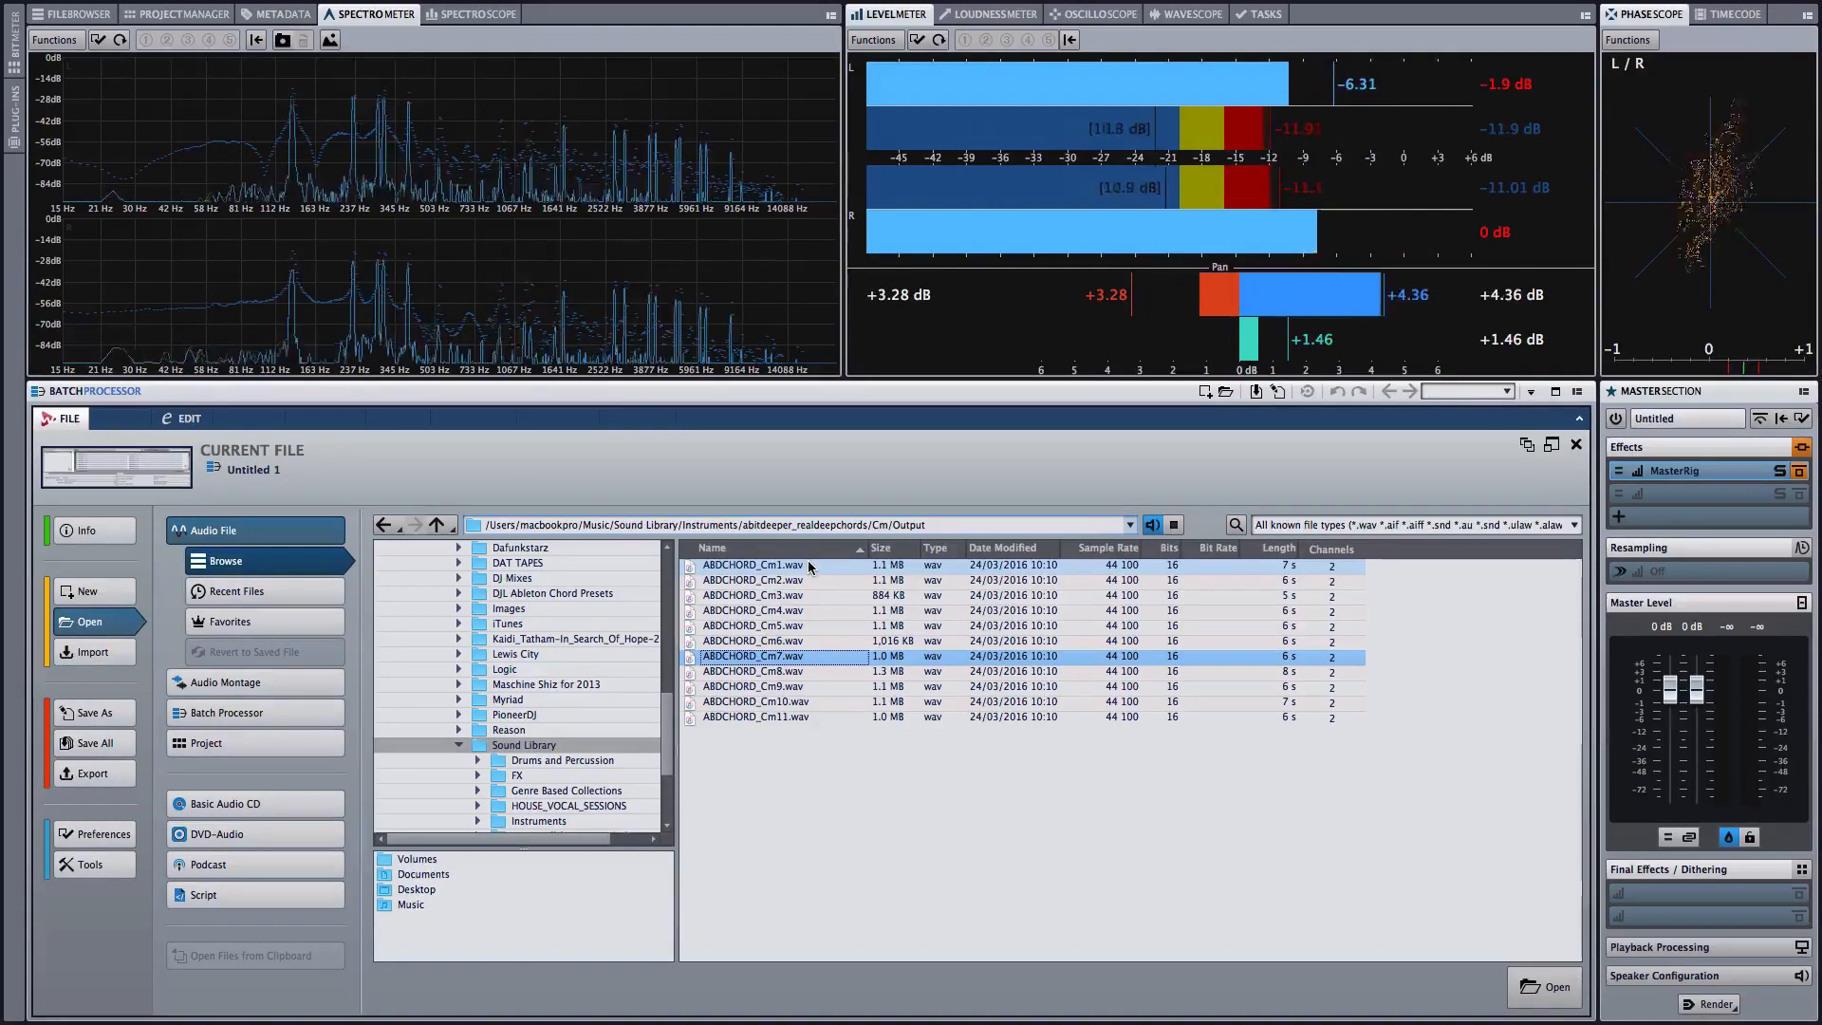
{"action": "left_click", "coordinate": [752, 670]}
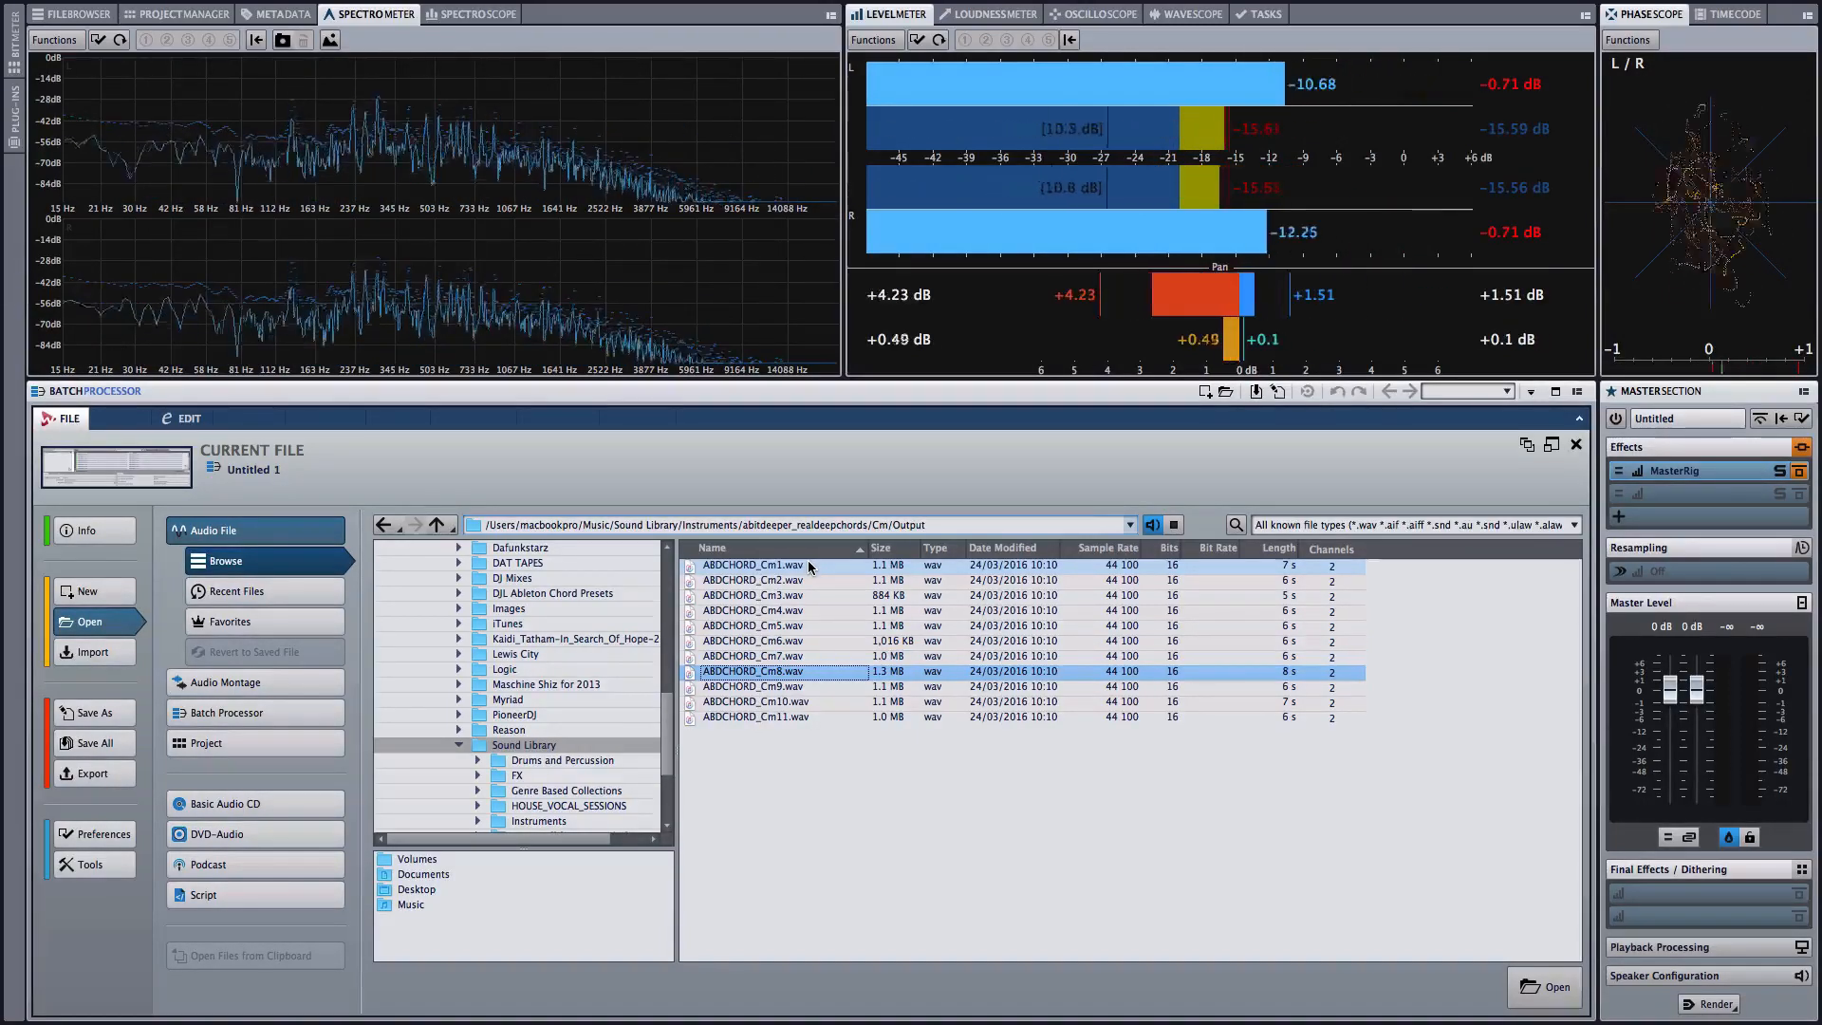
{"action": "left_click", "coordinate": [754, 685]}
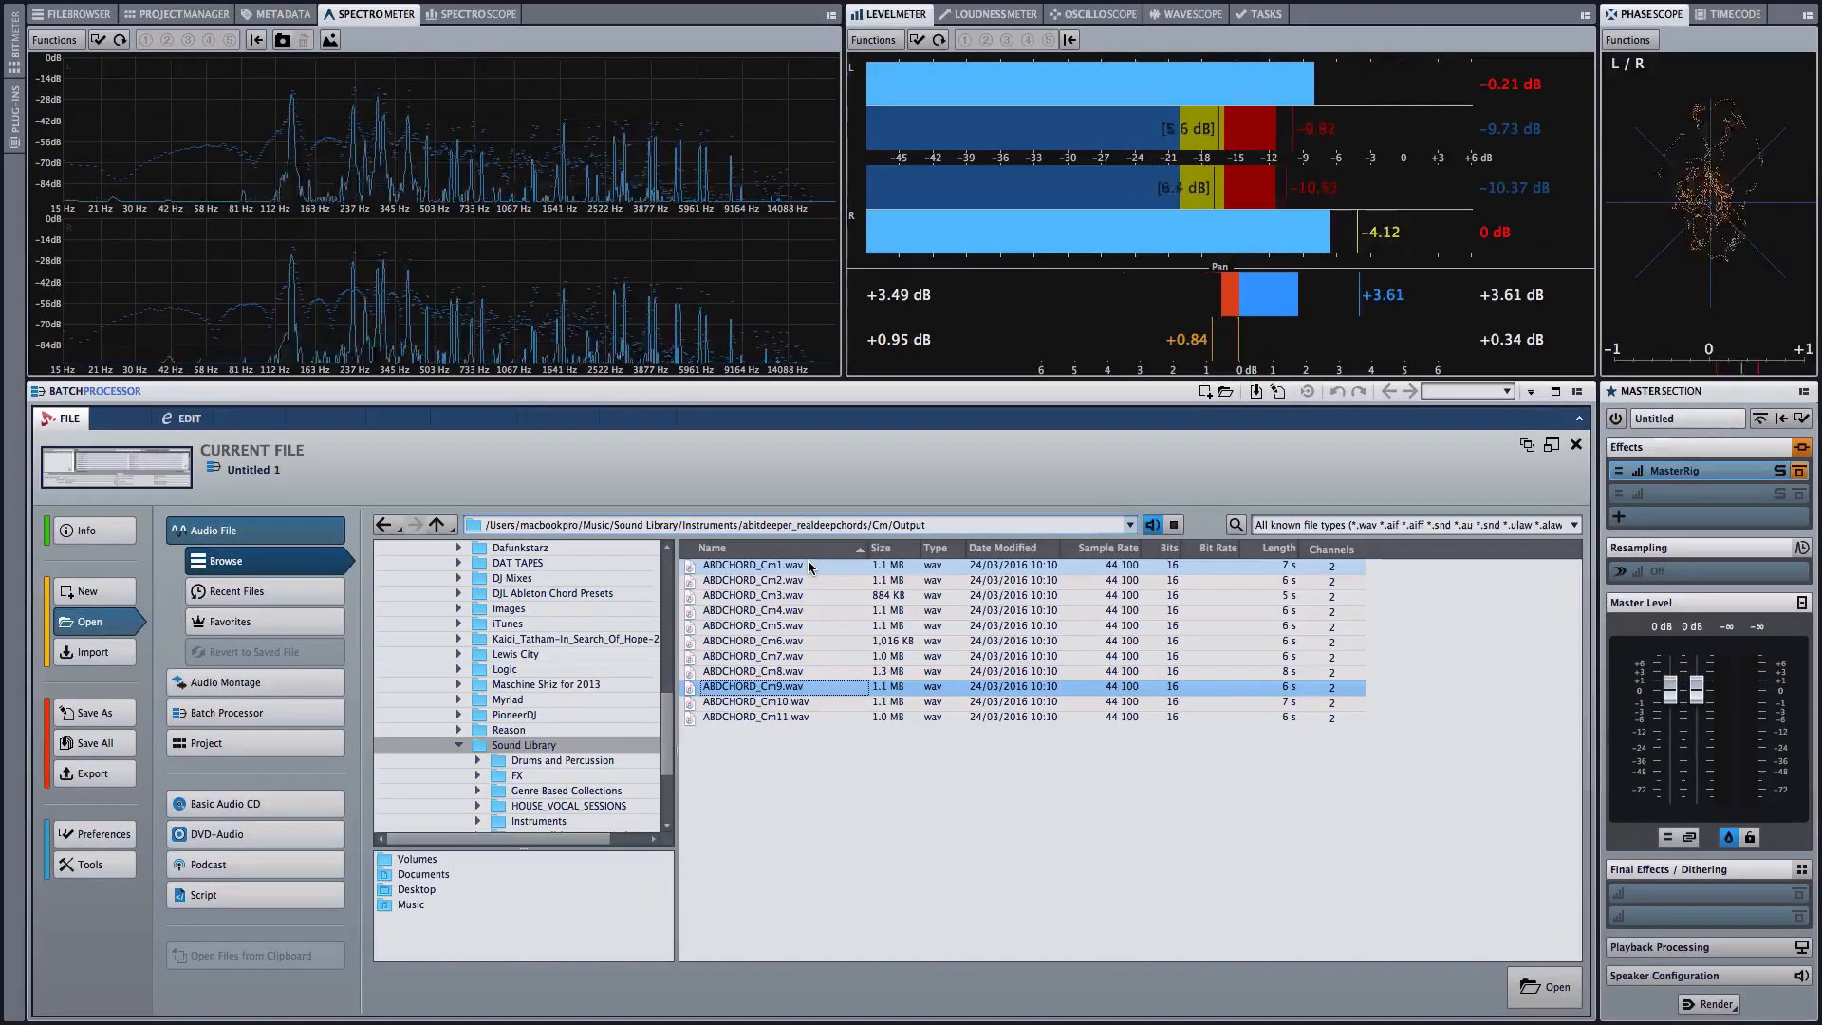
{"action": "left_click", "coordinate": [753, 700]}
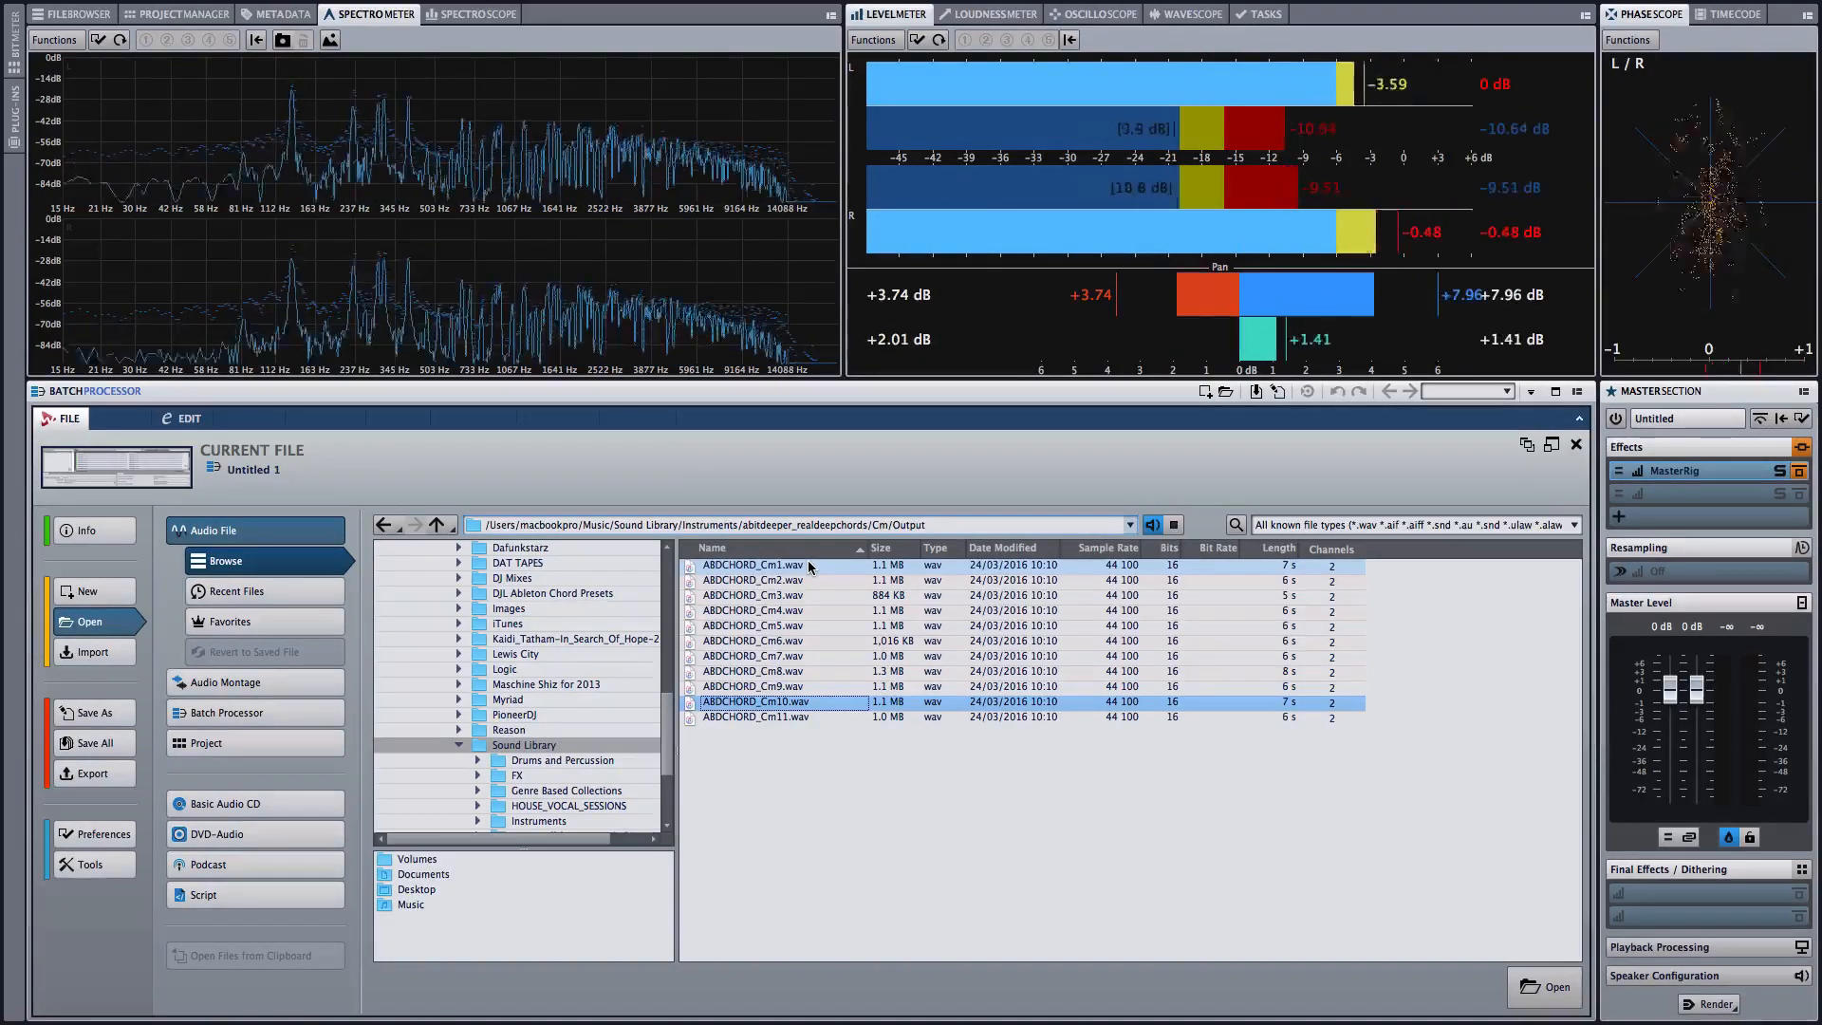
{"action": "left_click", "coordinate": [754, 717]}
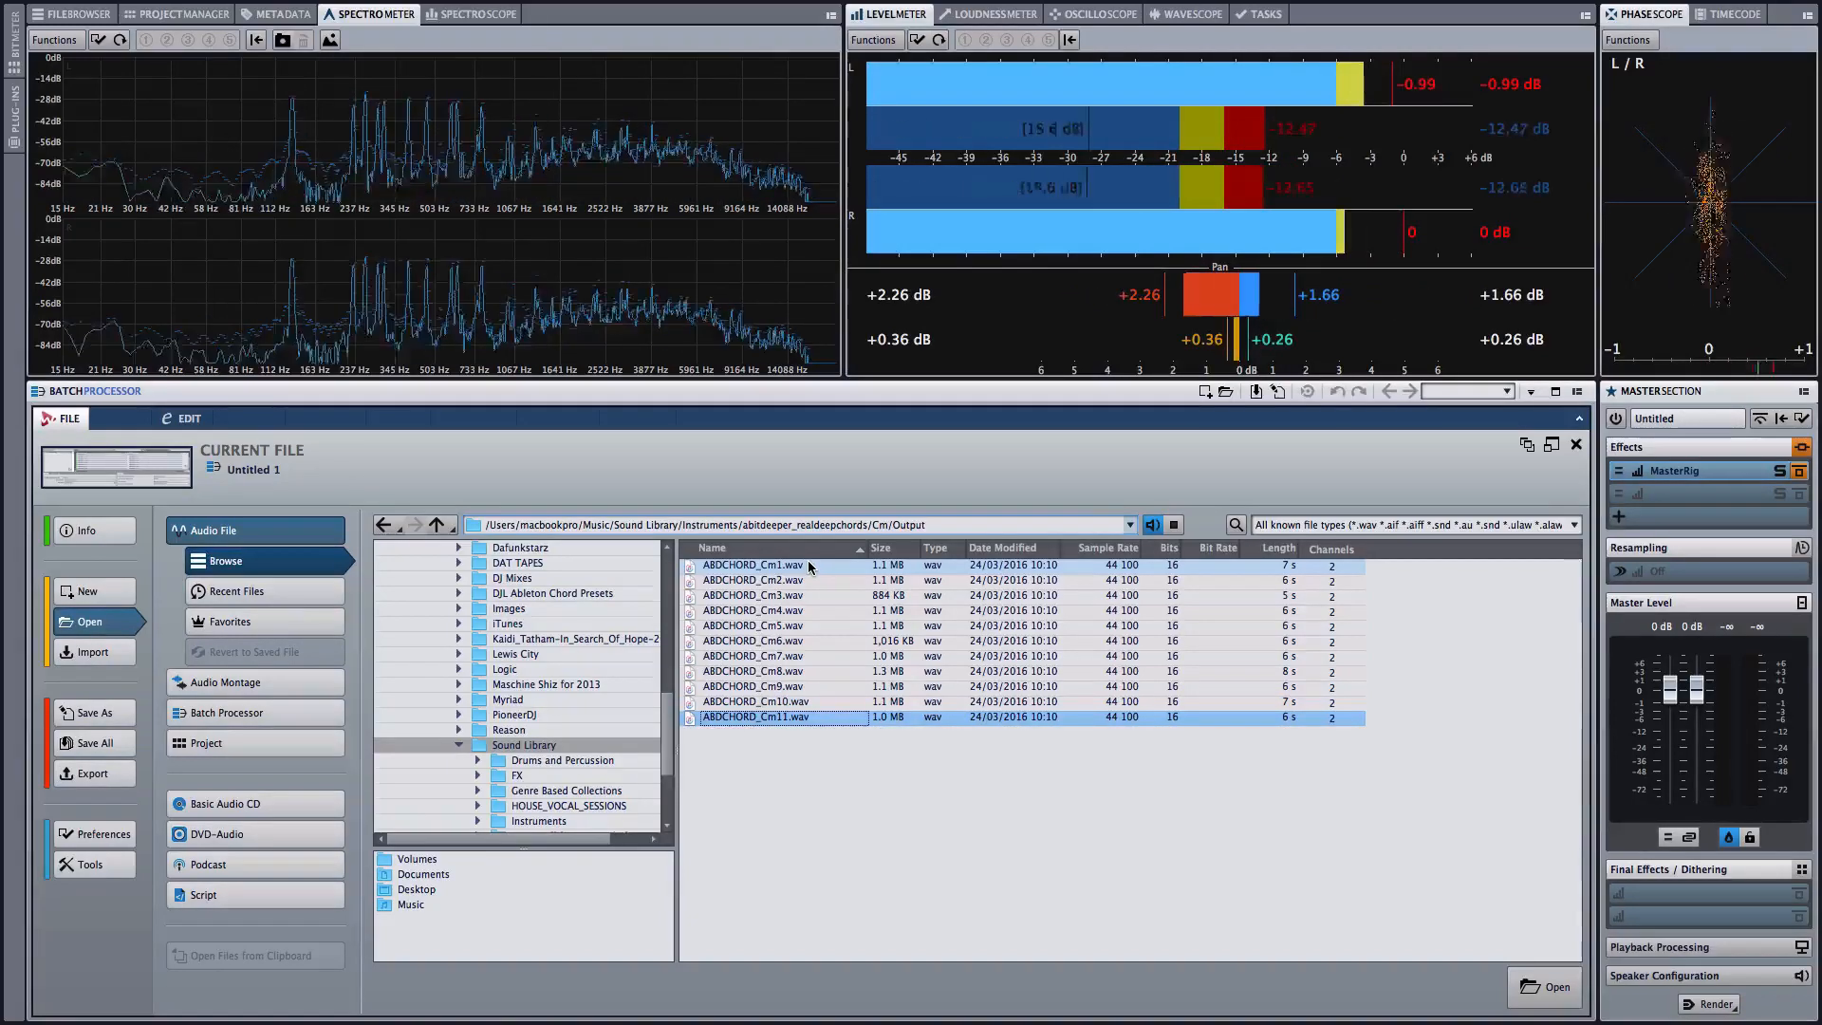